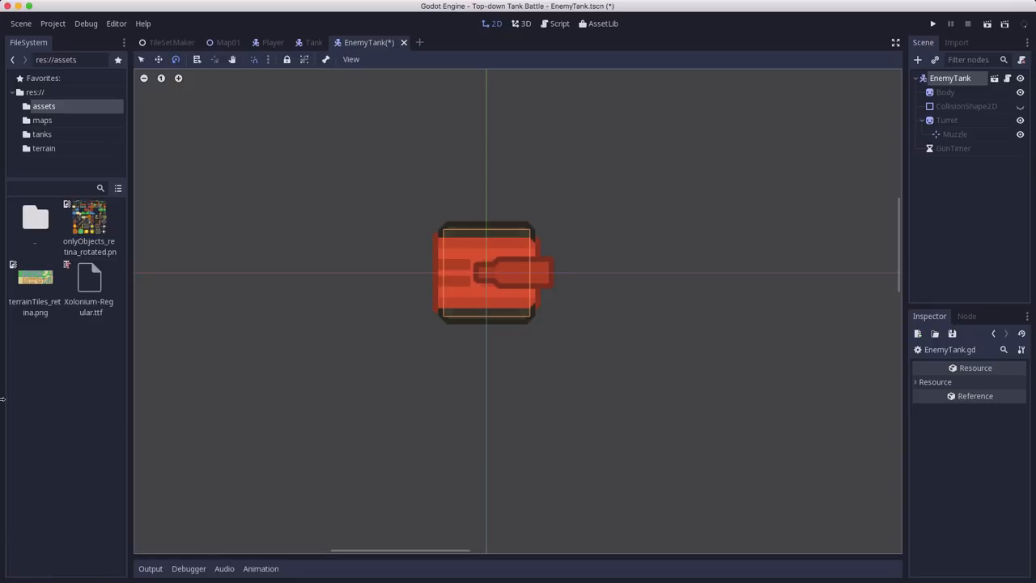
{"action": "mouse_move", "coordinate": [539, 340]}
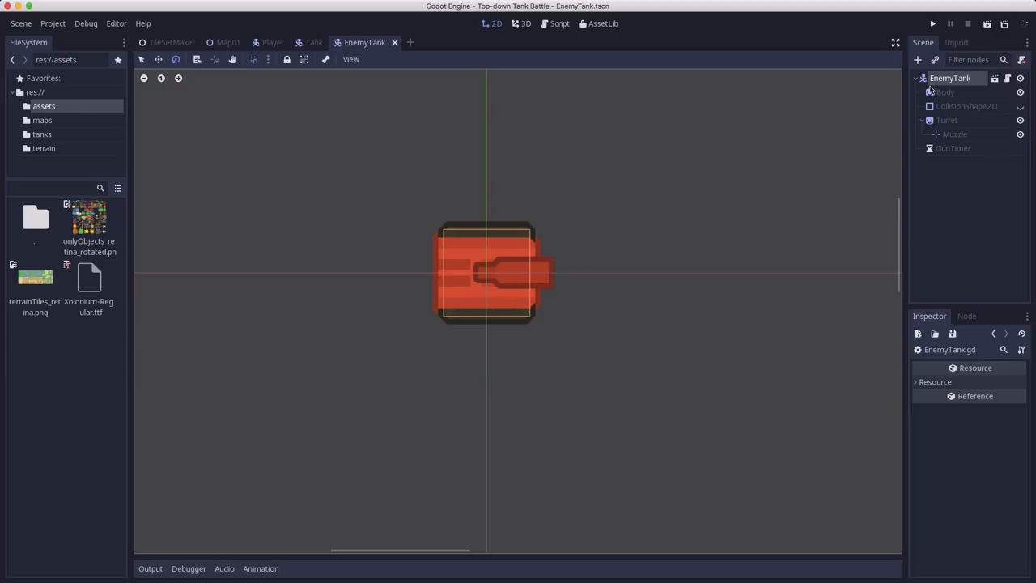
Compare with the Tank scene, then inspect EnemyTank's Body and Turret nodes.
{"action": "left_click", "coordinate": [950, 78]}
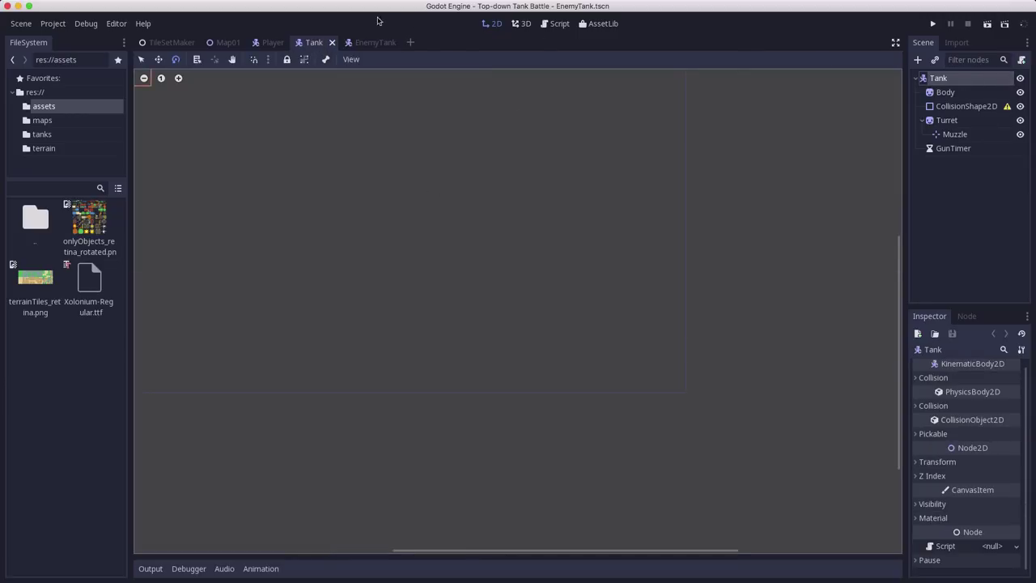
{"action": "left_click", "coordinate": [364, 42]}
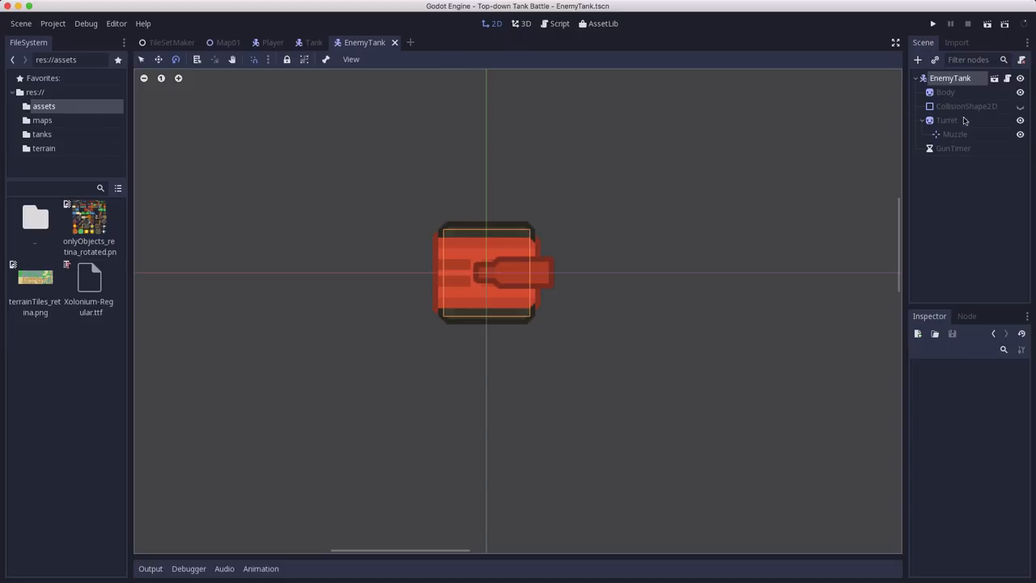
{"action": "left_click", "coordinate": [944, 91]}
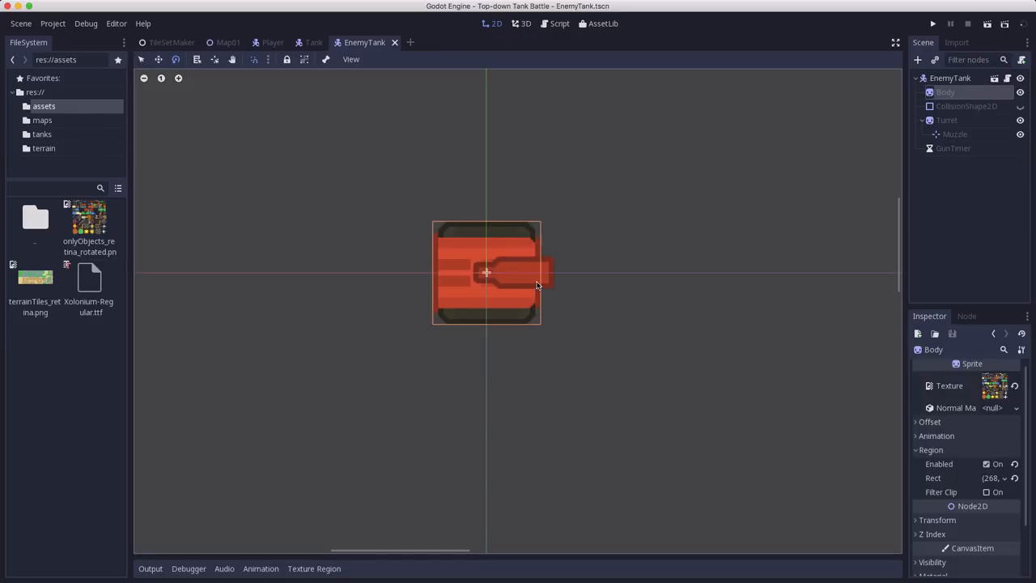
{"action": "left_click", "coordinate": [947, 119]}
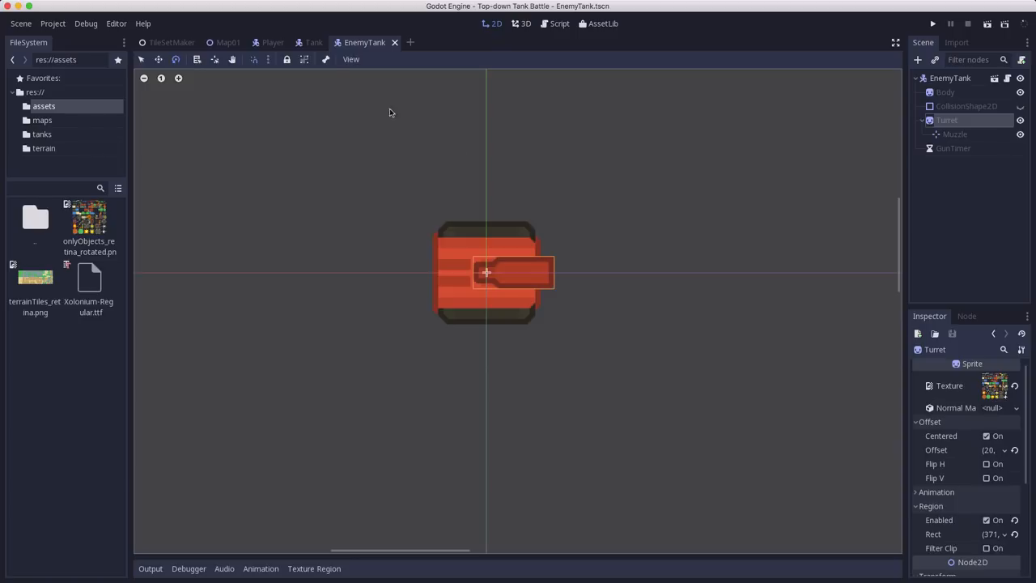
{"action": "left_click", "coordinate": [485, 272]}
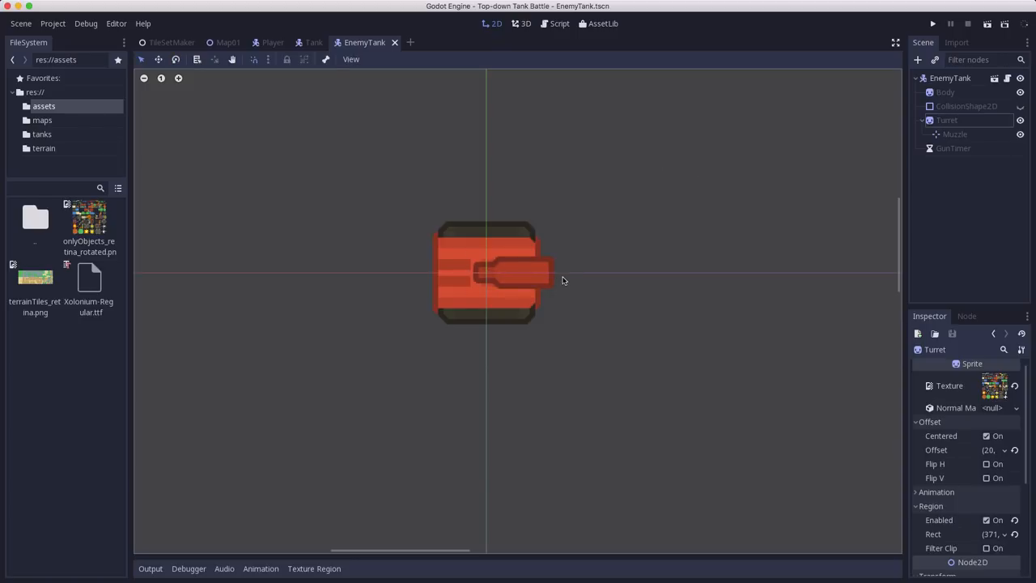
{"action": "mouse_move", "coordinate": [572, 322]}
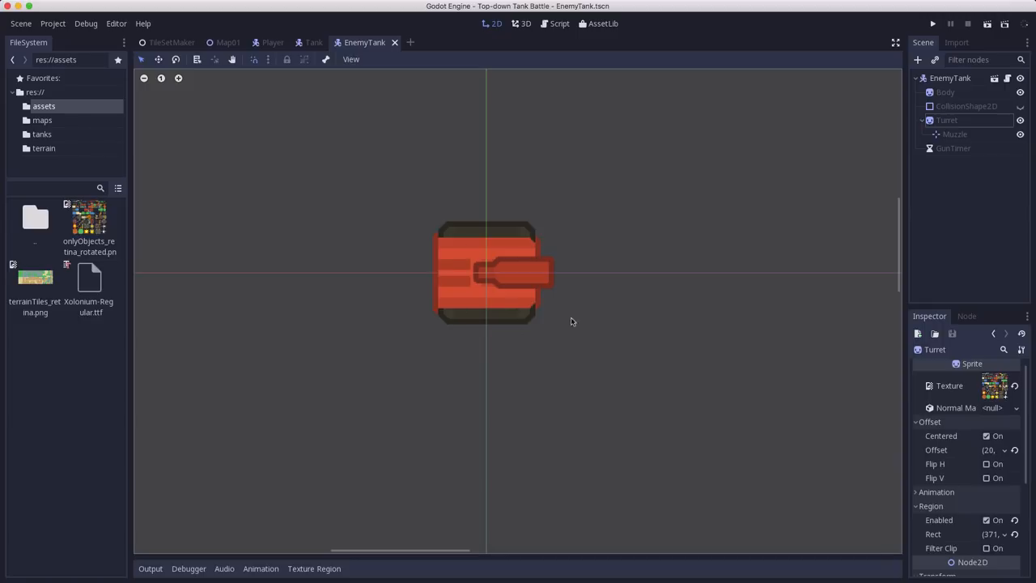
{"action": "mouse_move", "coordinate": [228, 42]}
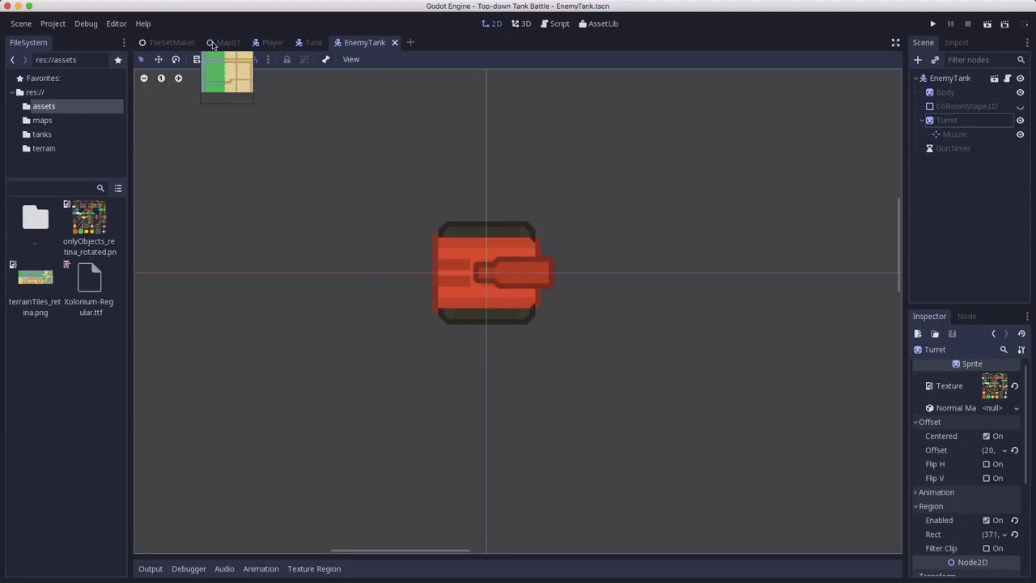
Switch to the Map01 scene with its grass, sand and road terrain.
{"action": "left_click", "coordinate": [228, 42]}
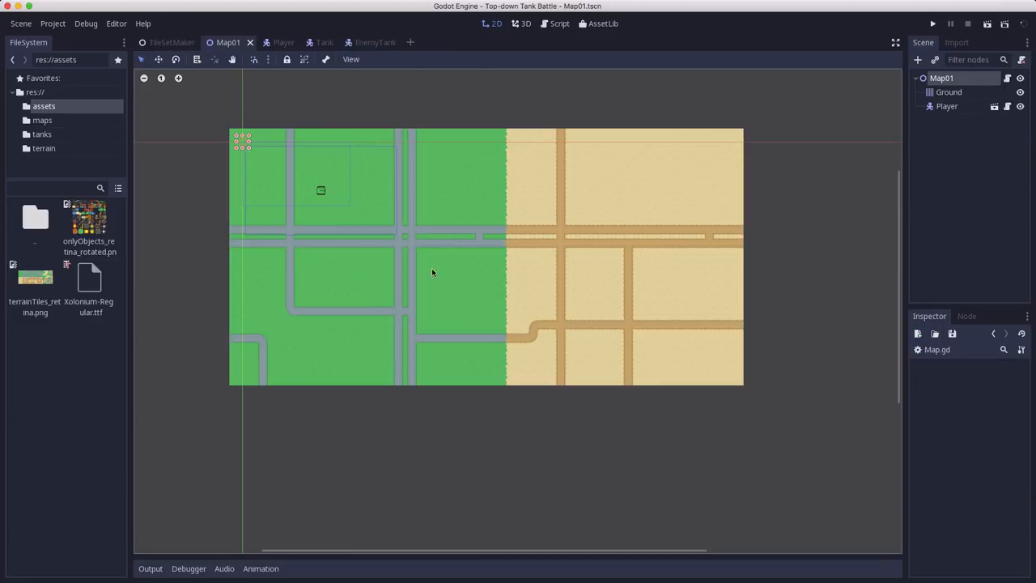
{"action": "mouse_move", "coordinate": [419, 219]}
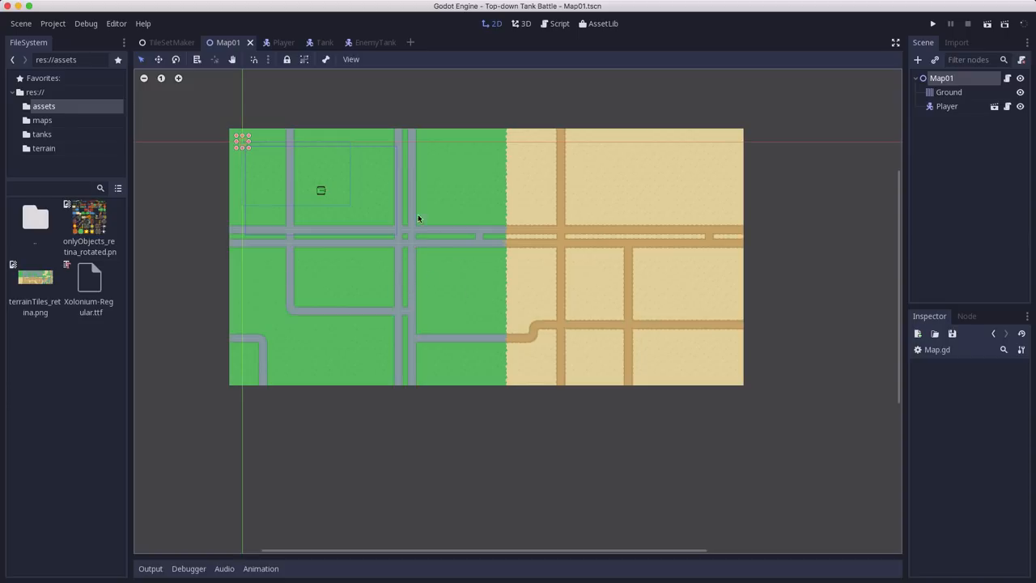
{"action": "mouse_move", "coordinate": [433, 263]}
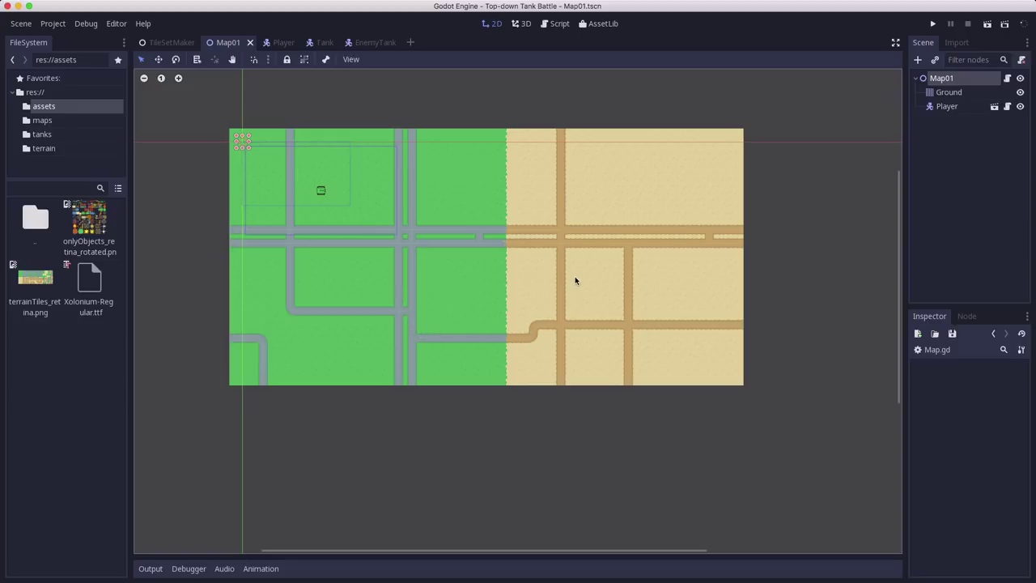
{"action": "mouse_move", "coordinate": [405, 308]}
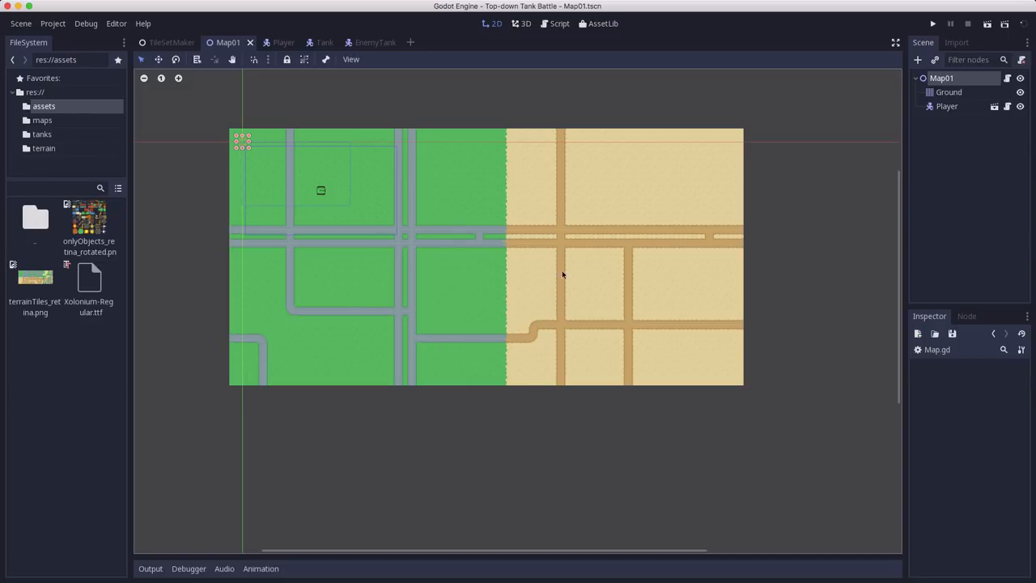
{"action": "mouse_move", "coordinate": [544, 343]}
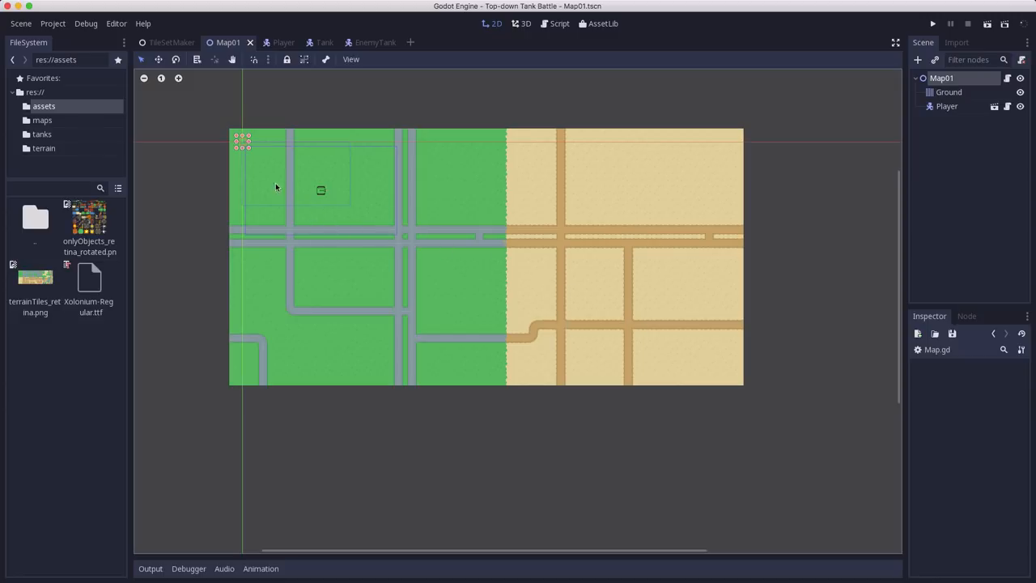
{"action": "mouse_move", "coordinate": [284, 305]}
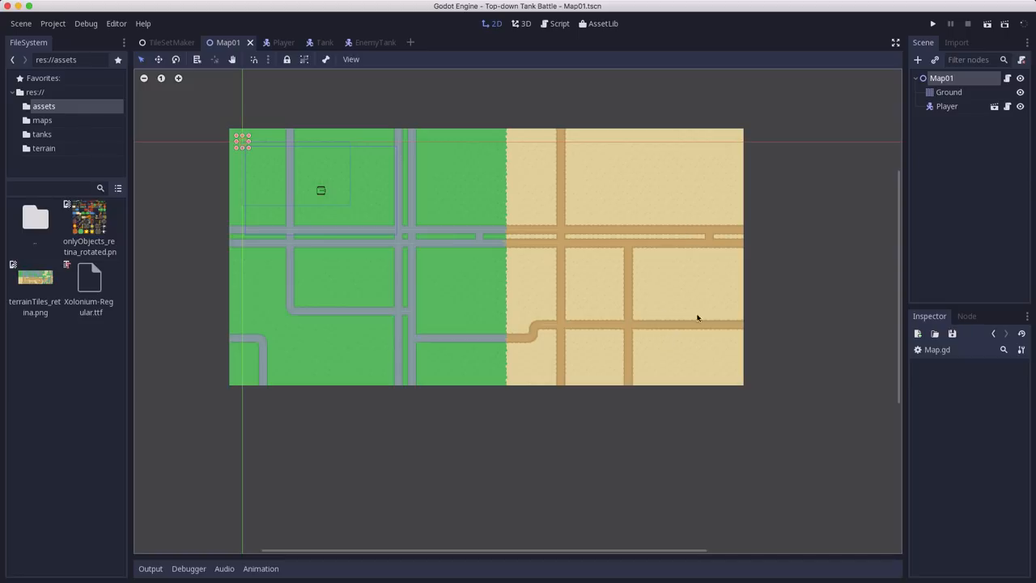
{"action": "mouse_move", "coordinate": [400, 272]}
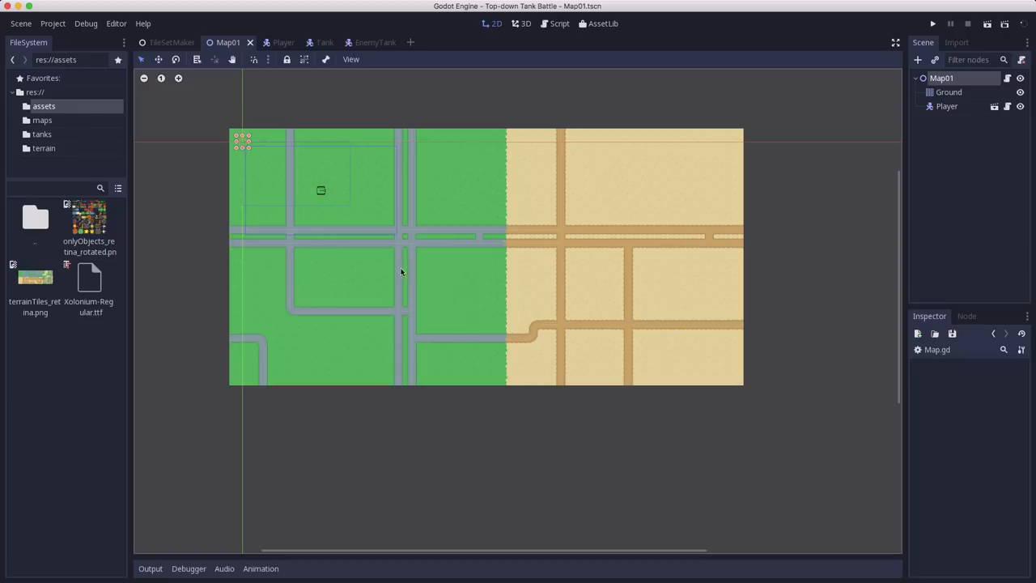
{"action": "mouse_move", "coordinate": [552, 234]}
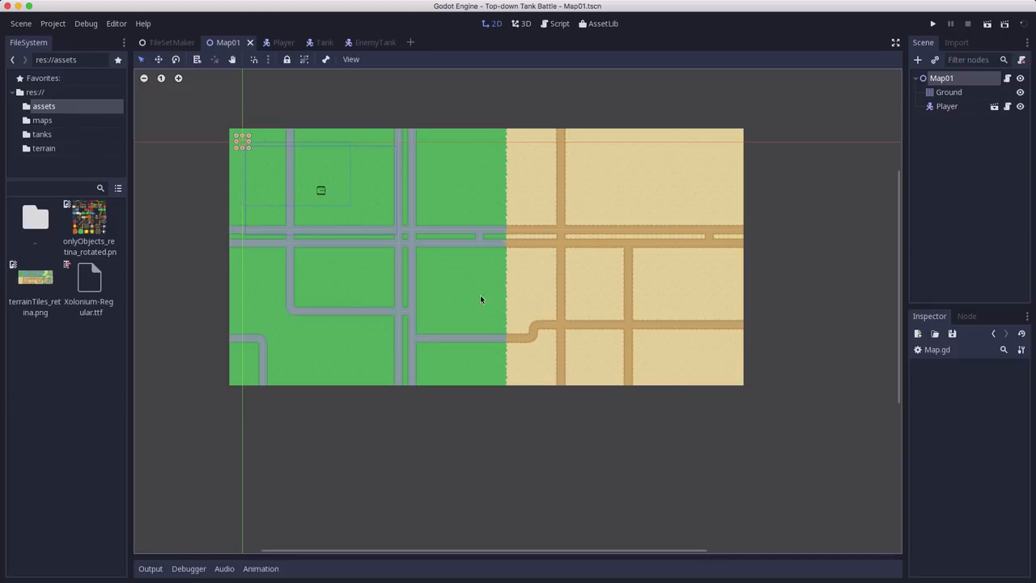
{"action": "mouse_move", "coordinate": [497, 280]}
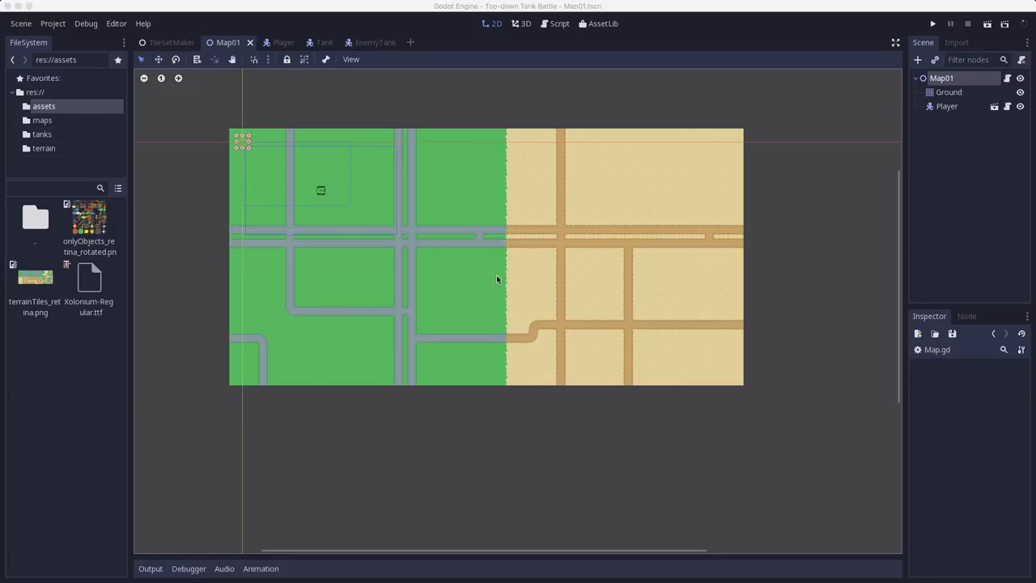
{"action": "scroll", "scroll_direction": "up", "scroll_amount": 3}
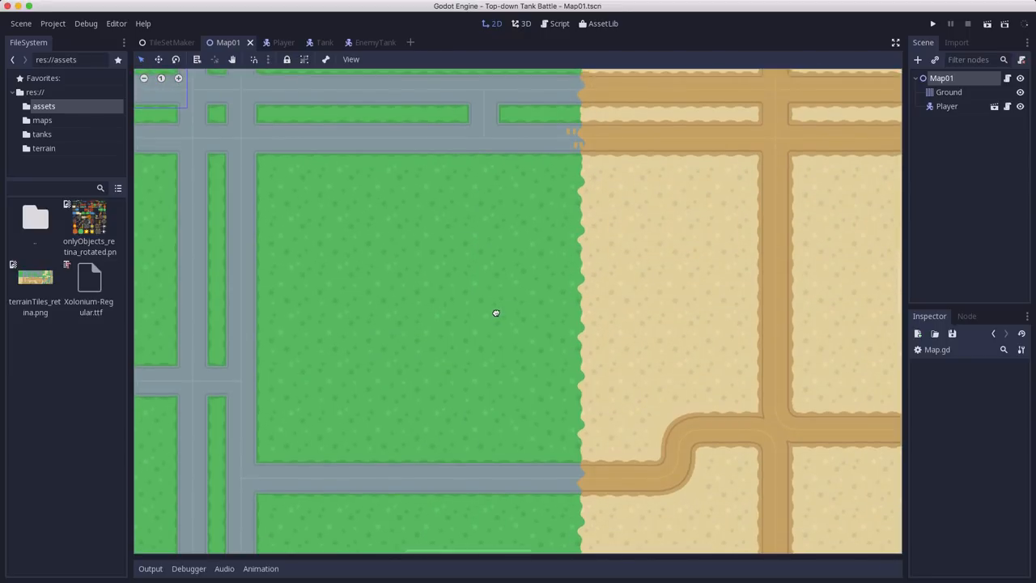
{"action": "mouse_move", "coordinate": [487, 258]}
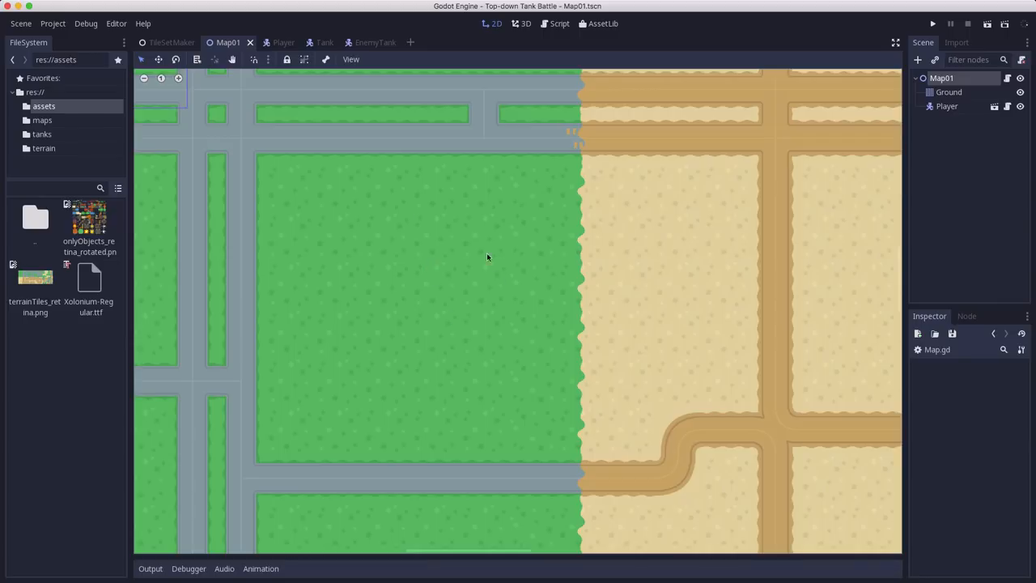
{"action": "mouse_move", "coordinate": [540, 476]}
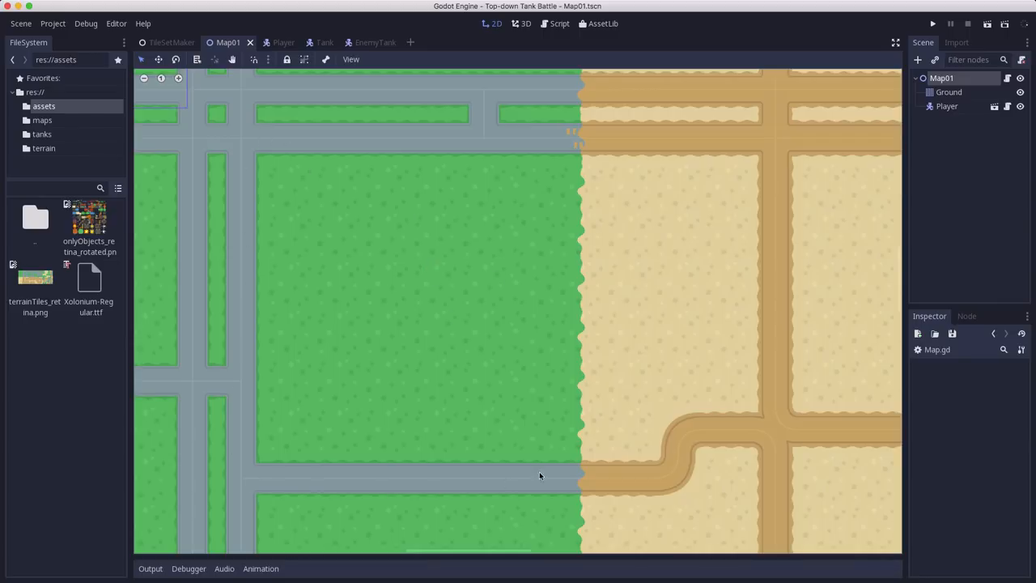
{"action": "left_click", "coordinate": [941, 77]}
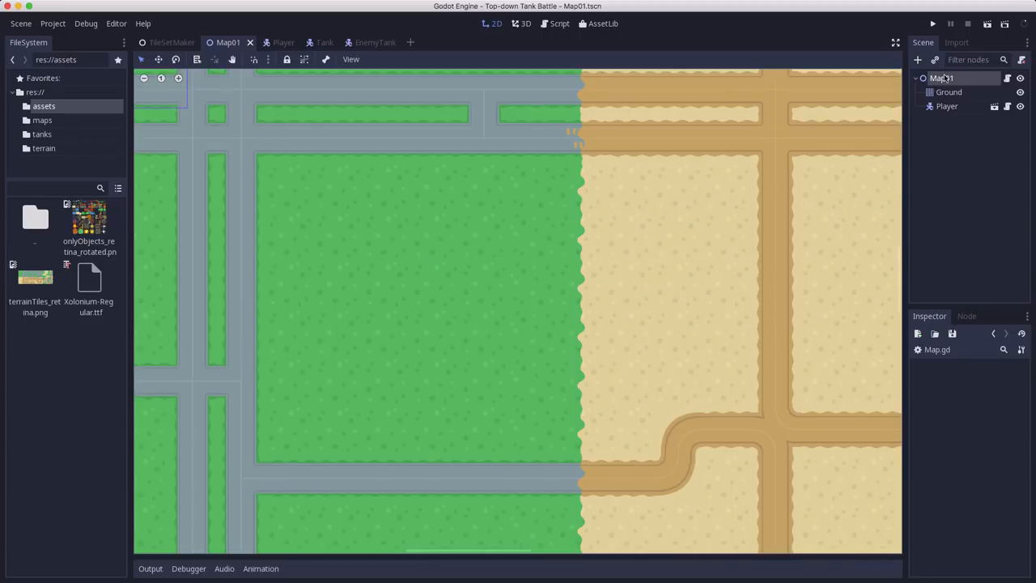
Create a Node2D child under Map01 and rename it 'Paths'.
{"action": "left_click", "coordinate": [917, 60]}
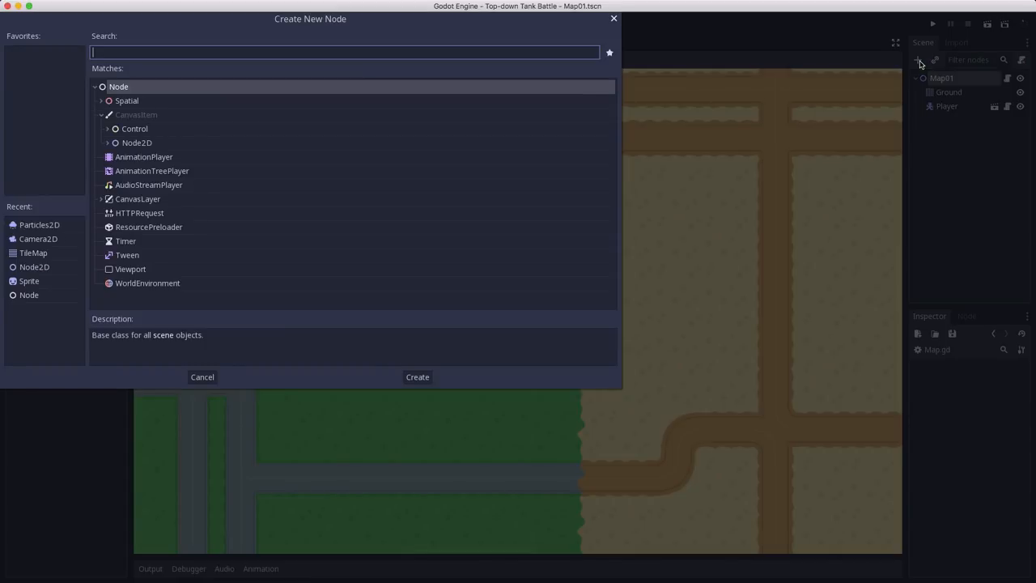
{"action": "left_click", "coordinate": [417, 376]}
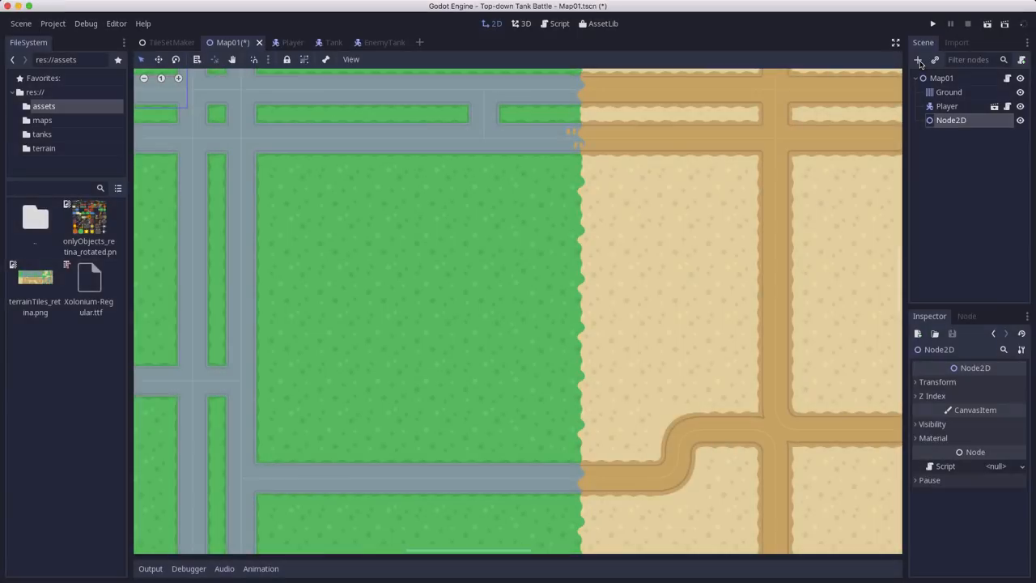
{"action": "double_click", "coordinate": [951, 120]}
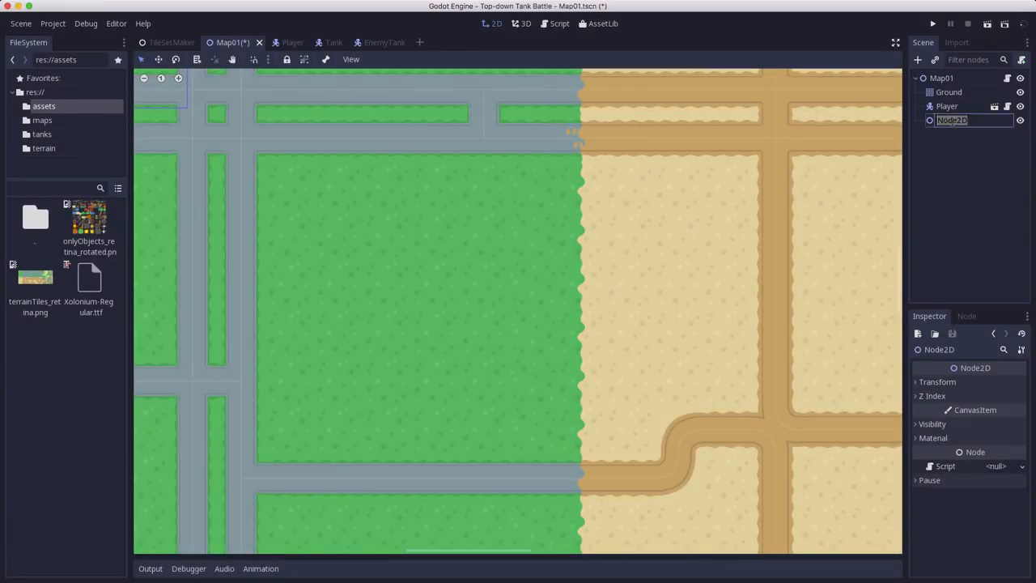
{"action": "type", "text": "Paths"}
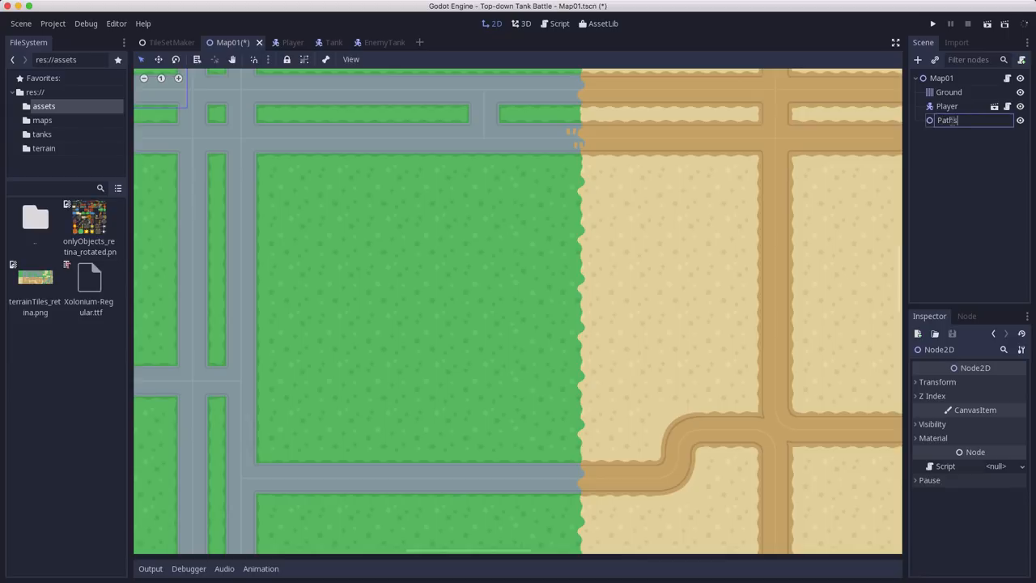
{"action": "key", "text": "Return"}
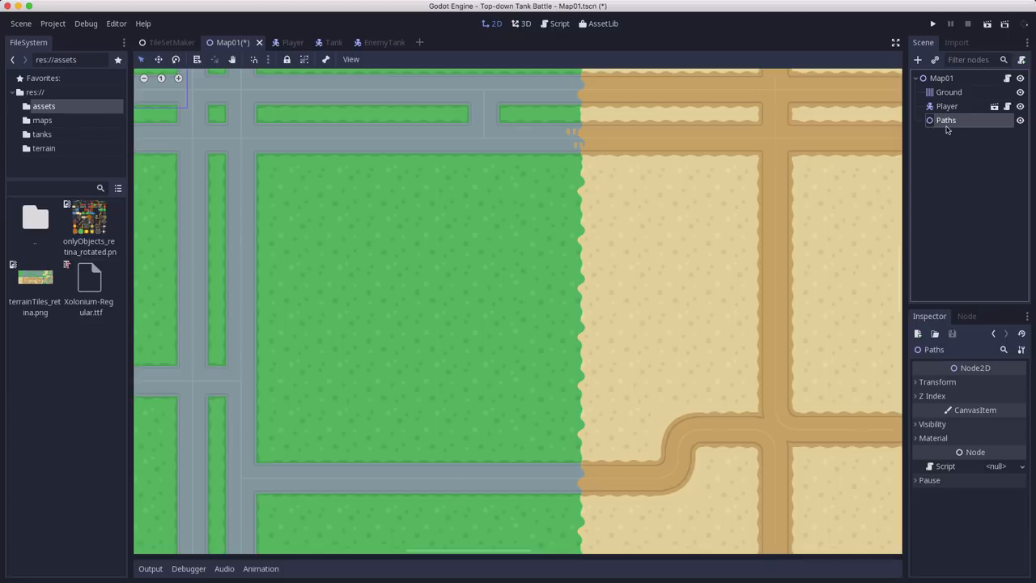
{"action": "mouse_move", "coordinate": [937, 121]}
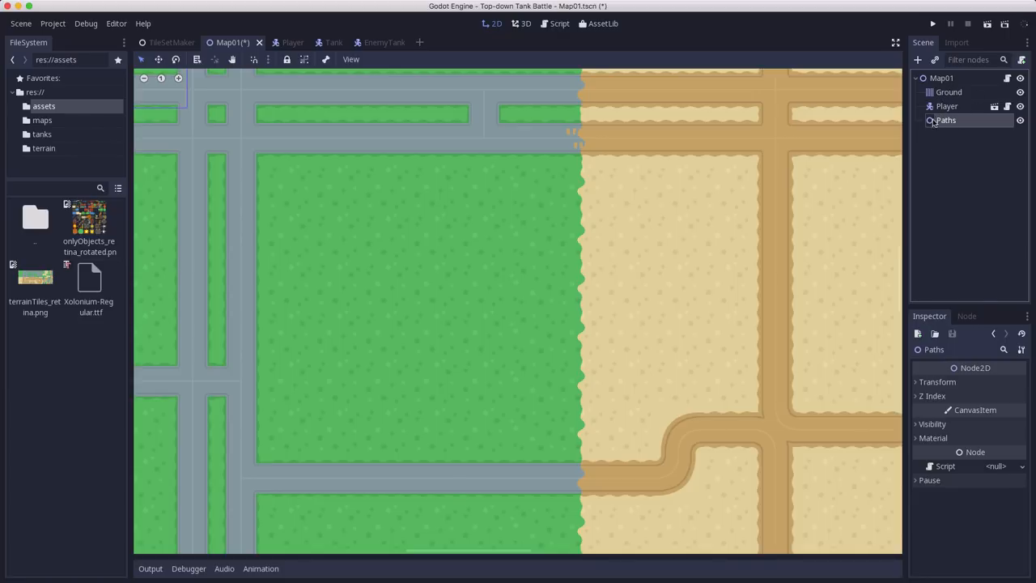
{"action": "left_click", "coordinate": [916, 59]}
{"action": "type", "text": "path2"}
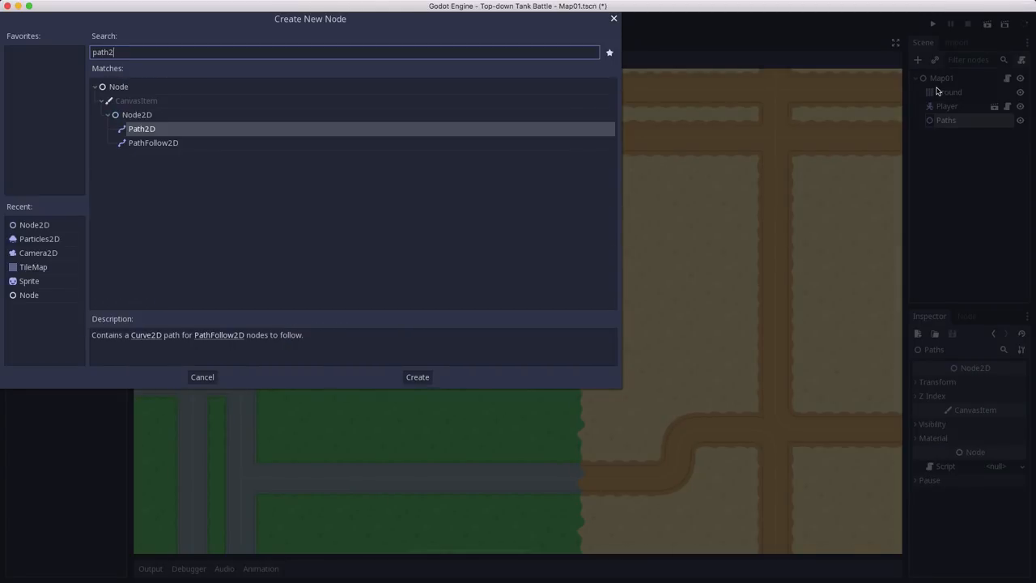
{"action": "left_click", "coordinate": [416, 376]}
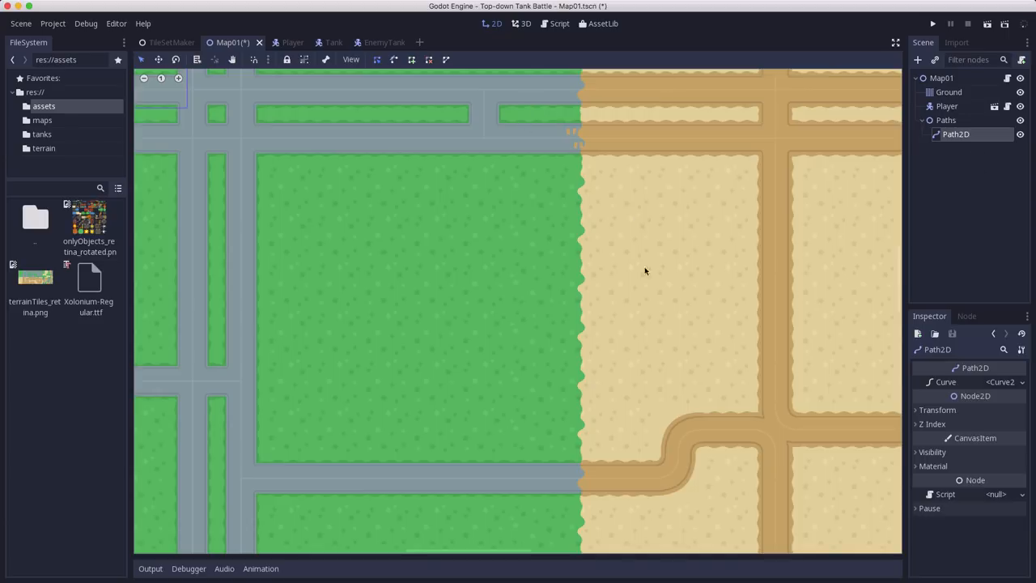
{"action": "mouse_move", "coordinate": [459, 135]}
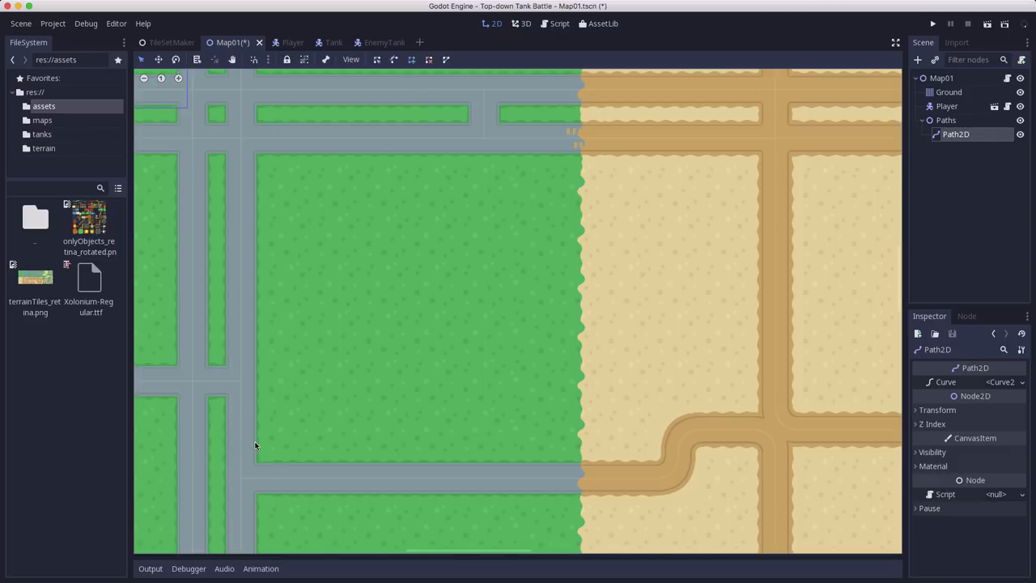
{"action": "mouse_move", "coordinate": [625, 206]}
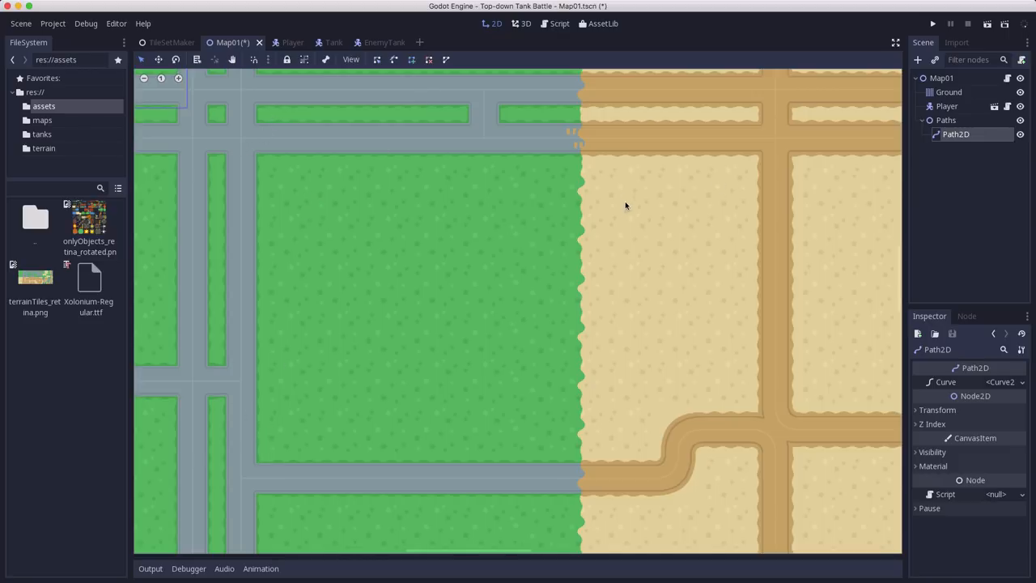
{"action": "mouse_move", "coordinate": [599, 225]}
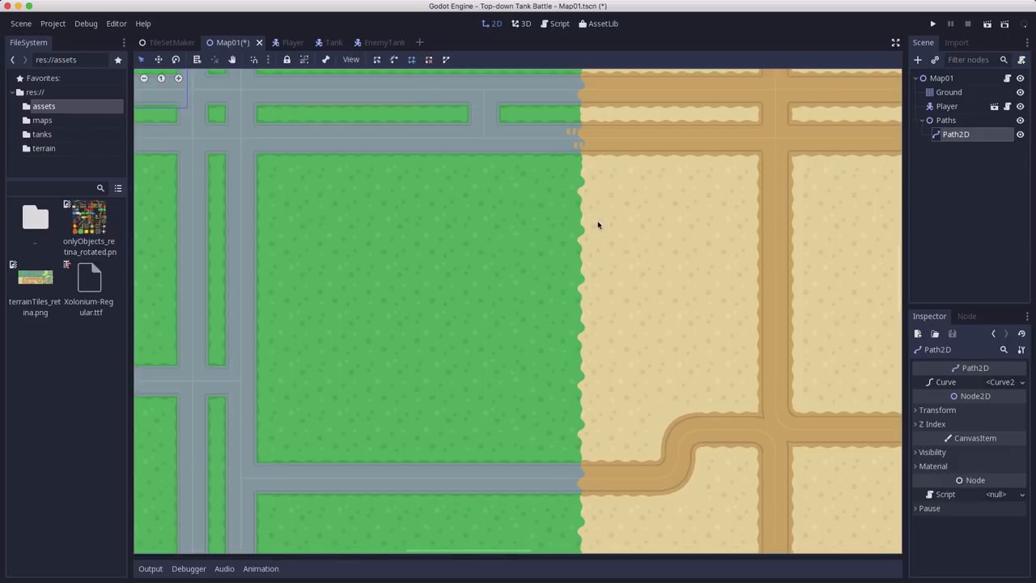
{"action": "mouse_move", "coordinate": [443, 268]}
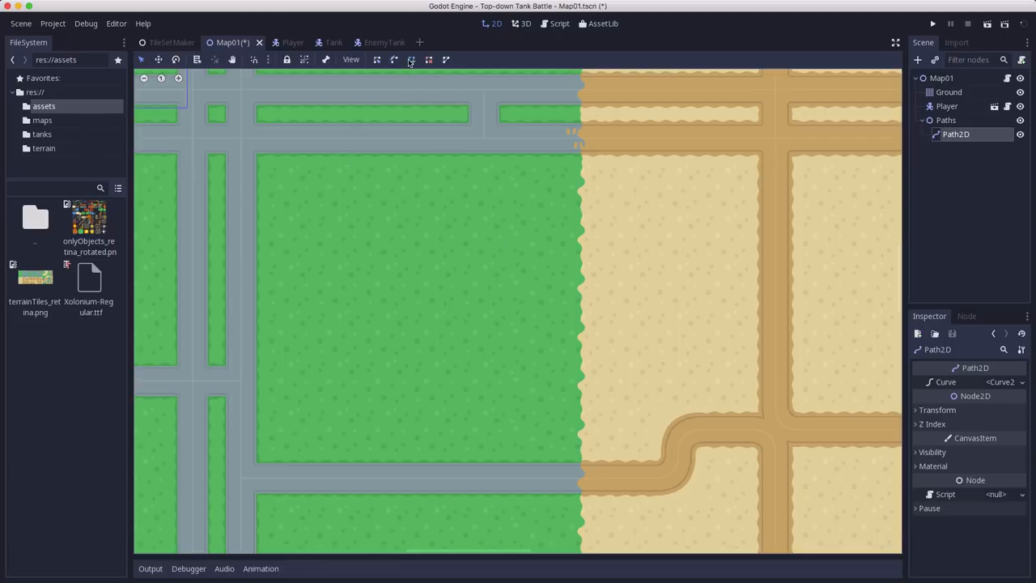
{"action": "mouse_move", "coordinate": [579, 144]}
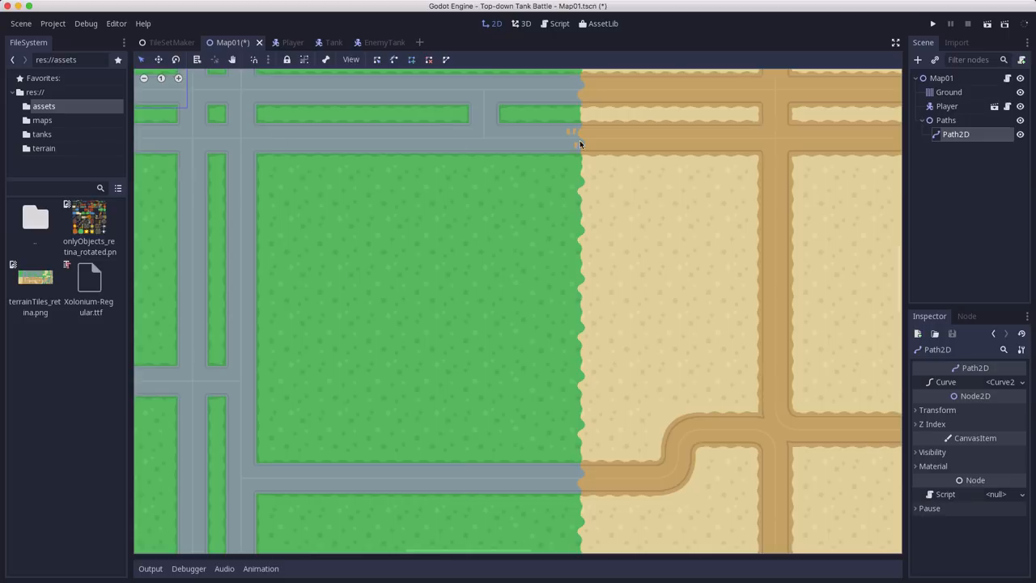
{"action": "mouse_move", "coordinate": [249, 172]}
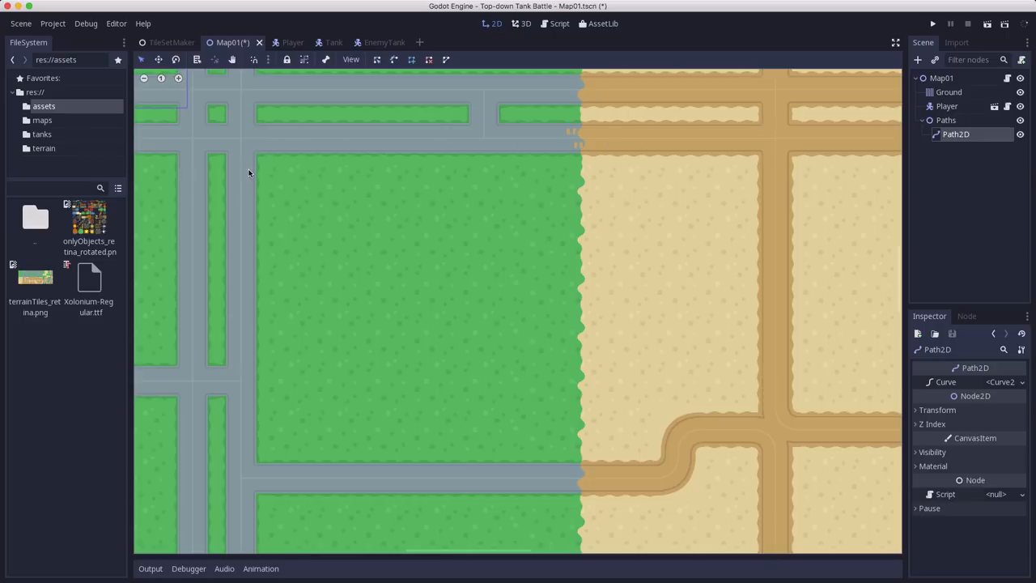
{"action": "mouse_move", "coordinate": [236, 338]}
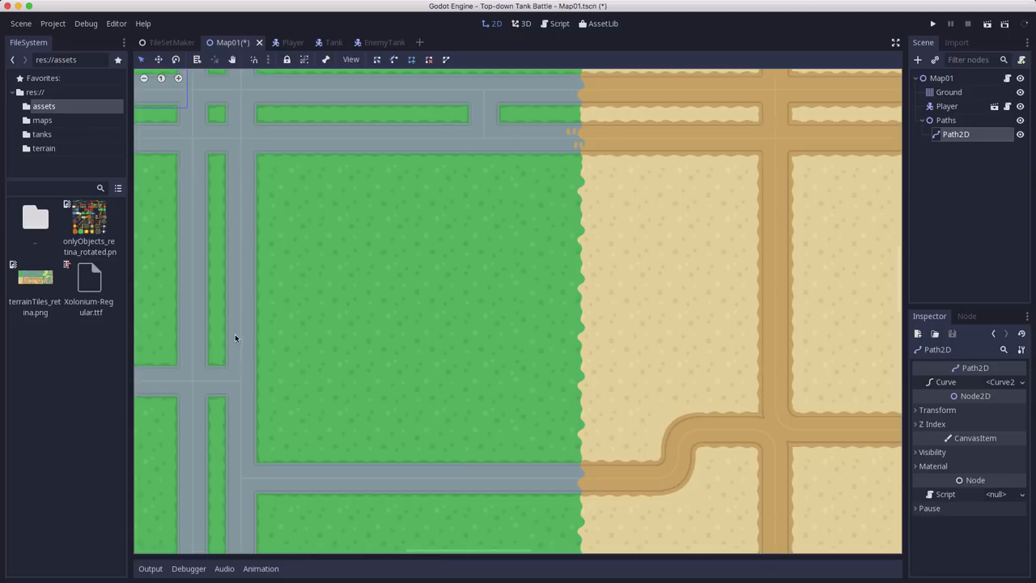
{"action": "mouse_move", "coordinate": [283, 261]}
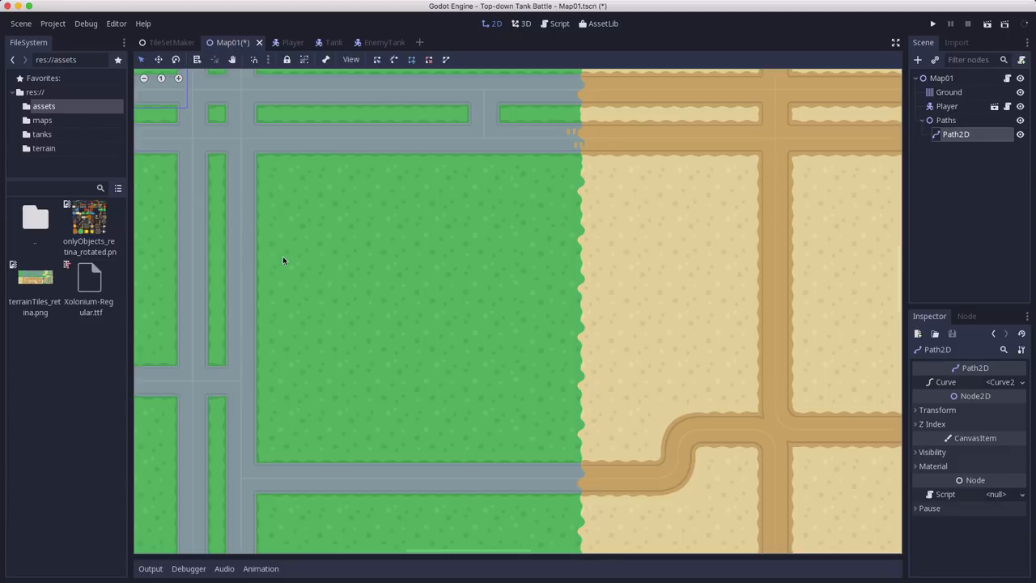
{"action": "mouse_move", "coordinate": [371, 146]}
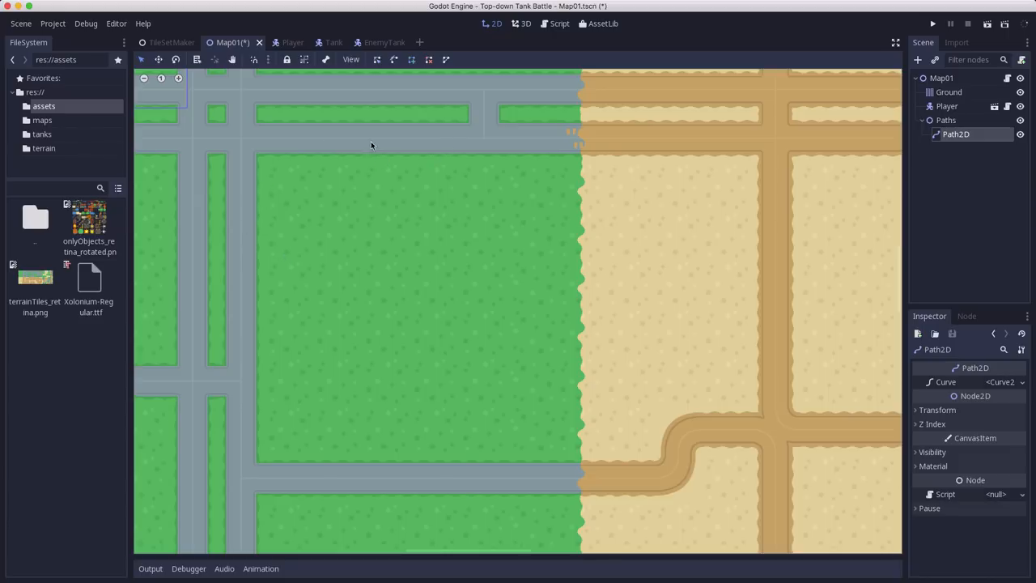
{"action": "mouse_move", "coordinate": [323, 100]}
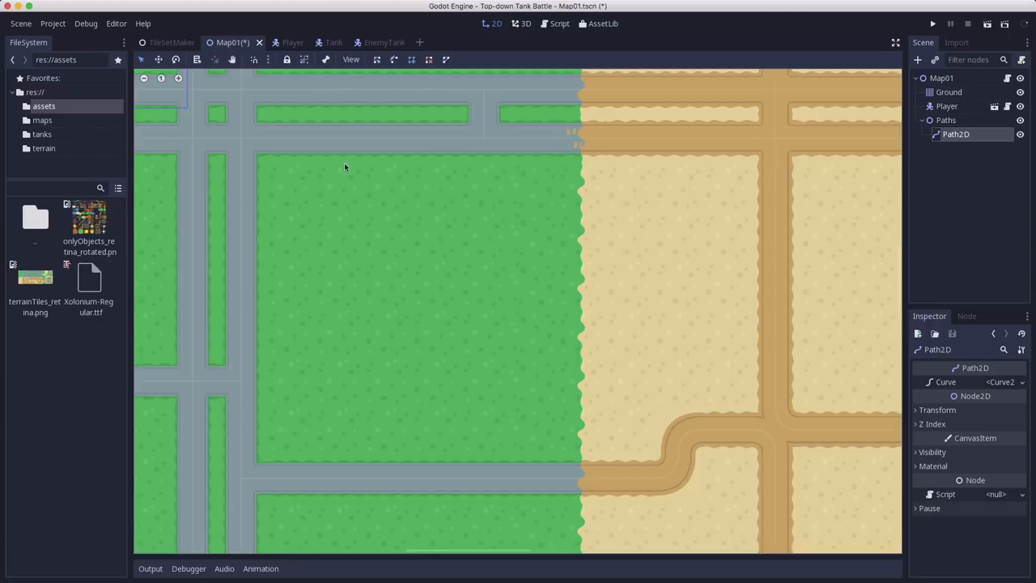
{"action": "mouse_move", "coordinate": [430, 158]}
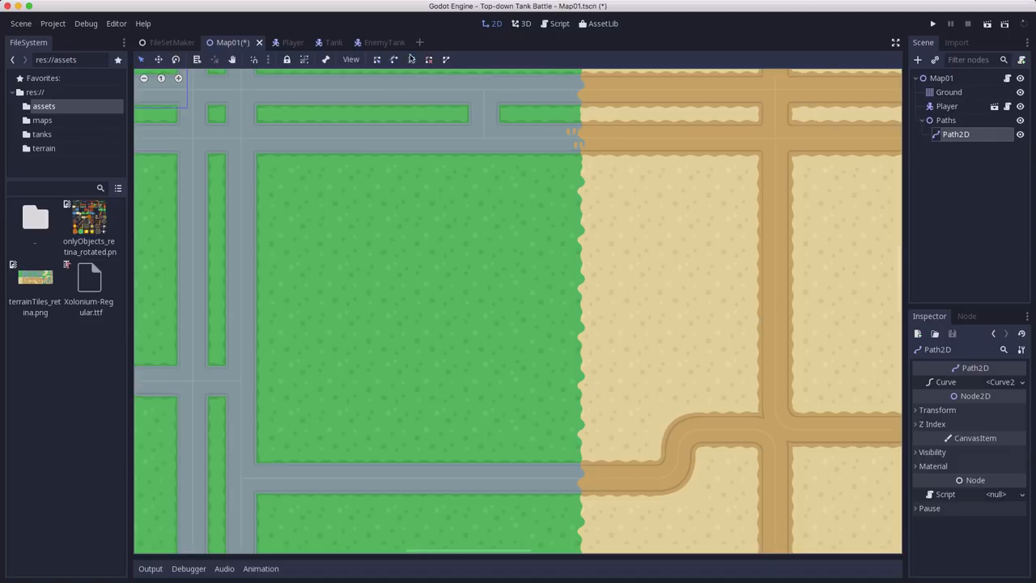
Set the Ground node's Visibility Modulate colour to a dark grey.
{"action": "left_click", "coordinate": [949, 91]}
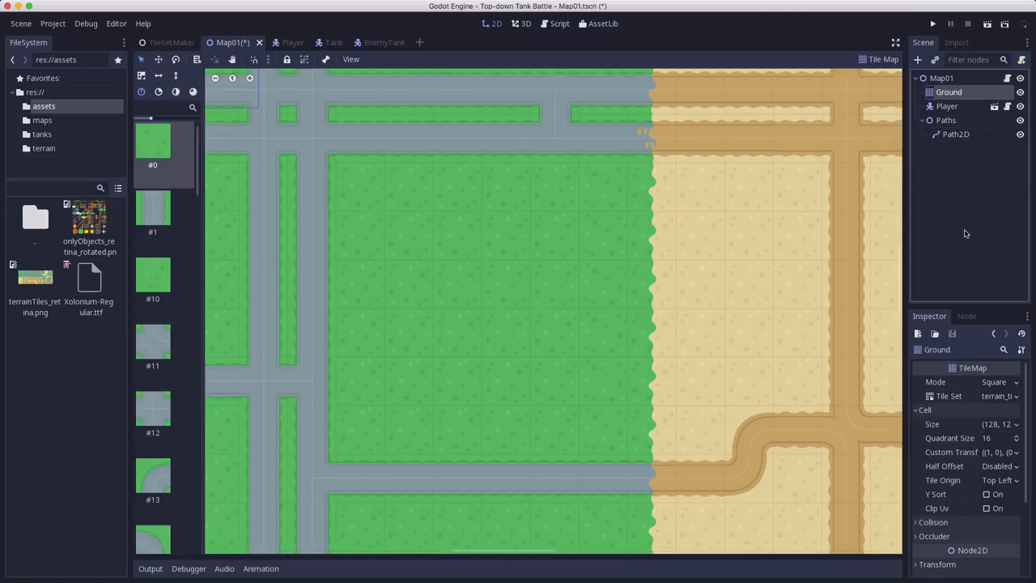
{"action": "scroll", "scroll_direction": "down", "scroll_amount": 3}
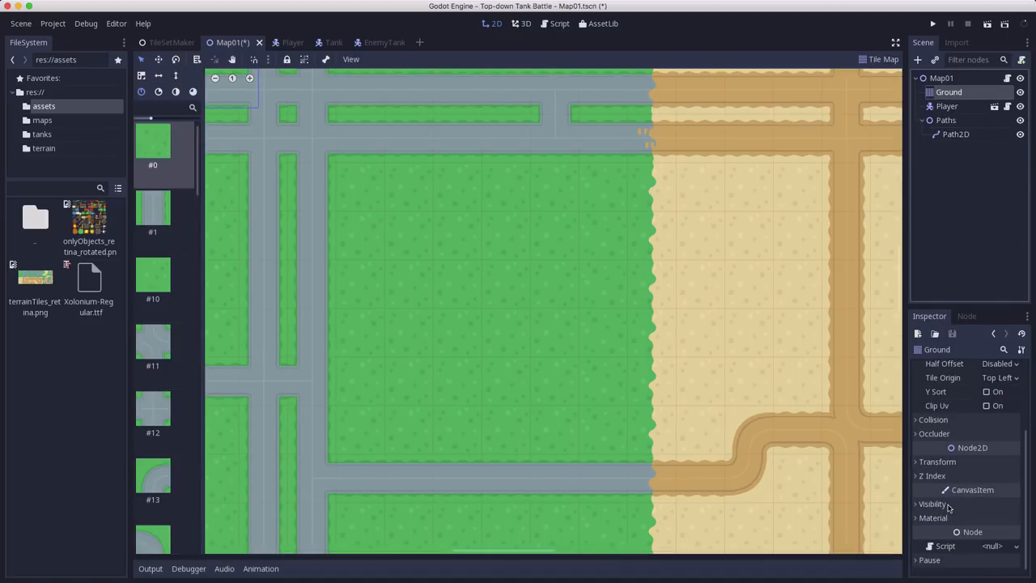
{"action": "left_click", "coordinate": [932, 503]}
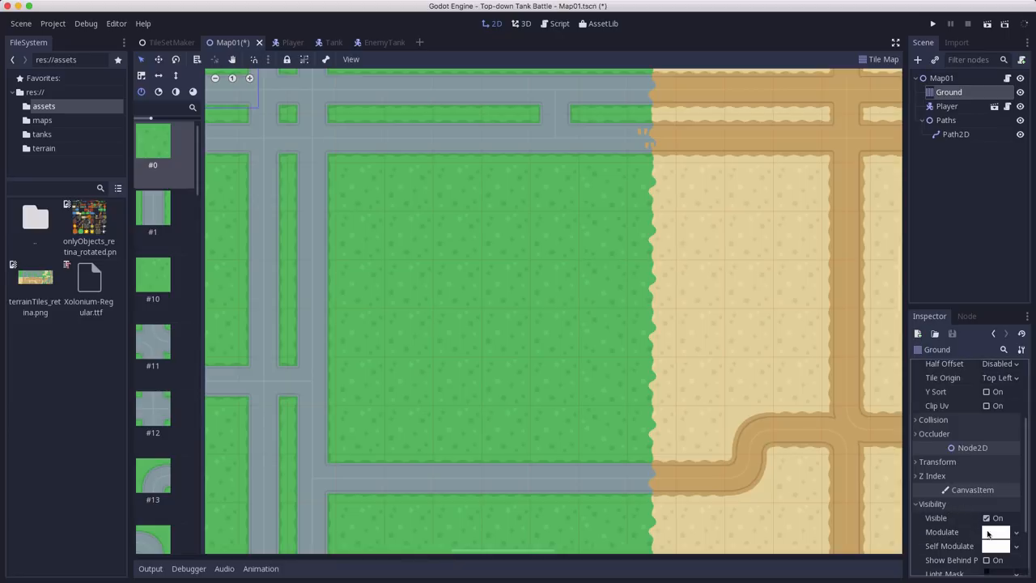
{"action": "left_click", "coordinate": [995, 532]}
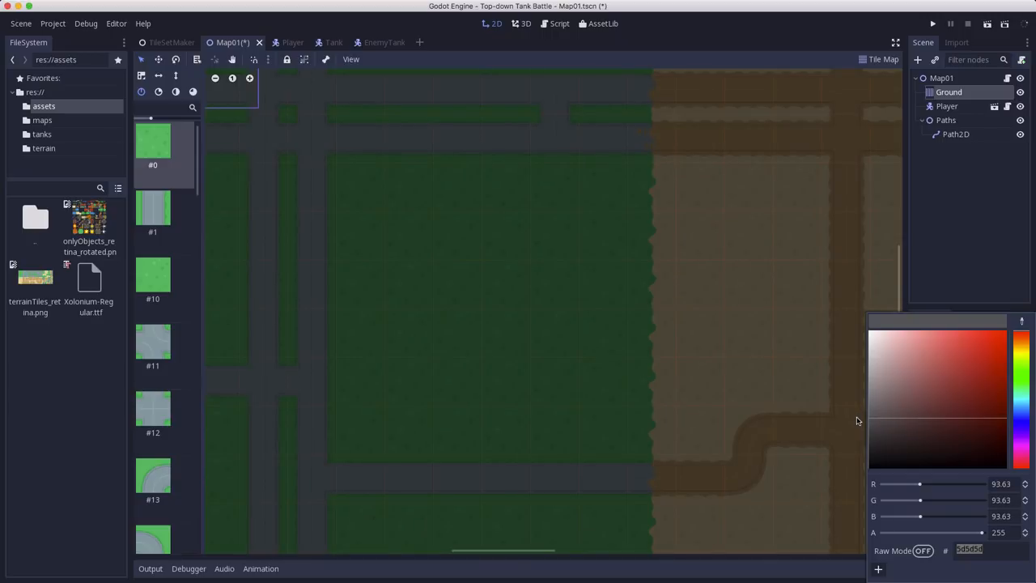
{"action": "mouse_move", "coordinate": [902, 138]}
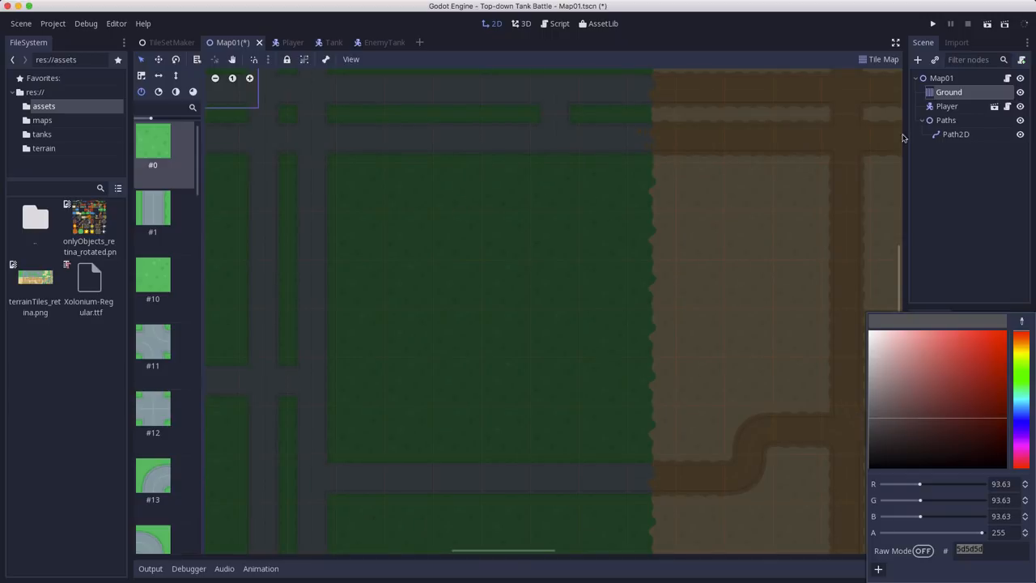
Add corner points to the Path2D and stretch its right side onto the sand.
{"action": "left_click", "coordinate": [955, 134]}
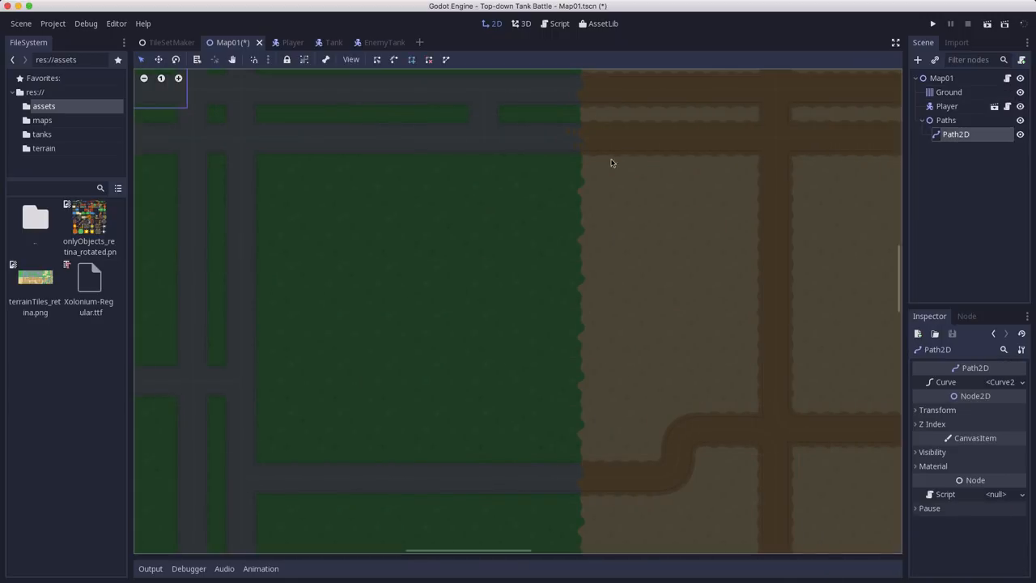
{"action": "mouse_move", "coordinate": [248, 144]}
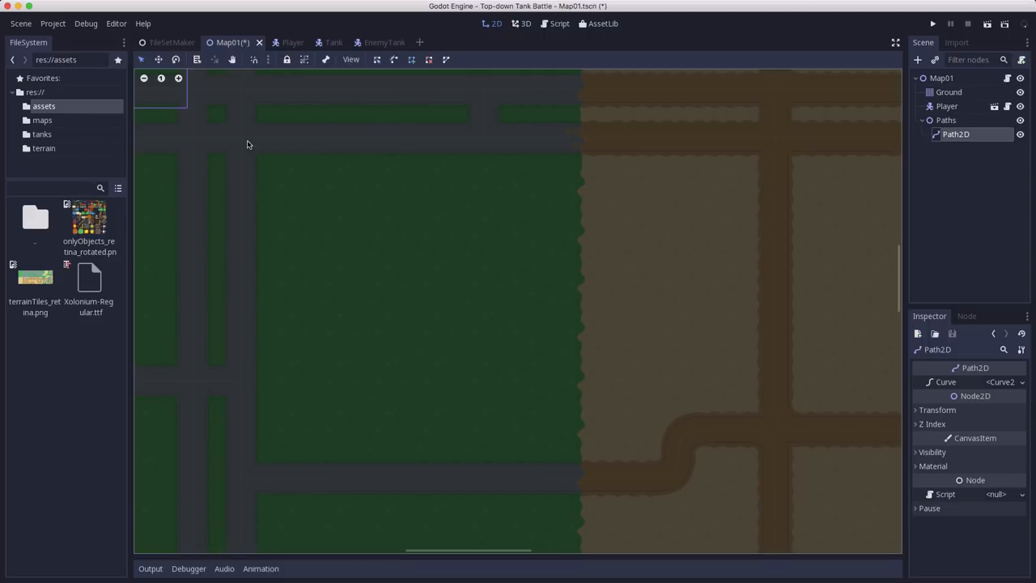
{"action": "mouse_move", "coordinate": [241, 144]}
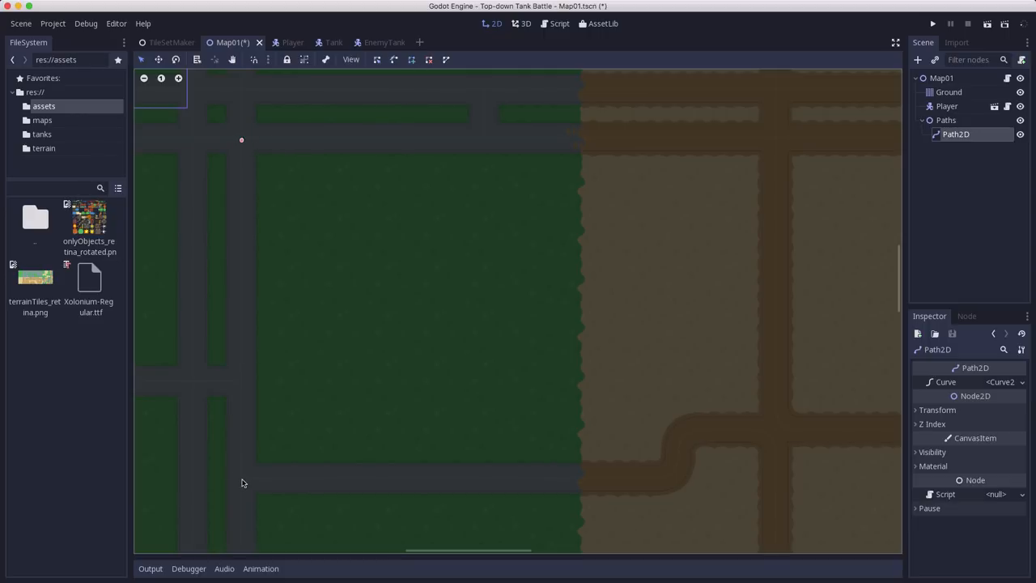
{"action": "left_click", "coordinate": [241, 482]}
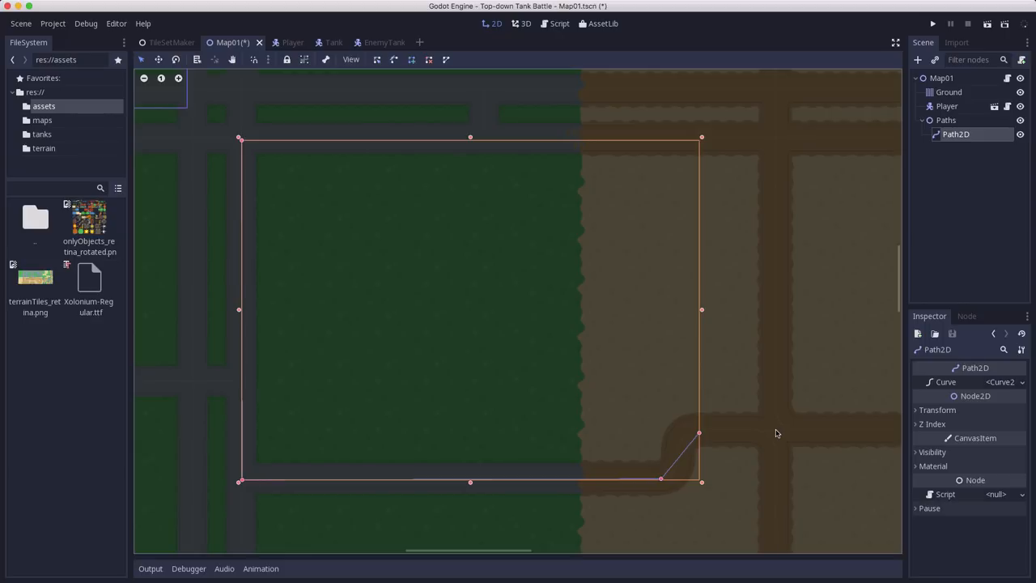
{"action": "left_click_drag", "start_coordinate": [700, 137], "coordinate": [777, 138]}
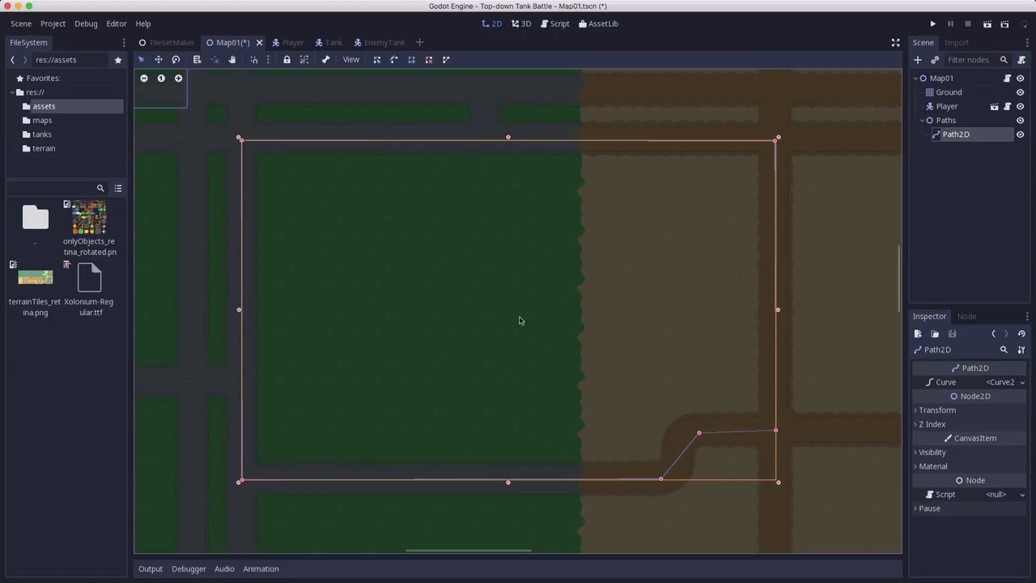
{"action": "mouse_move", "coordinate": [569, 483]}
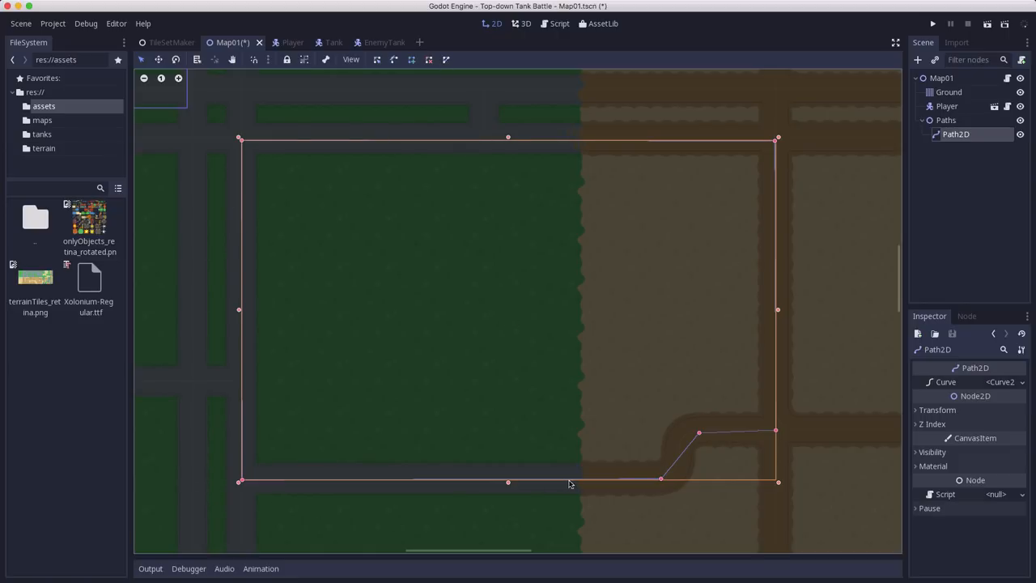
{"action": "mouse_move", "coordinate": [229, 170]}
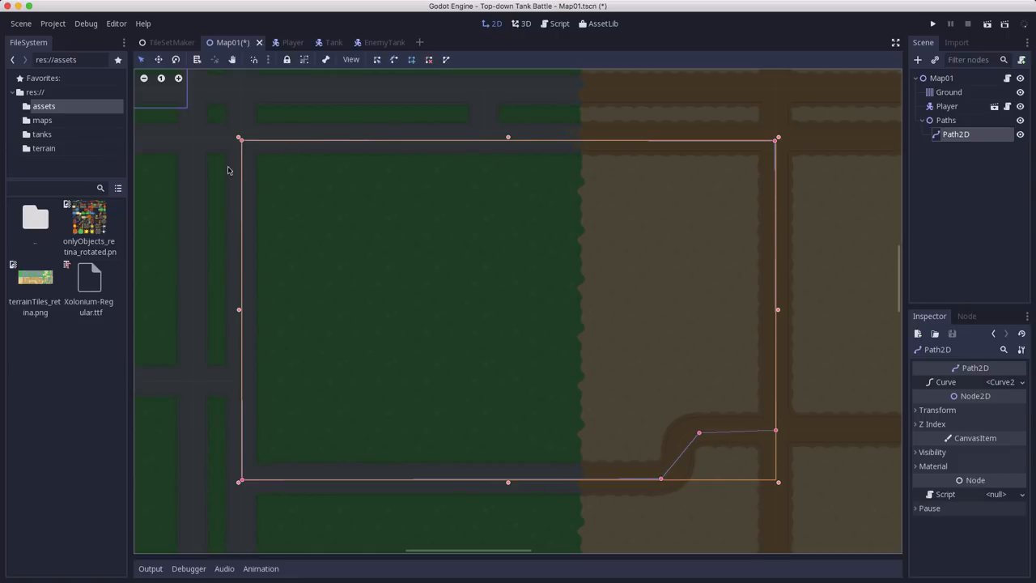
{"action": "mouse_move", "coordinate": [365, 131]}
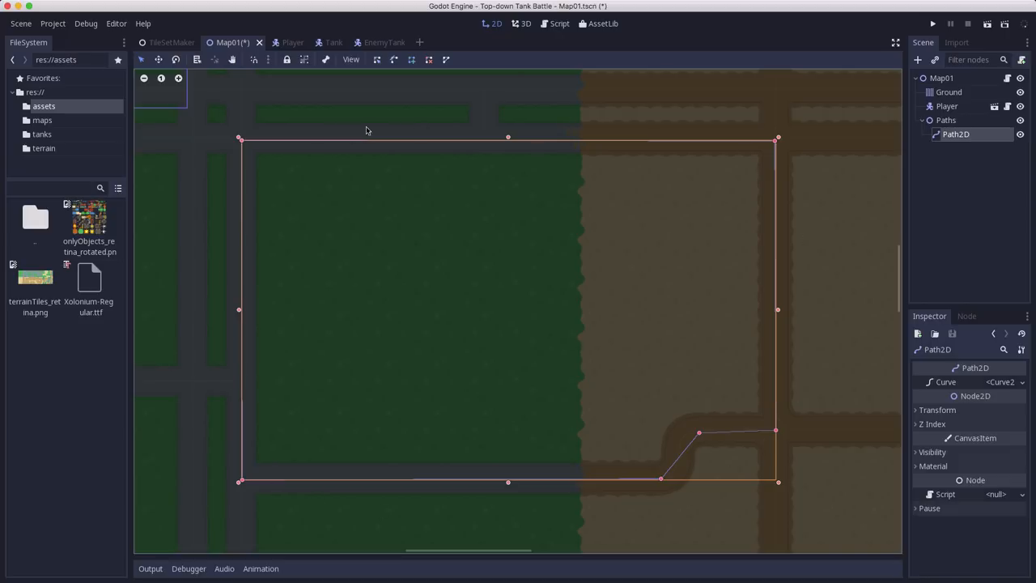
{"action": "mouse_move", "coordinate": [231, 349]}
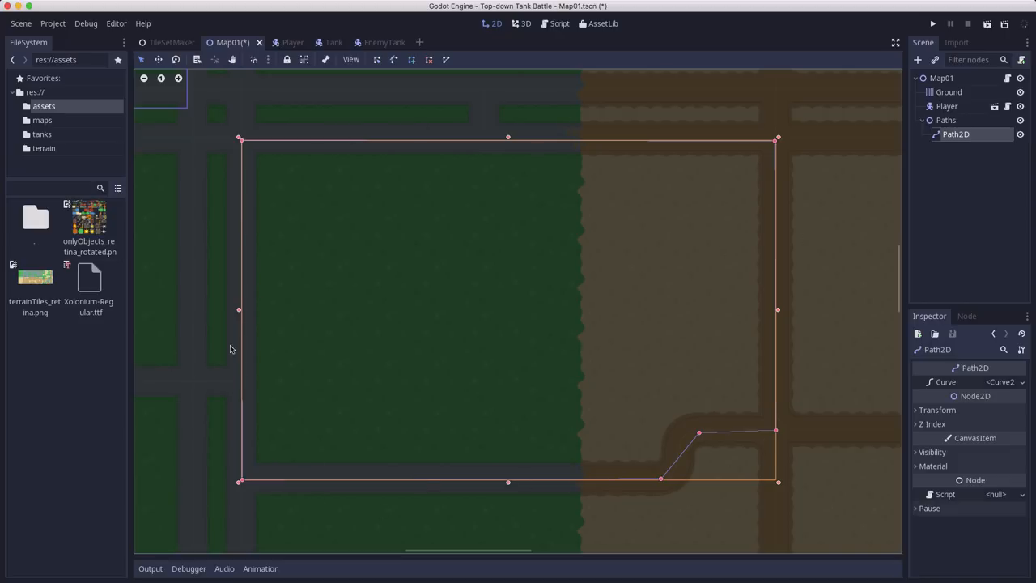
{"action": "mouse_move", "coordinate": [669, 225]}
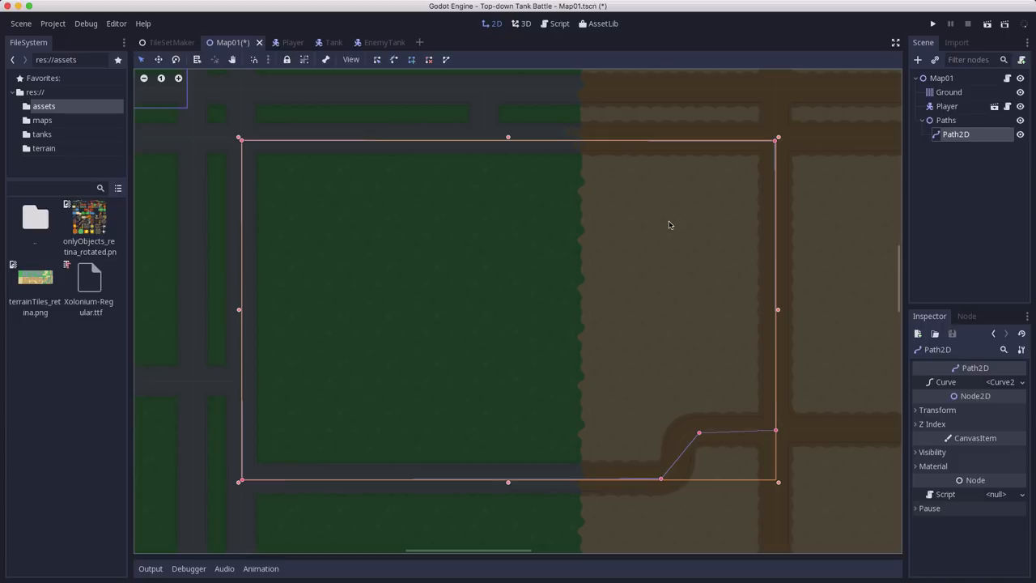
{"action": "mouse_move", "coordinate": [385, 30]}
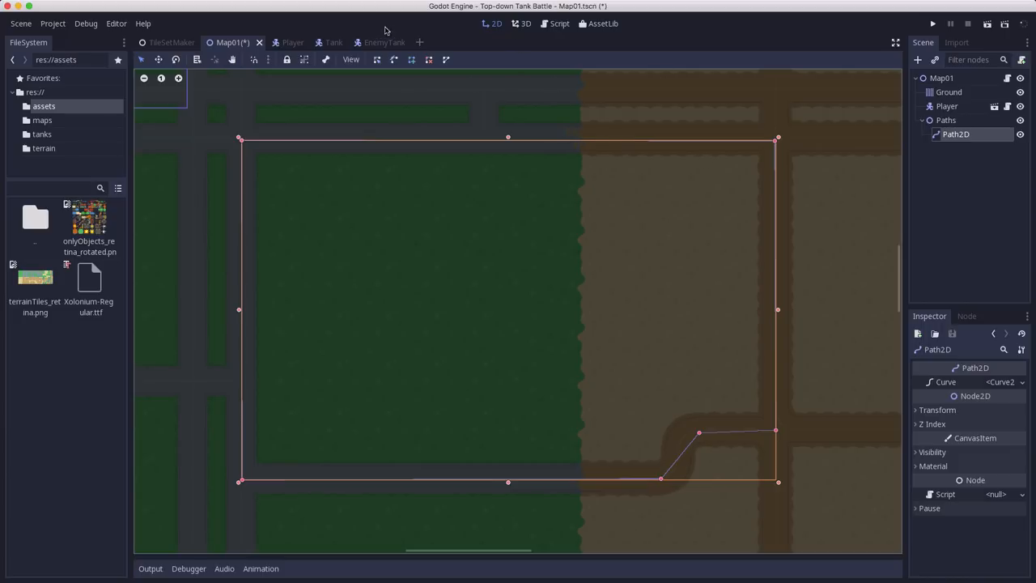
Open EnemyTank.gd and add a 'func control(delta)' stub.
{"action": "left_click", "coordinate": [373, 42]}
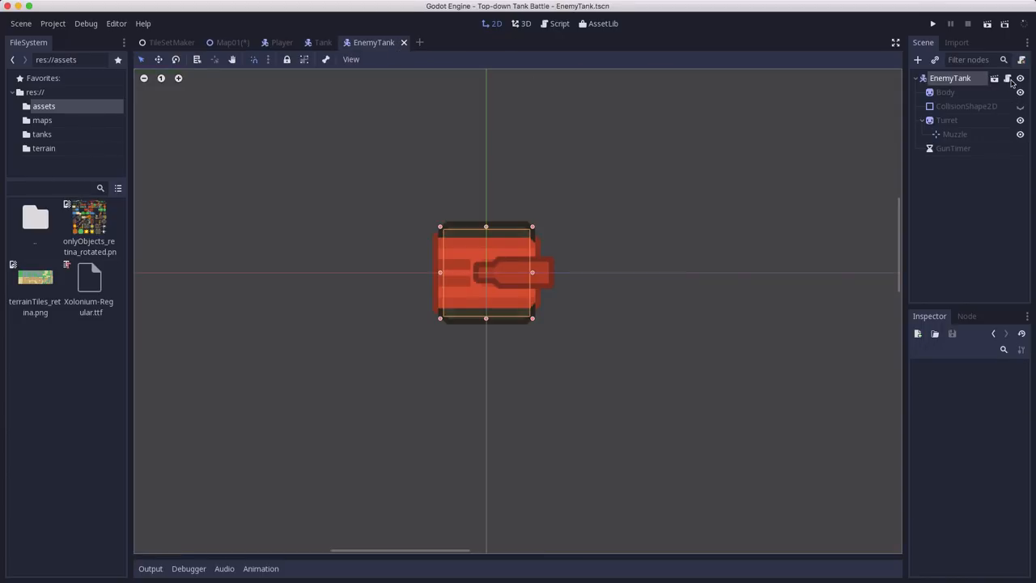
{"action": "left_click", "coordinate": [559, 23]}
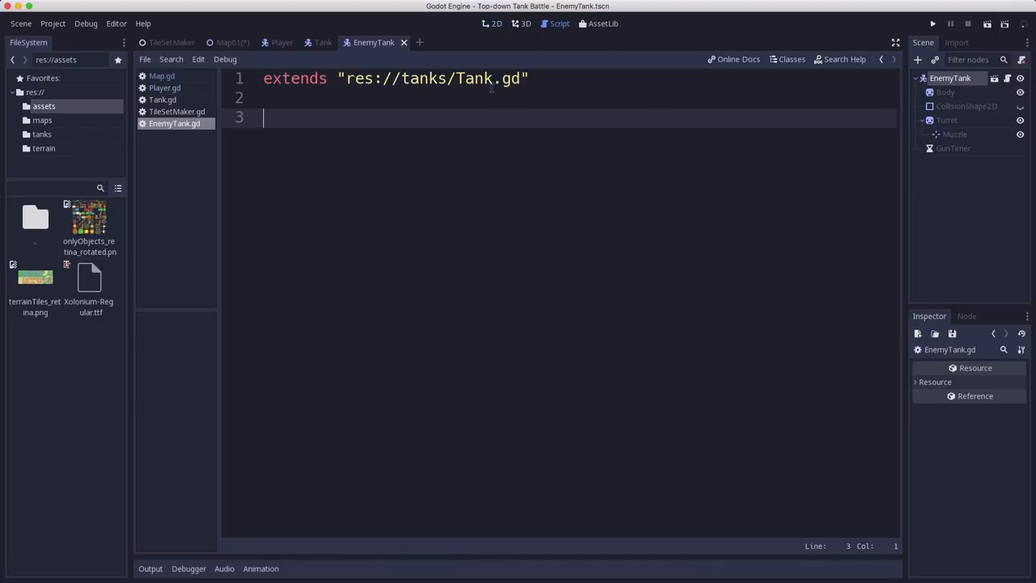
{"action": "mouse_move", "coordinate": [493, 106]}
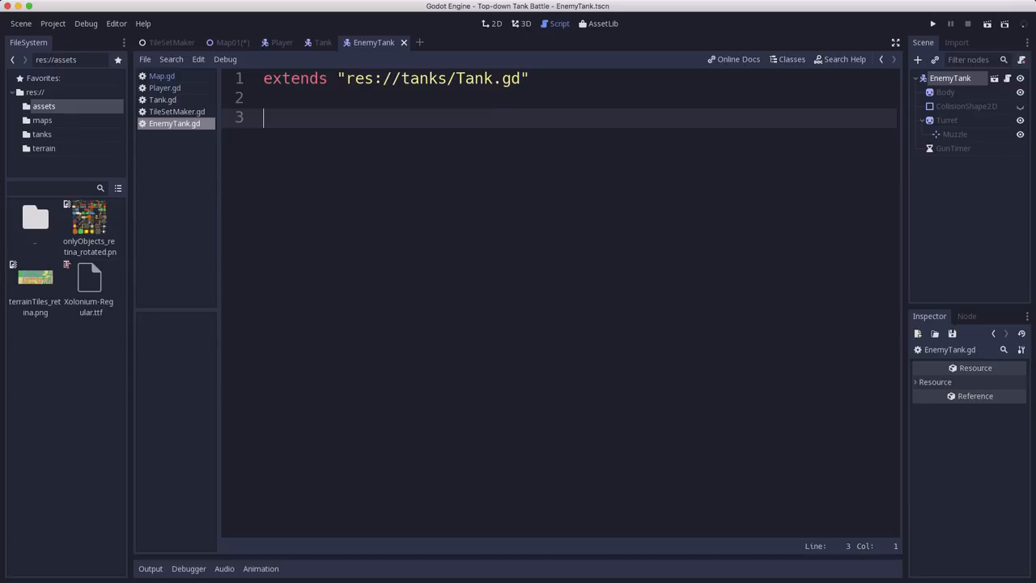
{"action": "mouse_move", "coordinate": [305, 282]}
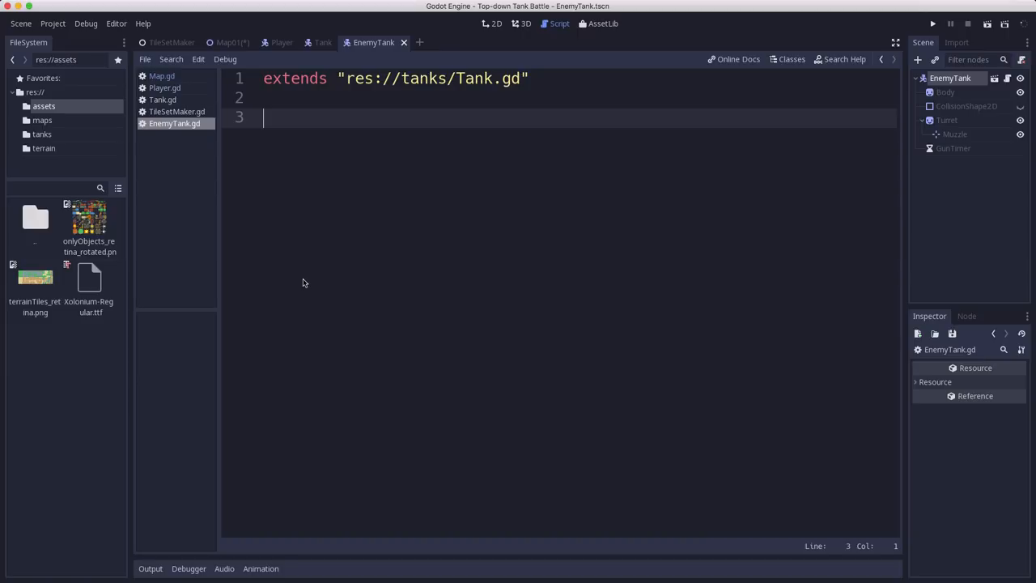
{"action": "type", "text": "func con"}
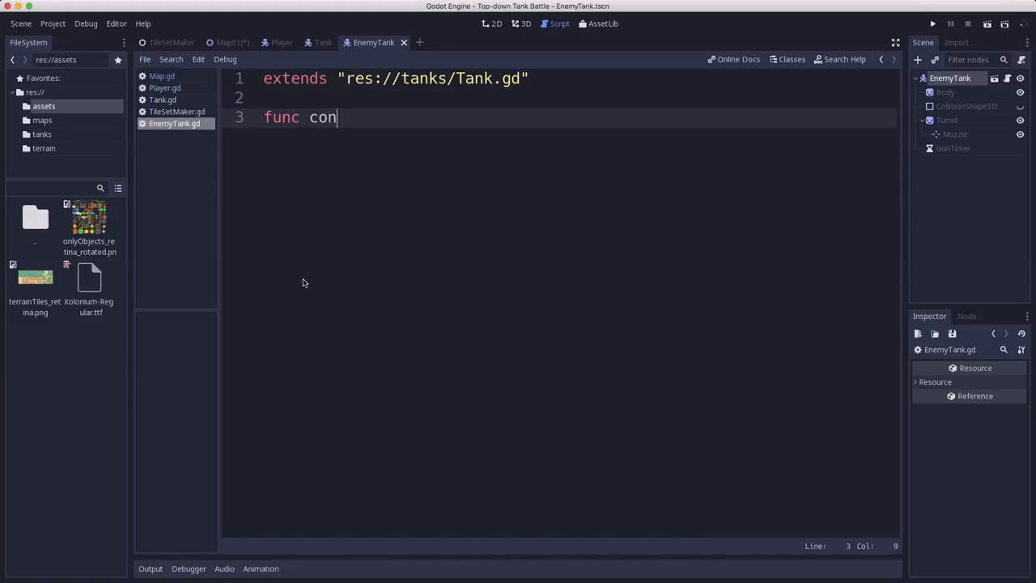
{"action": "type", "text": "trol(delta):"}
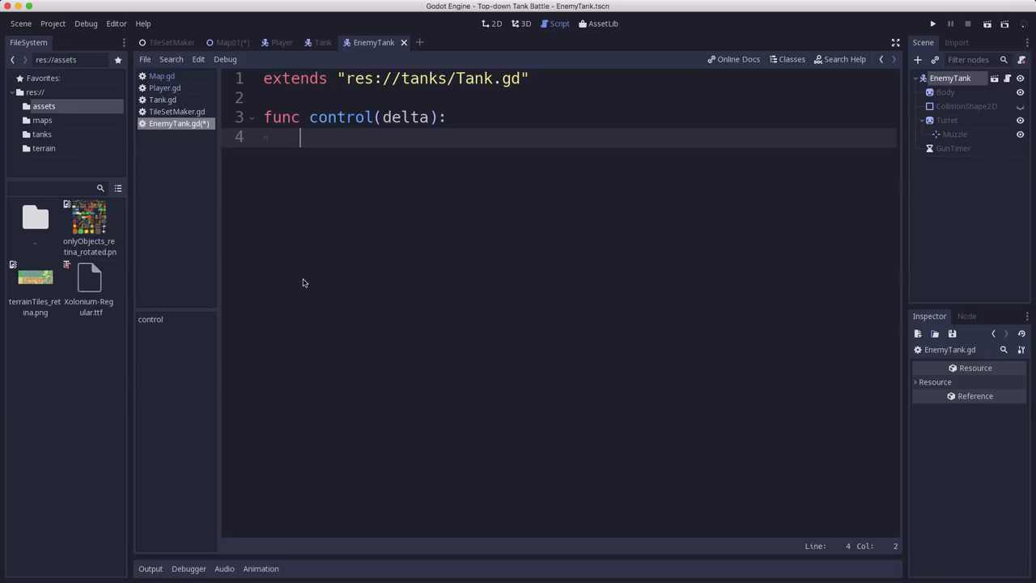
Insert 'onready var parent =' above the control function.
{"action": "key", "text": "Return"}
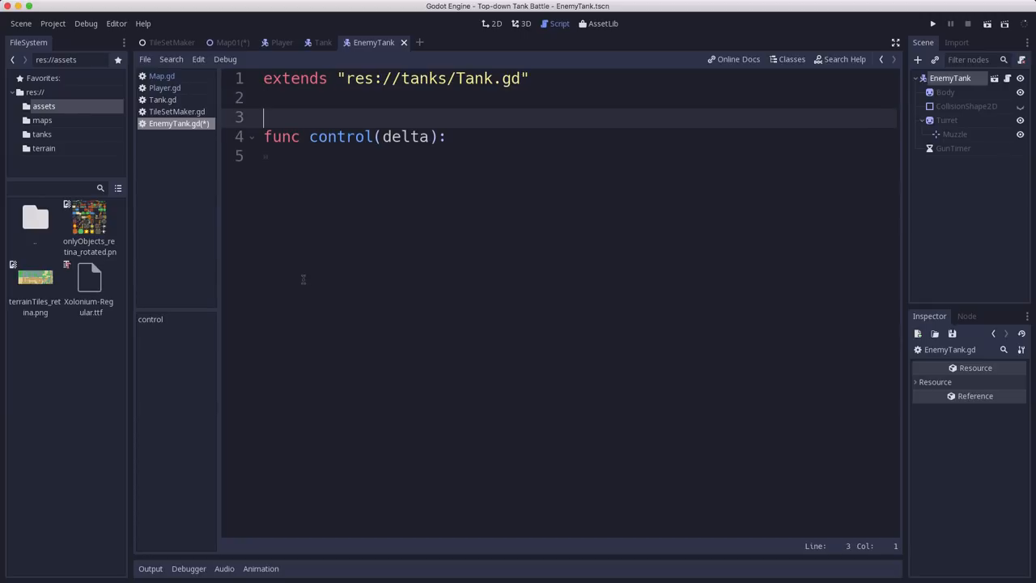
{"action": "type", "text": "onready v"}
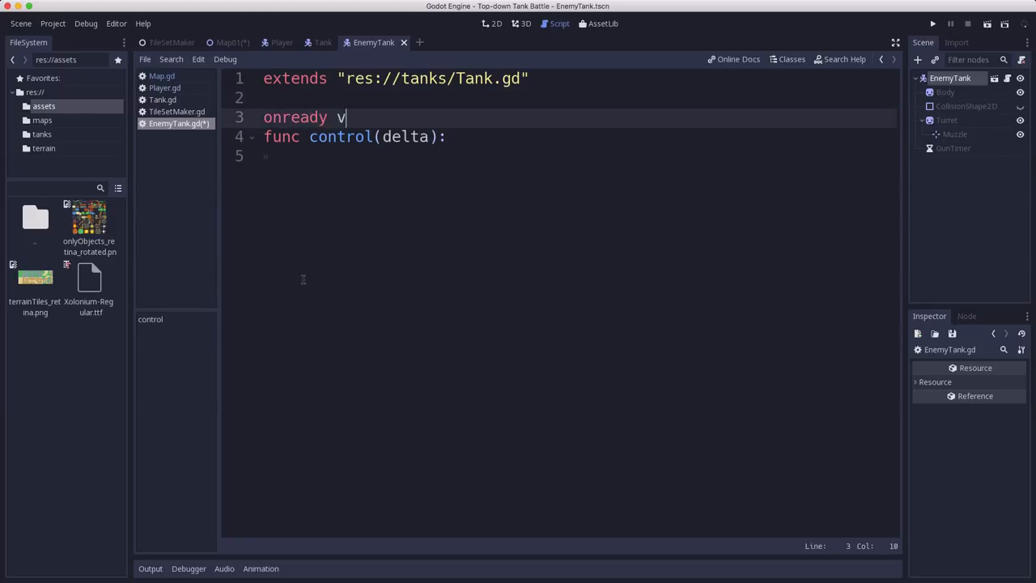
{"action": "type", "text": "ar parent ="}
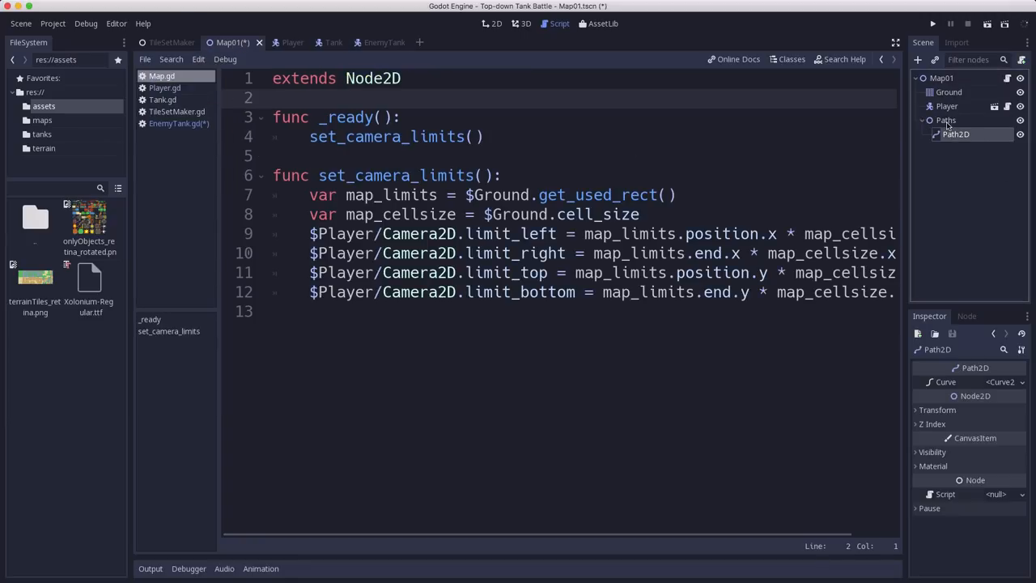
Add a PathFollow2D child node under Path2D.
{"action": "left_click", "coordinate": [917, 59]}
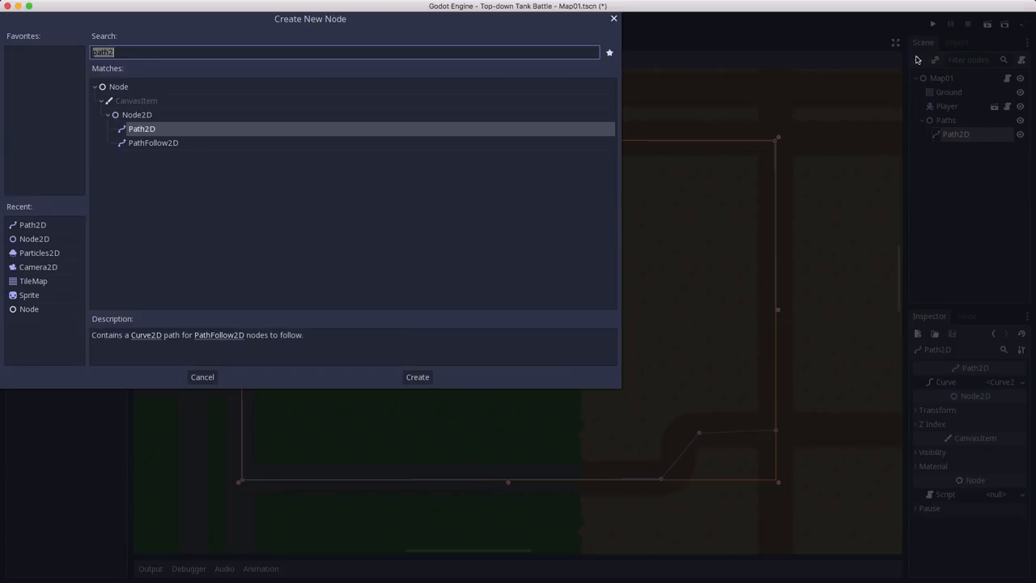
{"action": "left_click", "coordinate": [417, 377]}
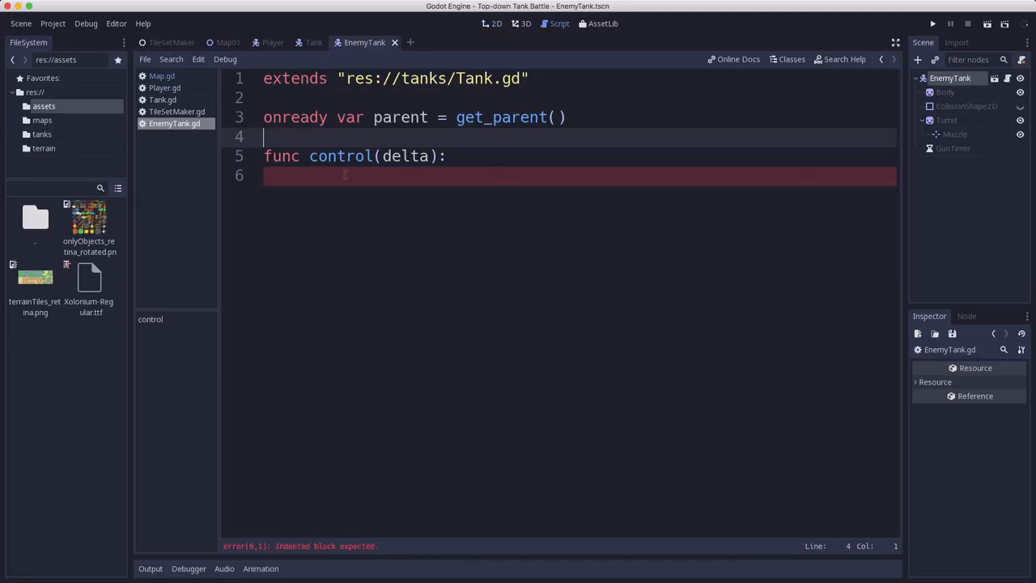
In control(), advance a PathFollow2D parent with set_offset(get_offset() + speed * delta).
{"action": "type", "text": "if"}
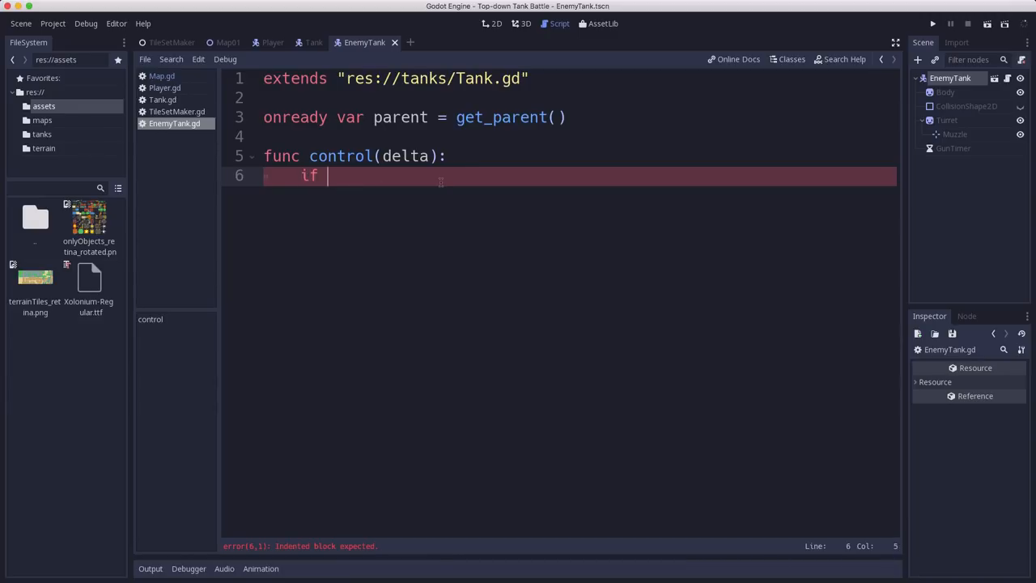
{"action": "type", "text": "parent is Path"}
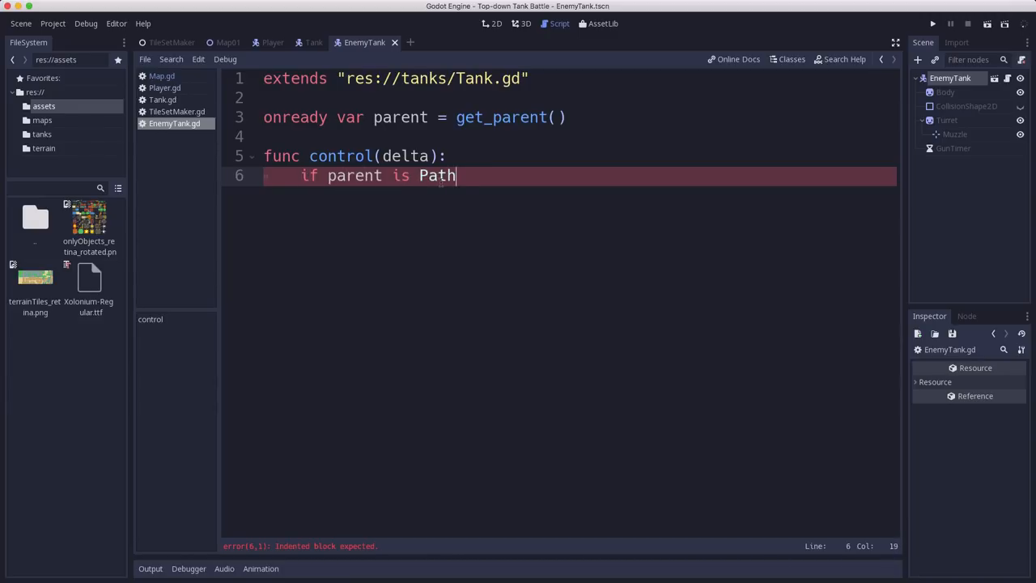
{"action": "type", "text": "Follow2D:"}
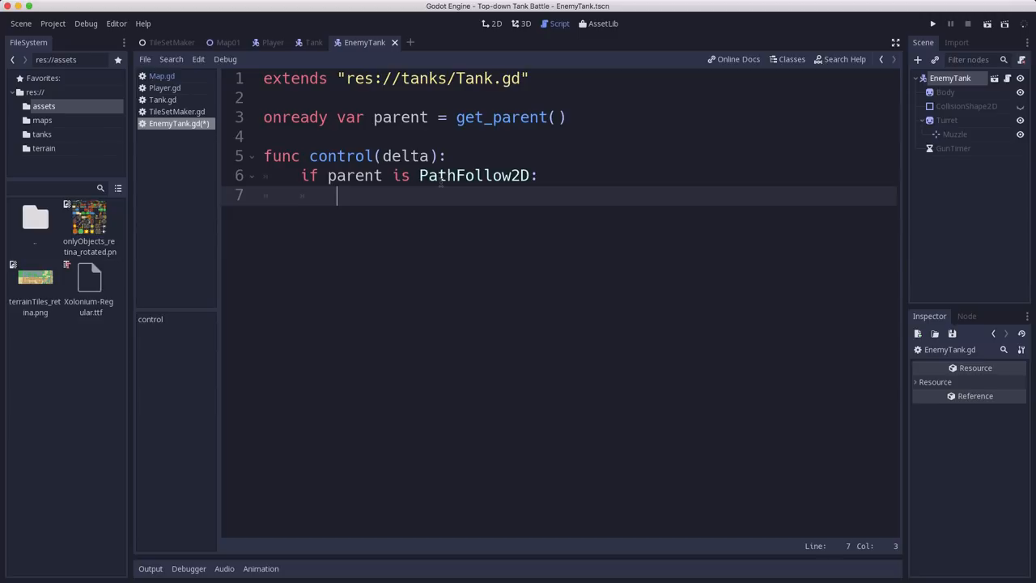
{"action": "type", "text": "parent."}
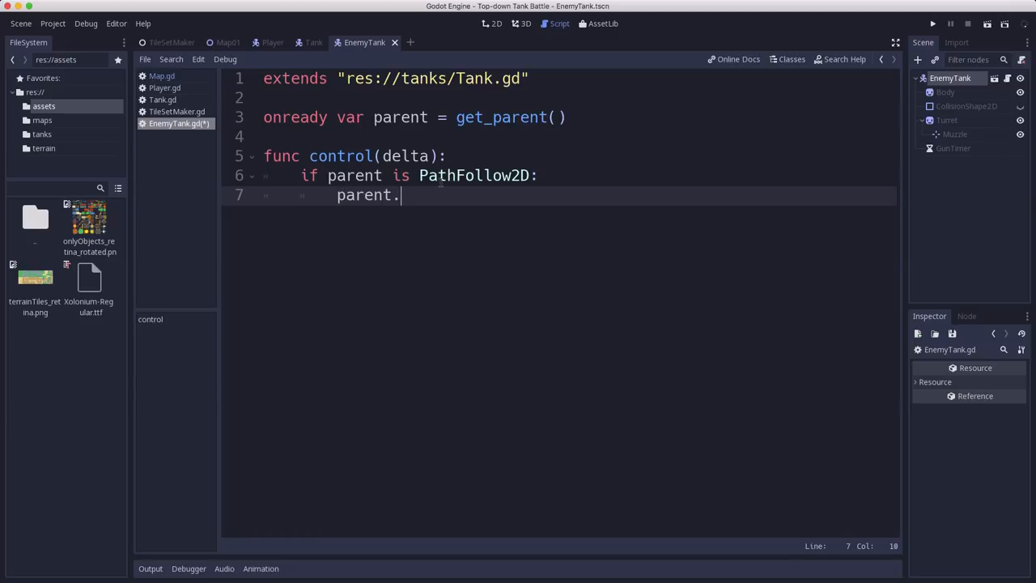
{"action": "type", "text": "set_of"}
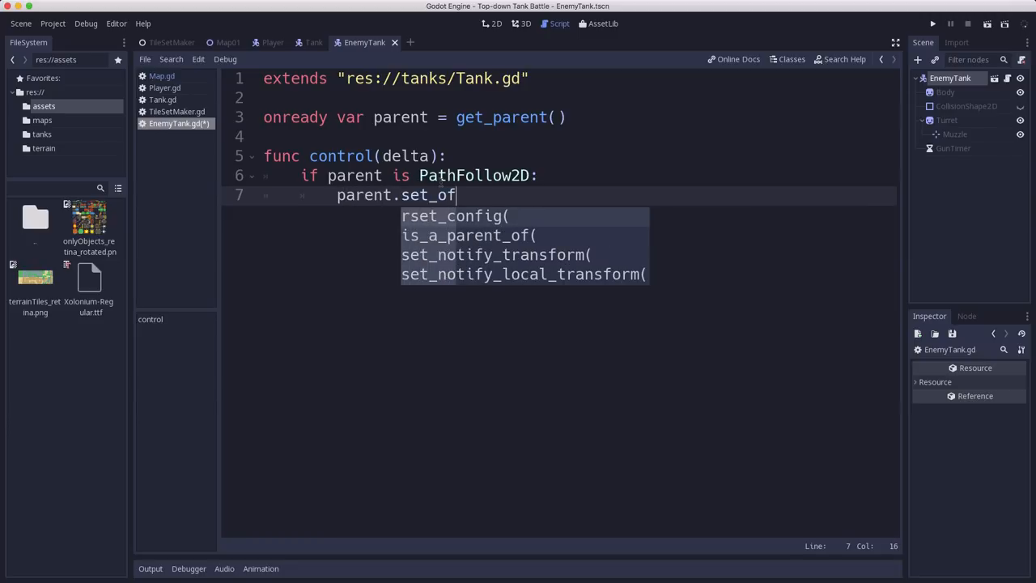
{"action": "type", "text": "fset"}
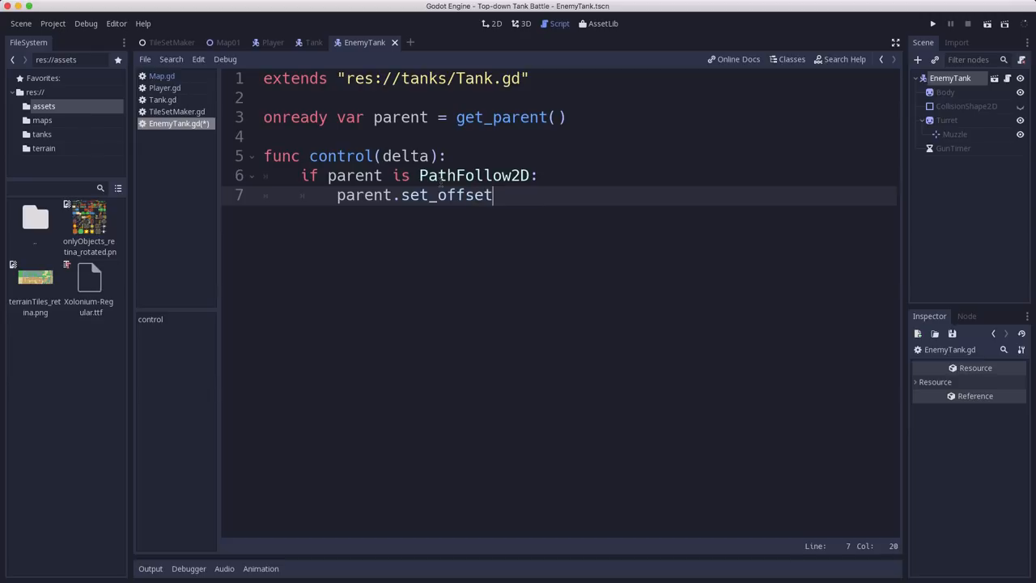
{"action": "type", "text": "(ge"}
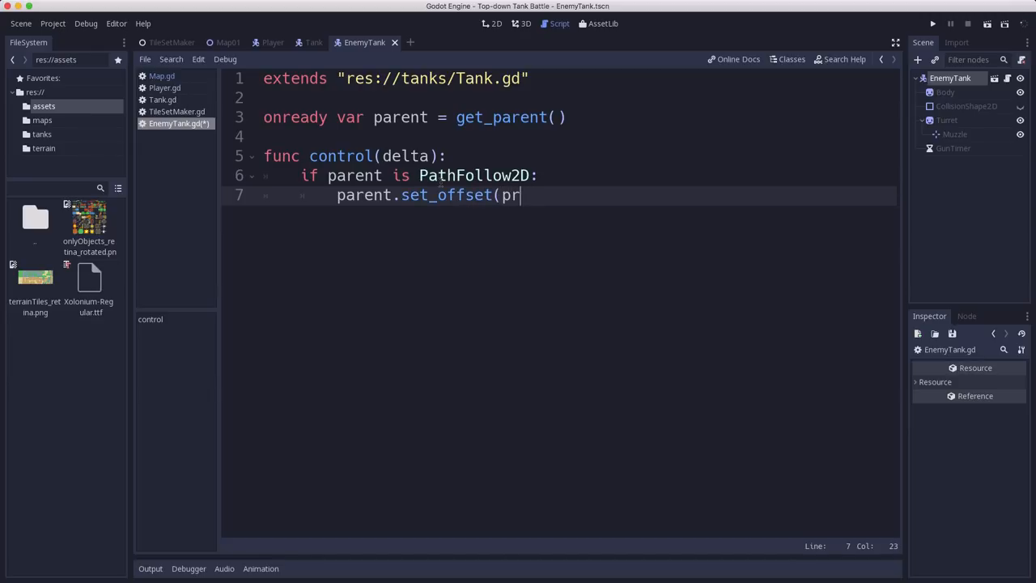
{"action": "type", "text": "parent.get_offset"}
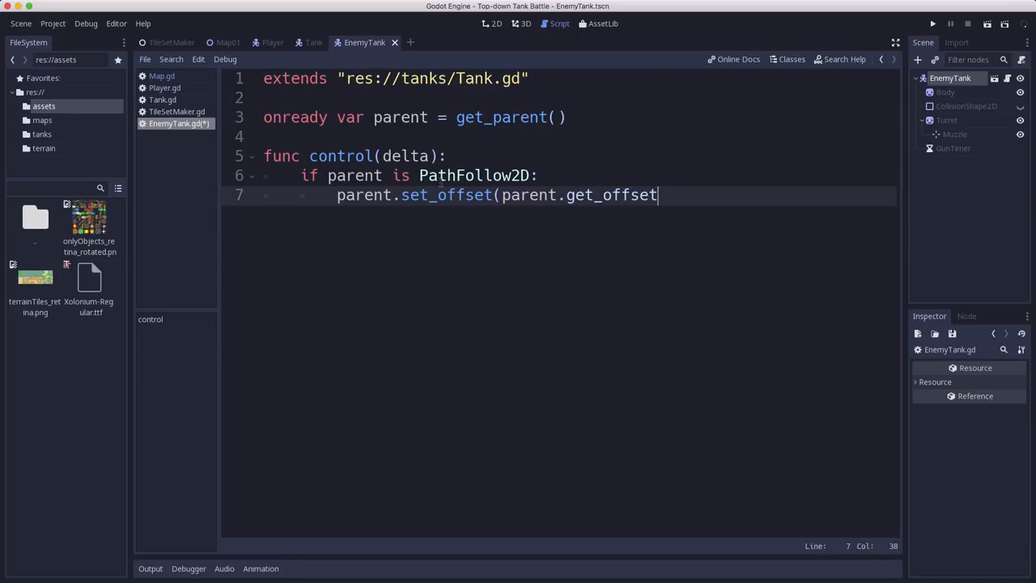
{"action": "type", "text": "() + spe"}
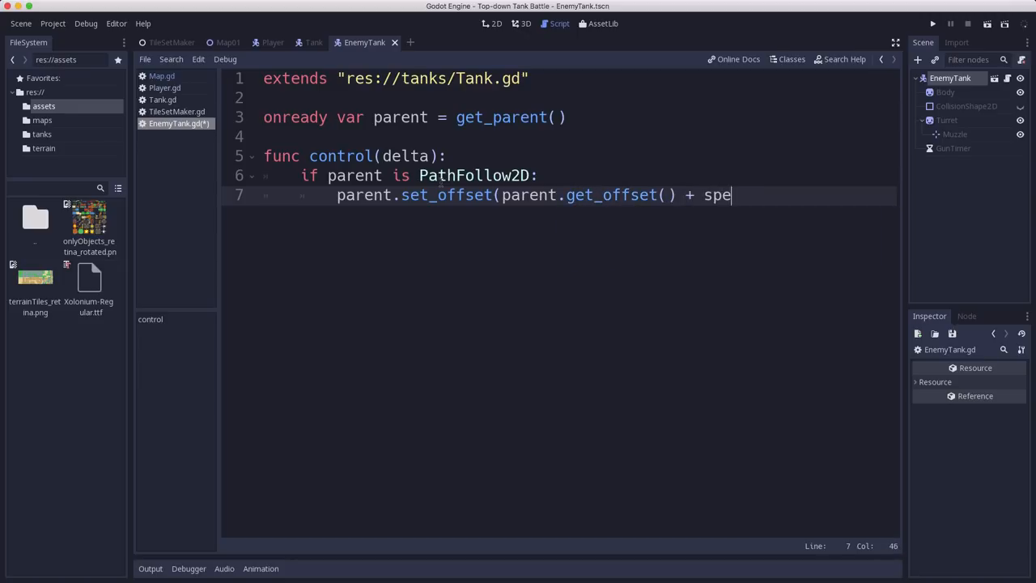
{"action": "type", "text": "ed * dela"}
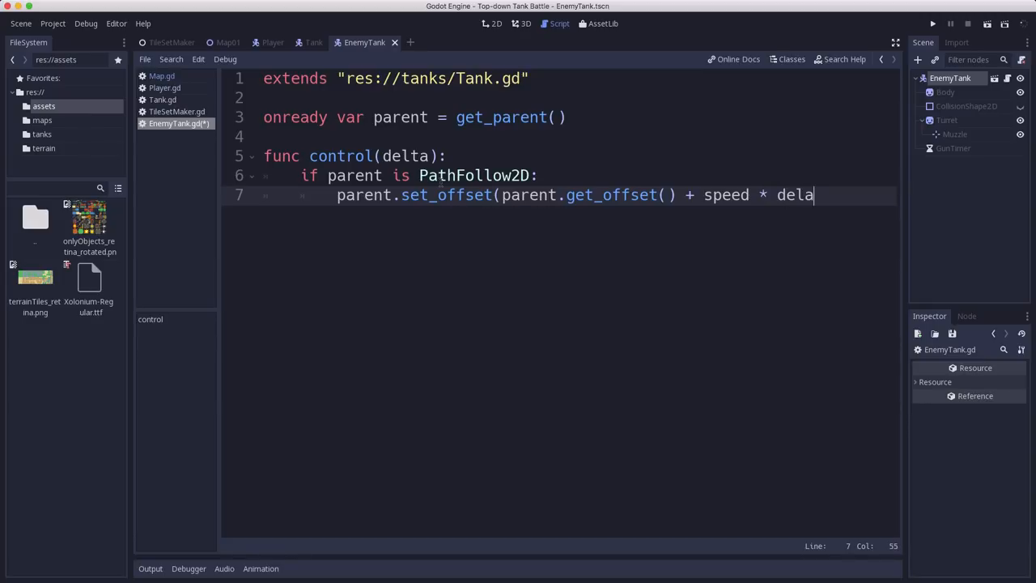
Add an else branch with a placeholder movement comment, then return to Map01.
{"action": "key", "text": "Return"}
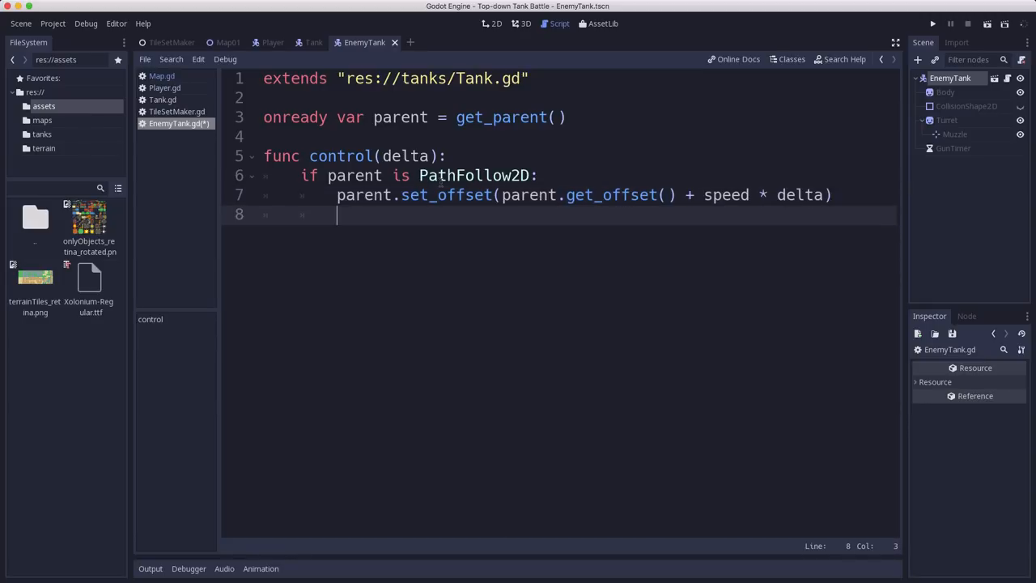
{"action": "type", "text": "else"}
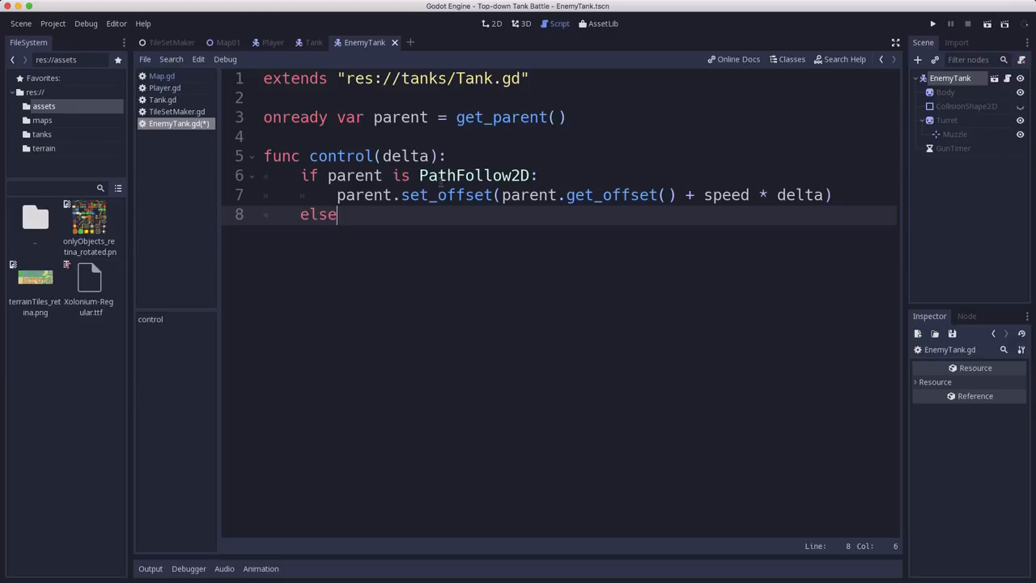
{"action": "type", "text": ":"}
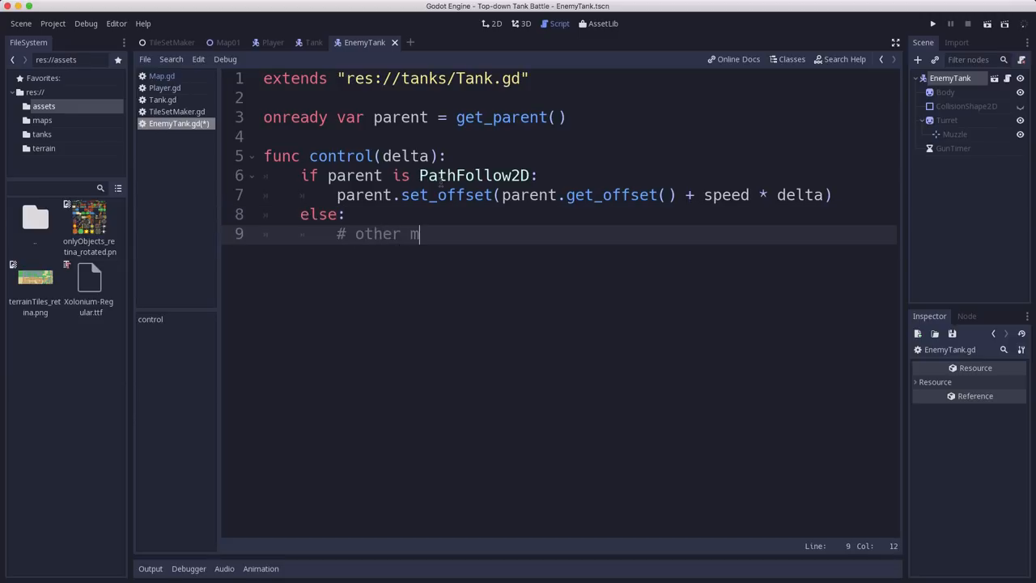
{"action": "type", "text": "ovement code"}
{"action": "type", "text": "pass"}
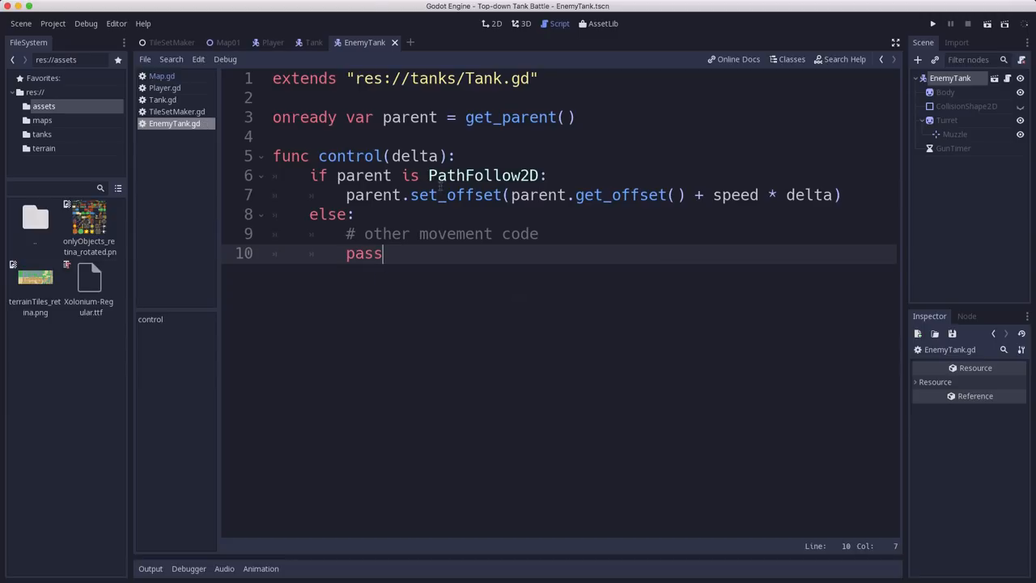
{"action": "left_click", "coordinate": [492, 22]}
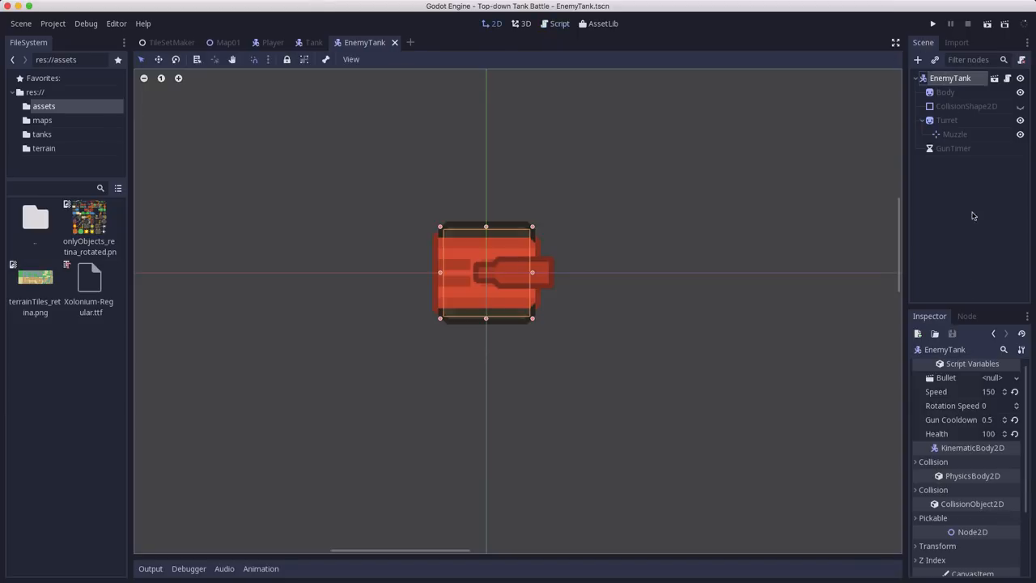
{"action": "mouse_move", "coordinate": [991, 401]}
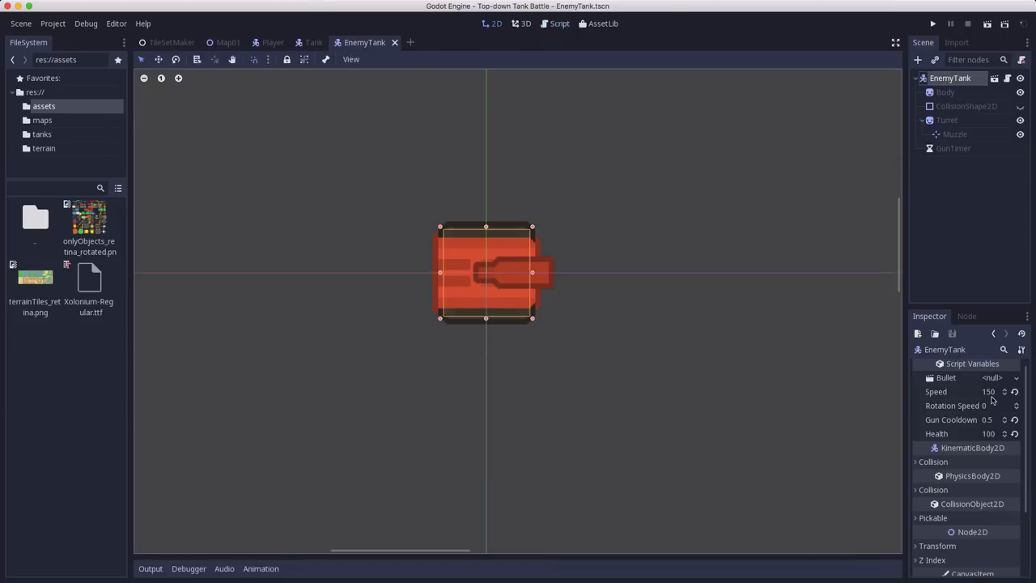
{"action": "left_click", "coordinate": [228, 42]}
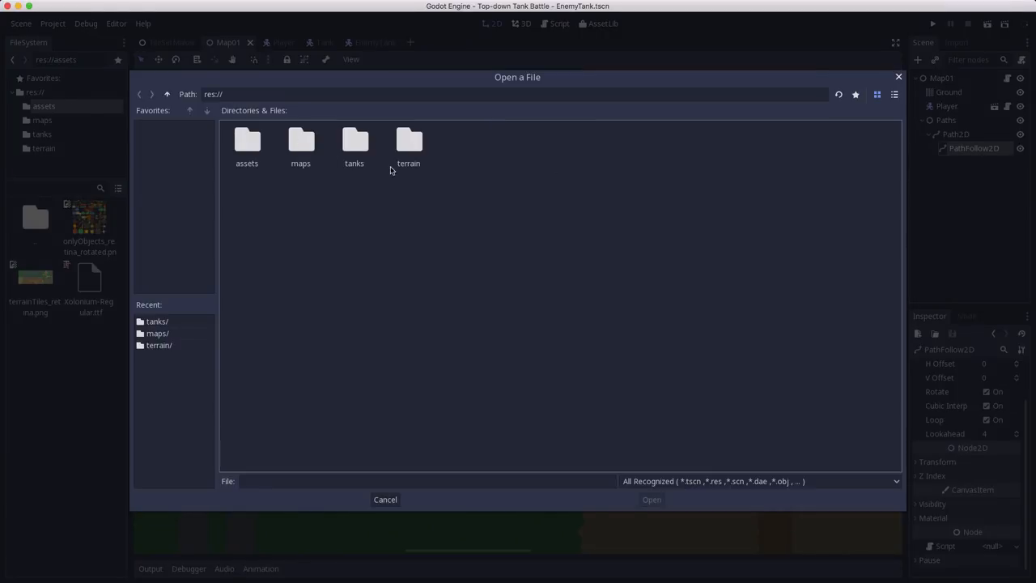
Instance EnemyTank.tscn from the tanks folder under PathFollow2D, then select Ground.
{"action": "double_click", "coordinate": [354, 146]}
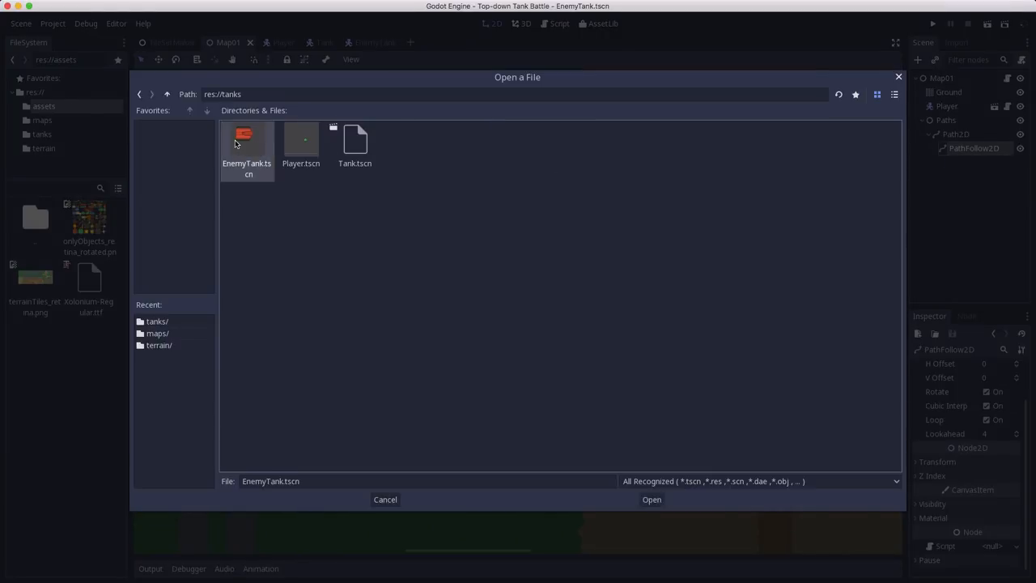
{"action": "left_click", "coordinate": [651, 499]}
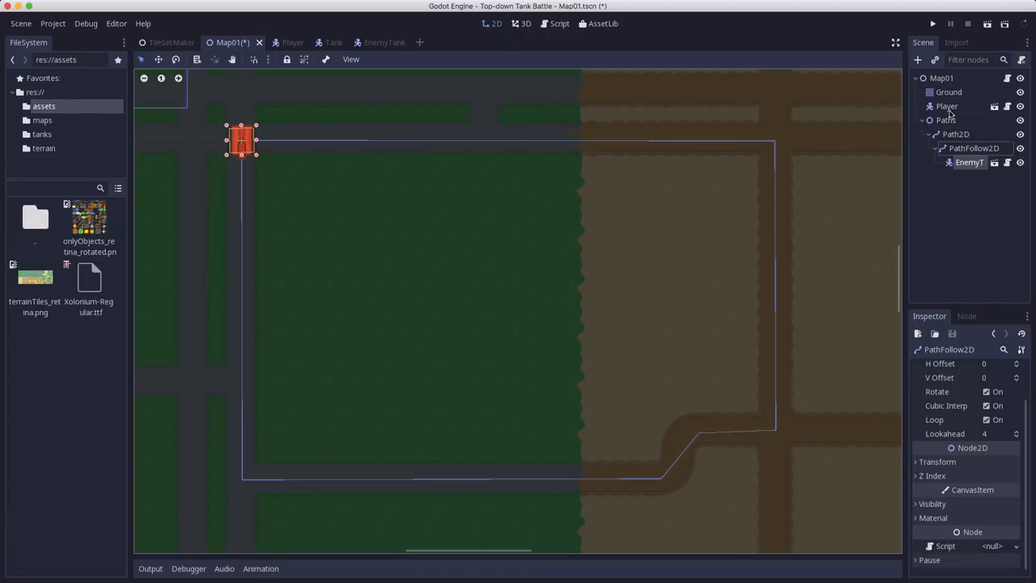
{"action": "left_click", "coordinate": [949, 92]}
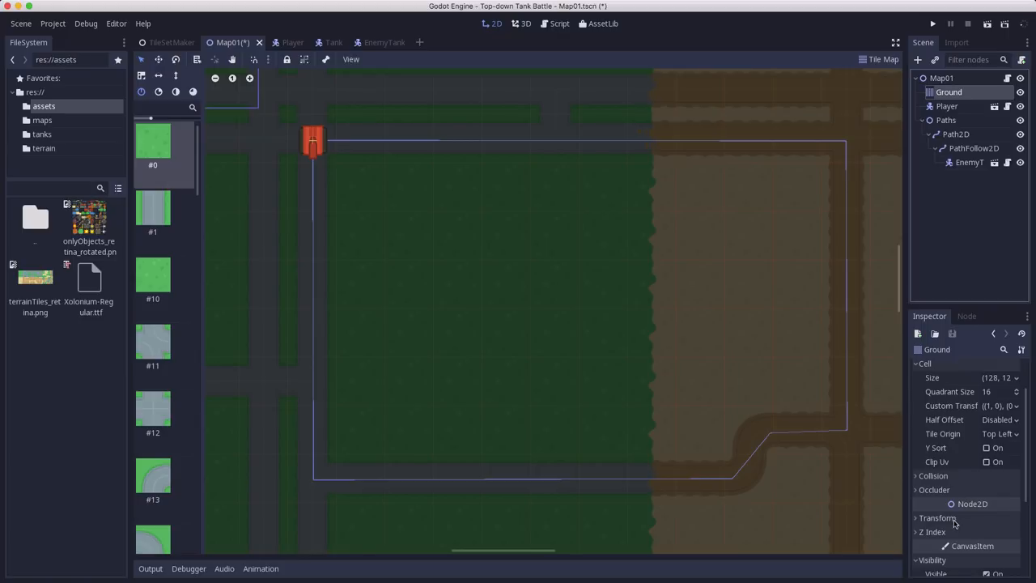
Edit the Ground node's Modulate colour and save the Map01 scene.
{"action": "scroll", "scroll_direction": "down", "scroll_amount": 3}
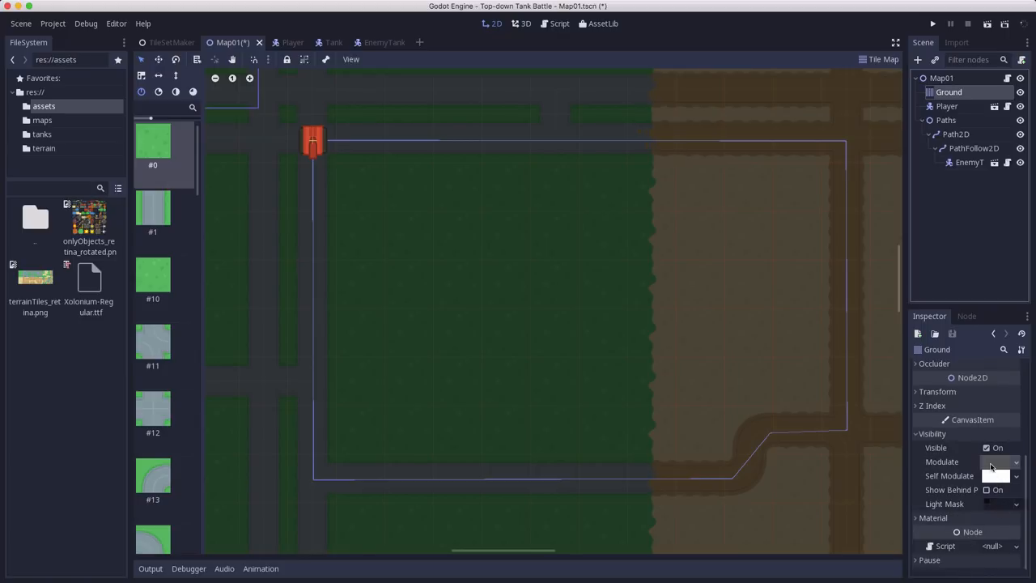
{"action": "left_click", "coordinate": [1001, 462]}
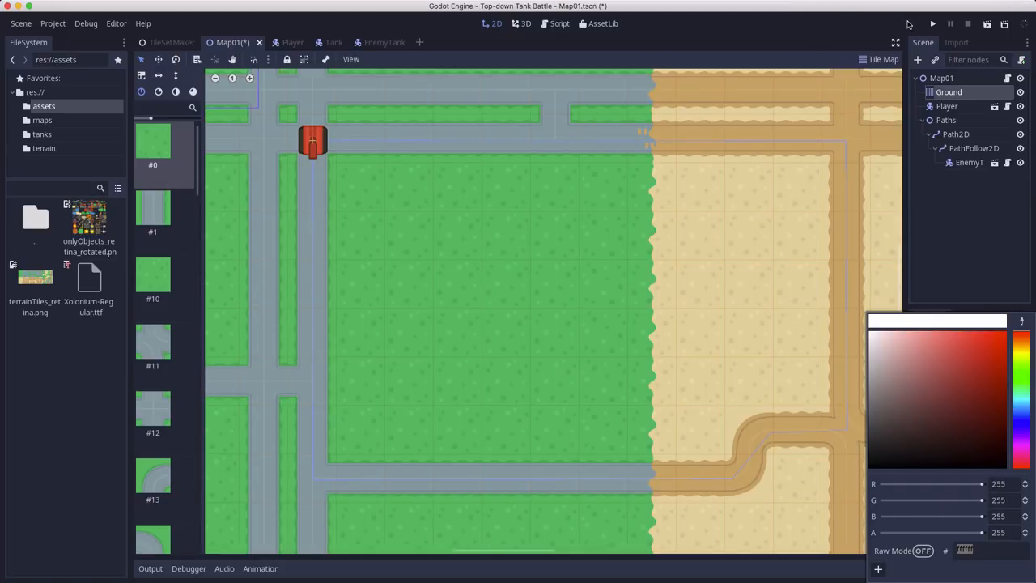
{"action": "key", "text": "ctrl+s"}
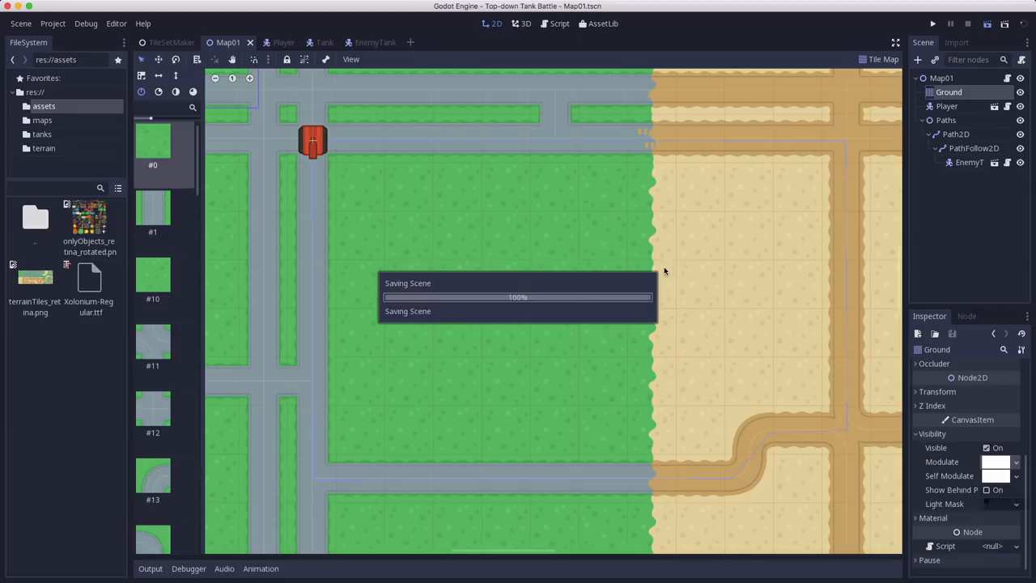
{"action": "left_click", "coordinate": [932, 23]}
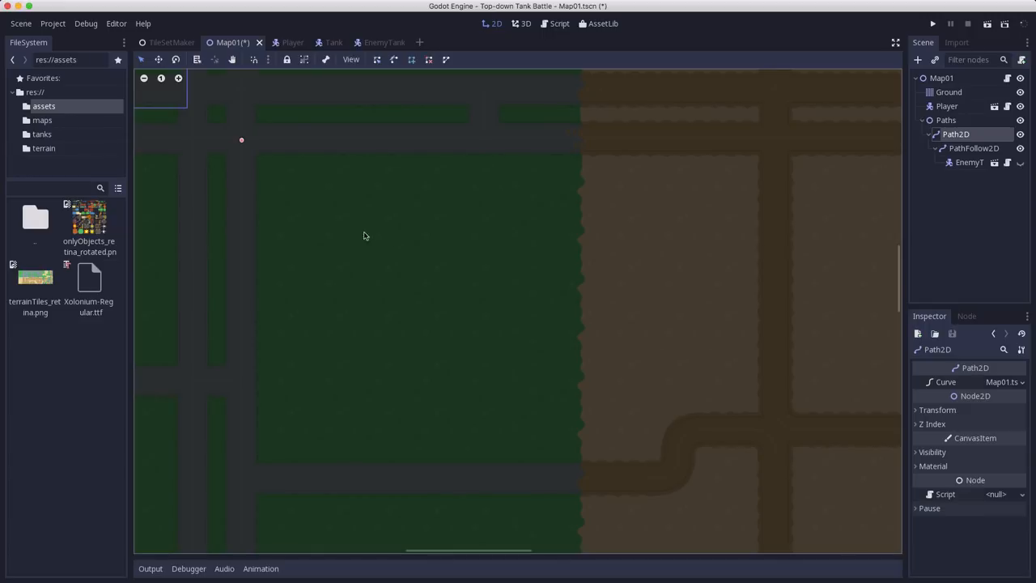
{"action": "mouse_move", "coordinate": [252, 159]}
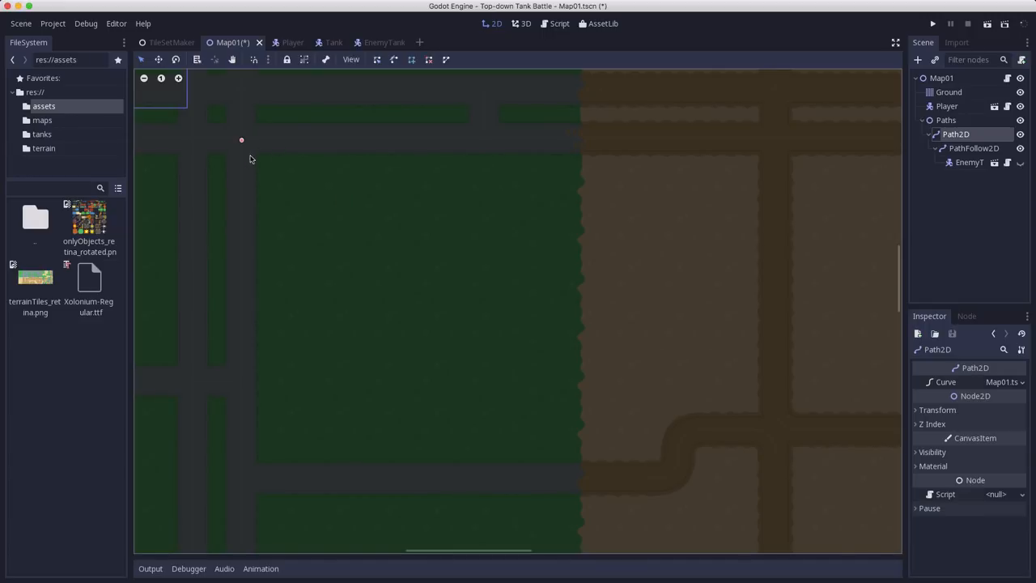
{"action": "mouse_move", "coordinate": [243, 162]}
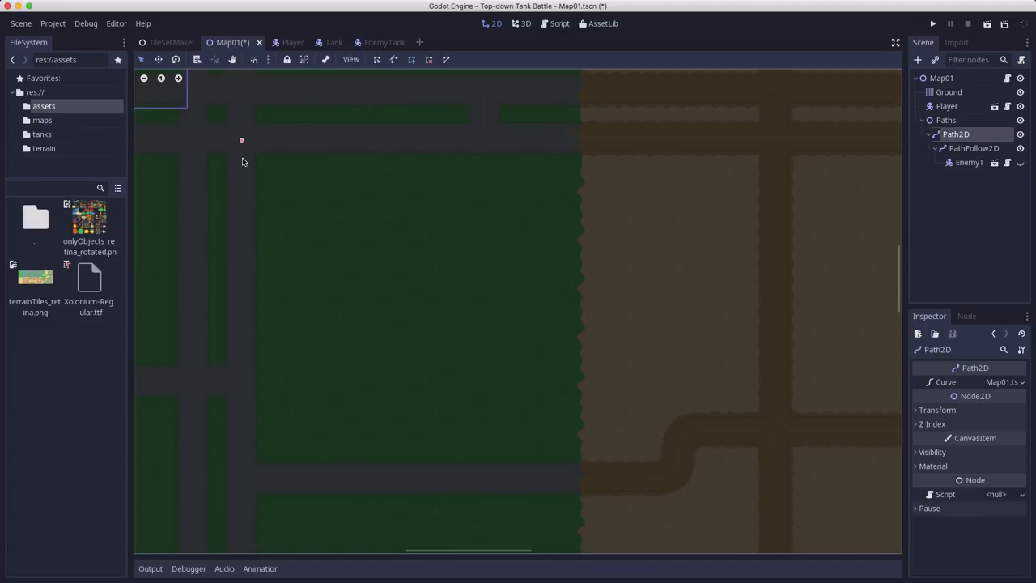
Add a second path point and select the Path2D route to show its editable points.
{"action": "left_click", "coordinate": [241, 149]}
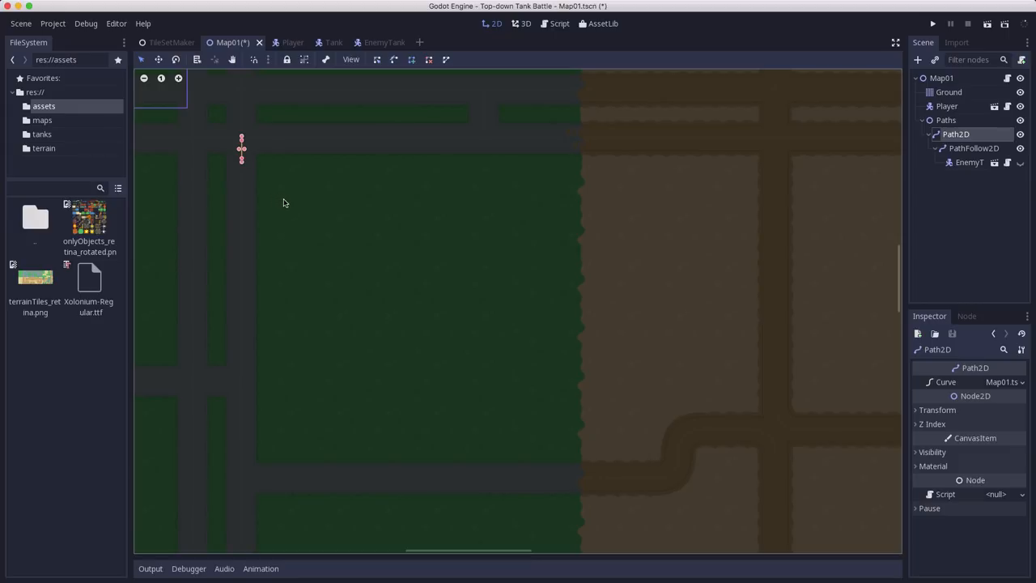
{"action": "mouse_move", "coordinate": [244, 453]}
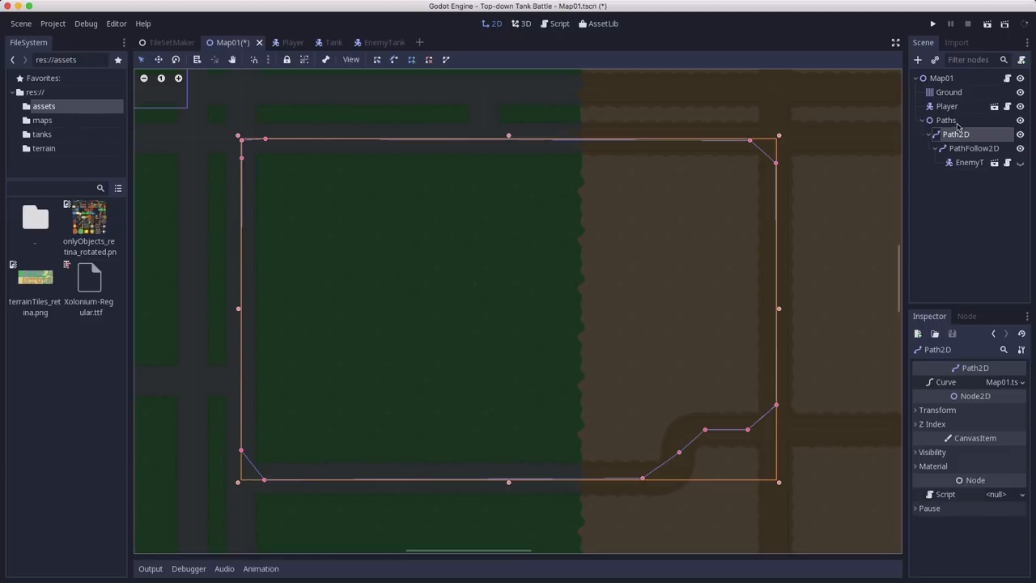
{"action": "left_click", "coordinate": [946, 120]}
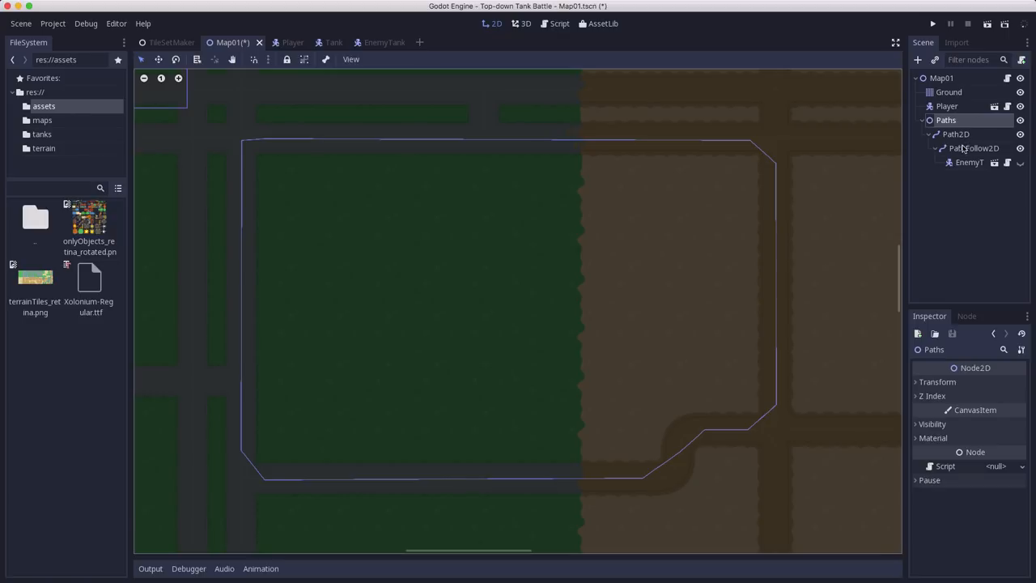
{"action": "left_click", "coordinate": [956, 134]}
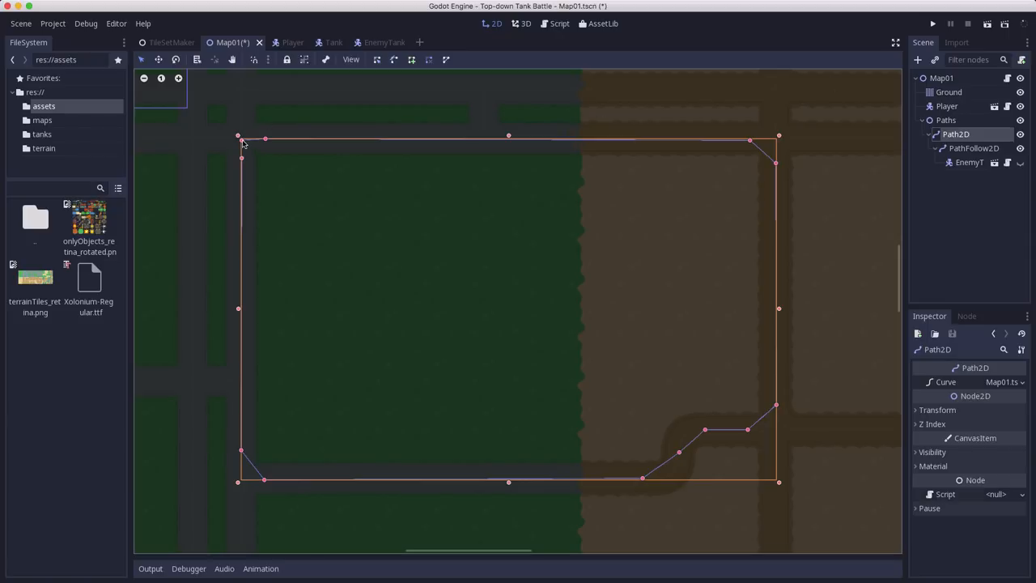
{"action": "mouse_move", "coordinate": [851, 128]}
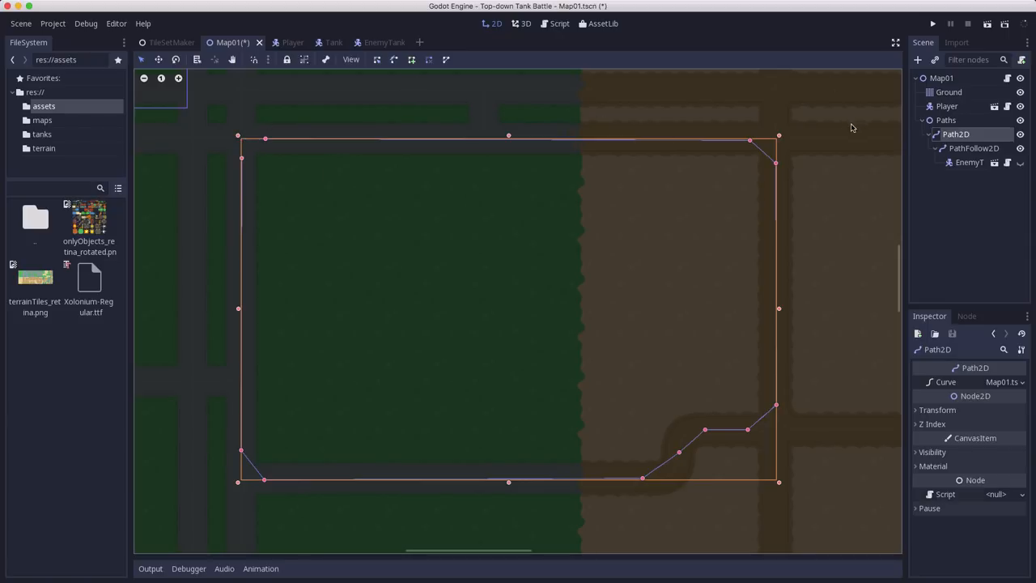
{"action": "left_click", "coordinate": [956, 134]}
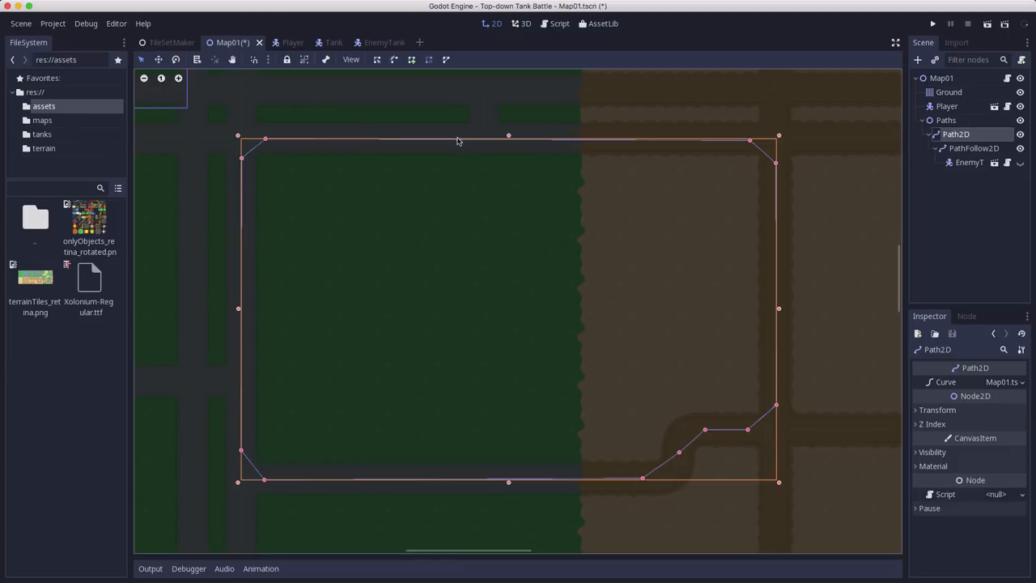
{"action": "mouse_move", "coordinate": [841, 168]}
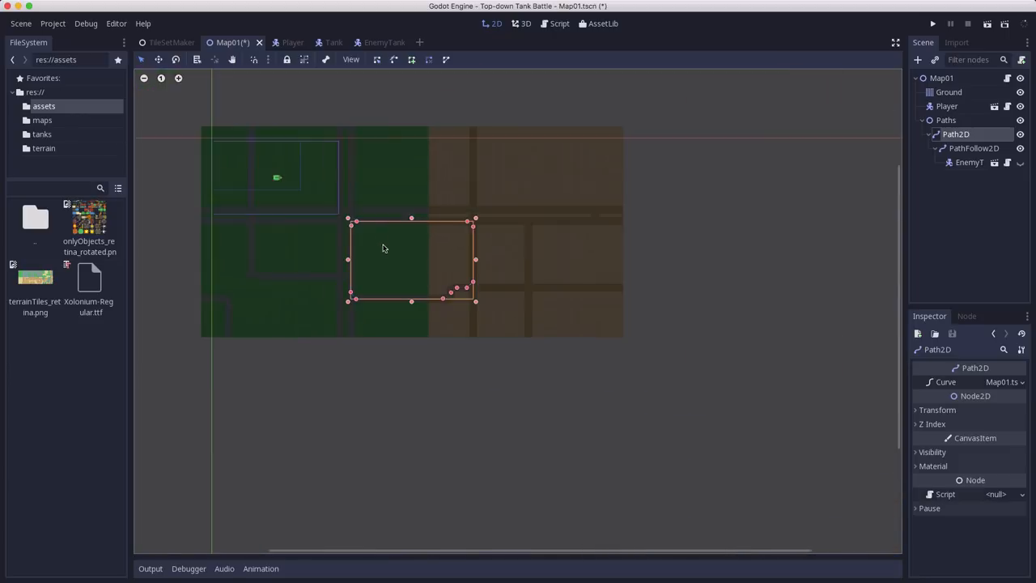
Select the Player tank and save Map01 with Ctrl+S.
{"action": "left_click", "coordinate": [946, 106]}
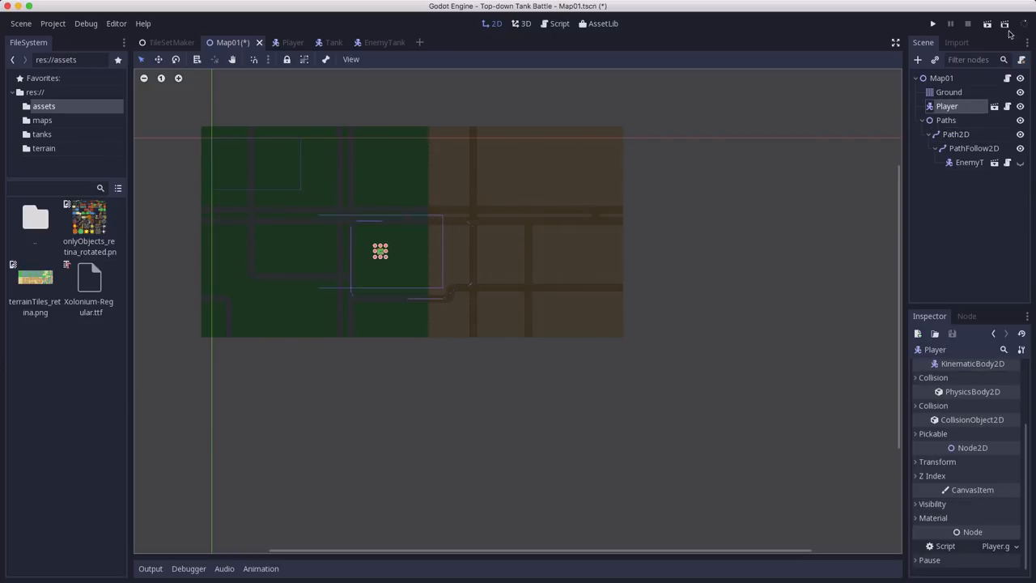
{"action": "left_click", "coordinate": [932, 24]}
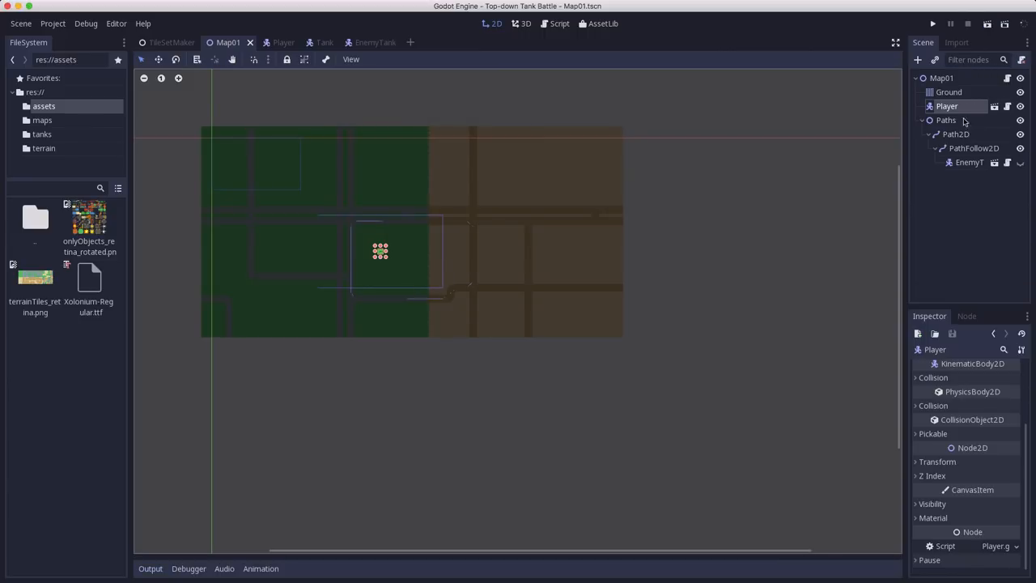
{"action": "key", "text": "ctrl+s"}
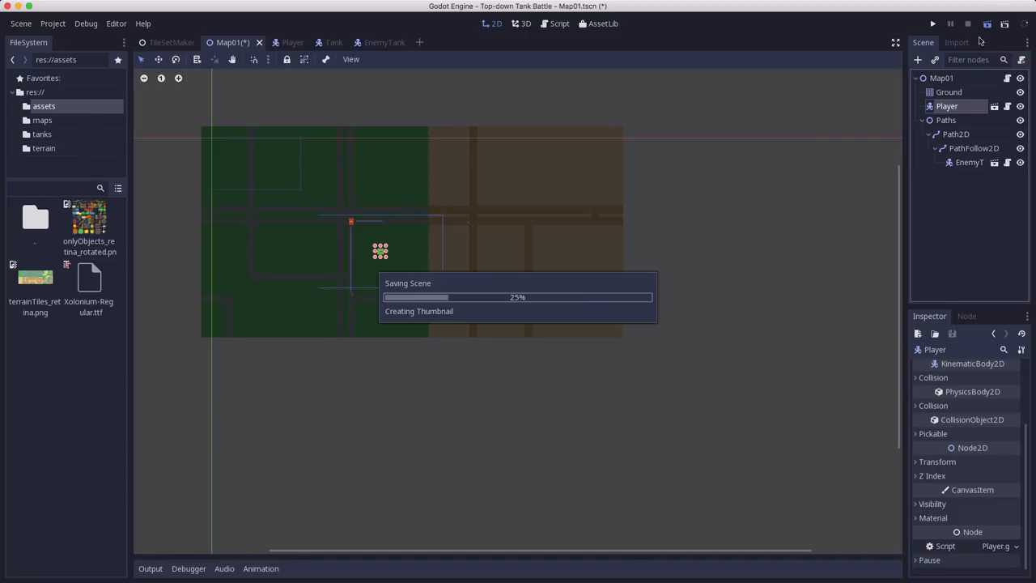
{"action": "left_click", "coordinate": [932, 24]}
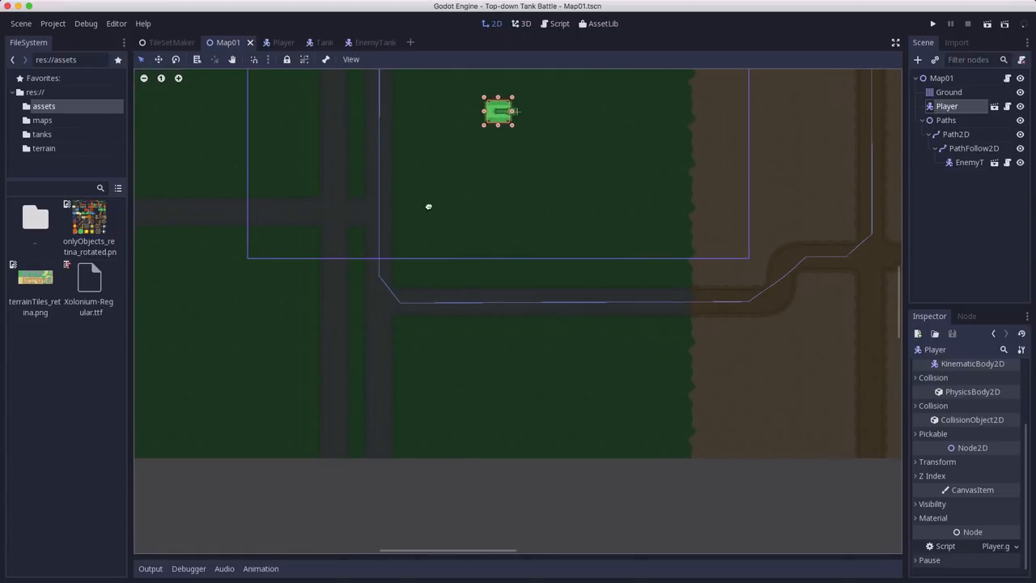
Curve the Path2D route's corners along the sand road's jog, then select the Paths node.
{"action": "left_click", "coordinate": [956, 133]}
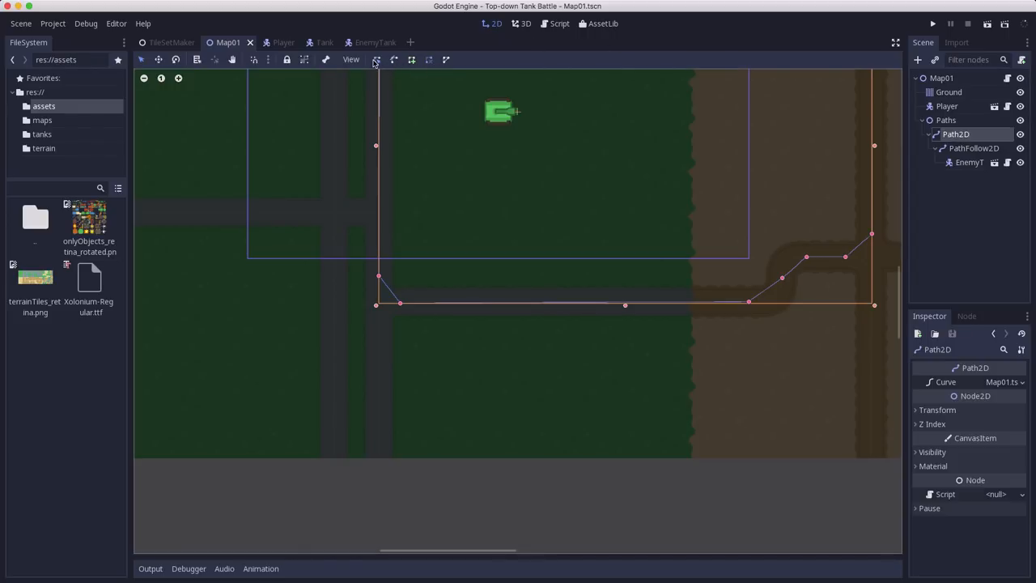
{"action": "mouse_move", "coordinate": [394, 60]}
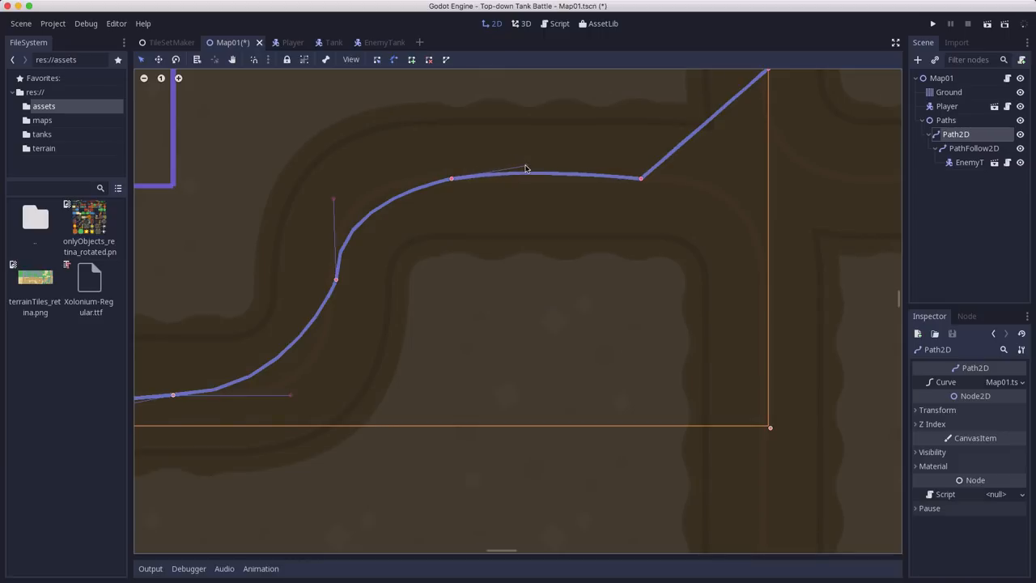
{"action": "left_click", "coordinate": [945, 120]}
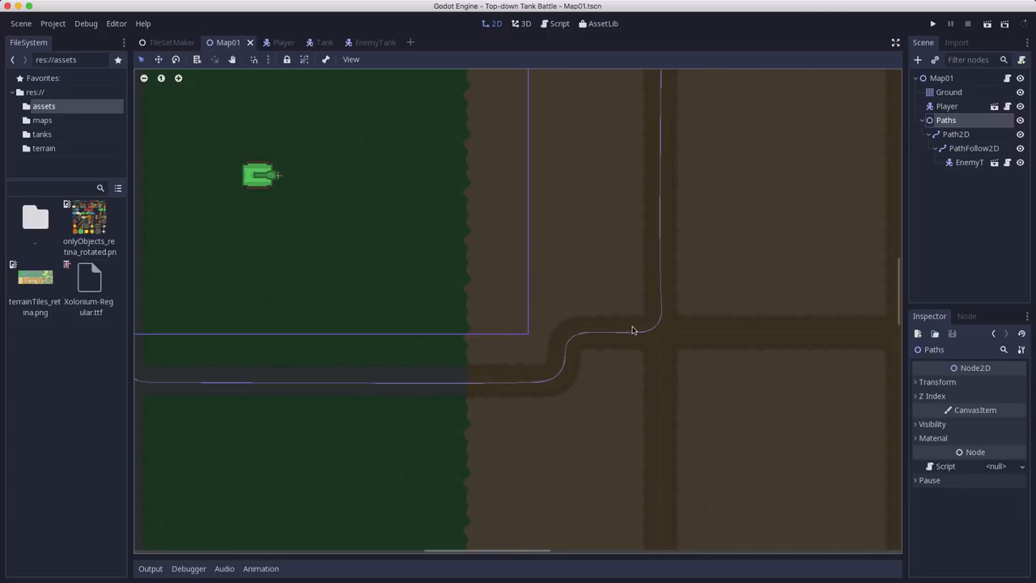
{"action": "mouse_move", "coordinate": [580, 336]}
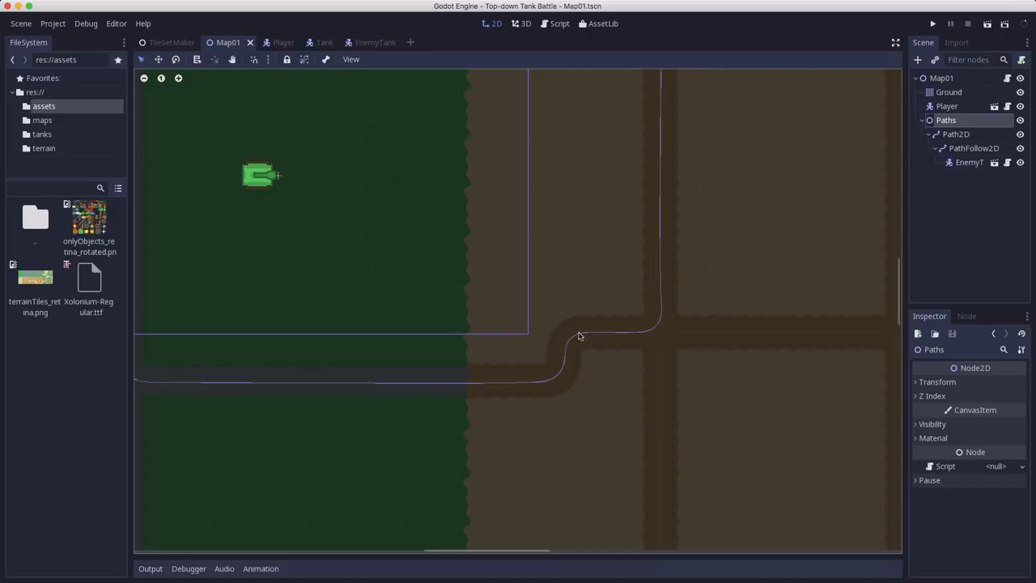
{"action": "mouse_move", "coordinate": [984, 34]}
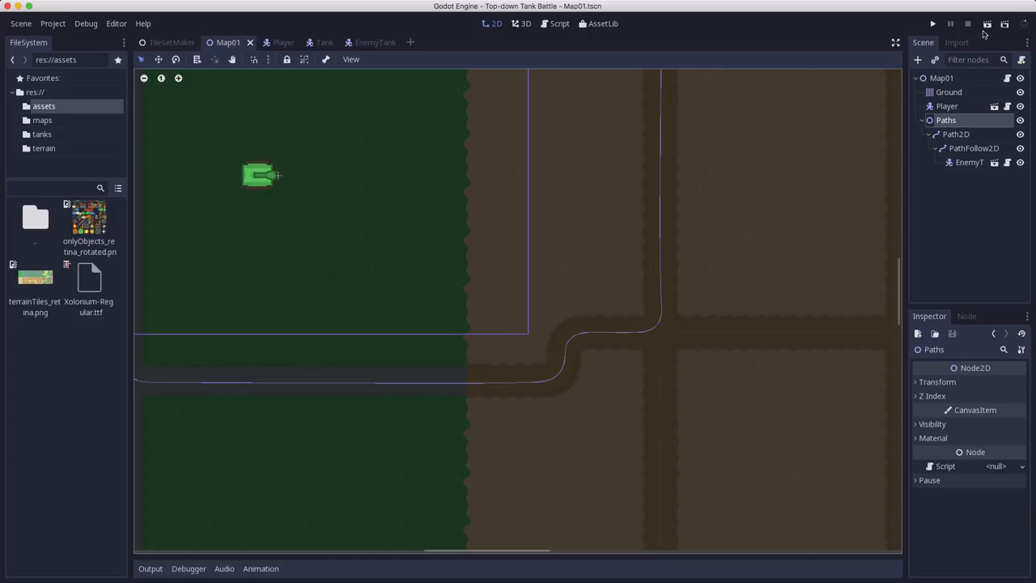
{"action": "left_click", "coordinate": [932, 24]}
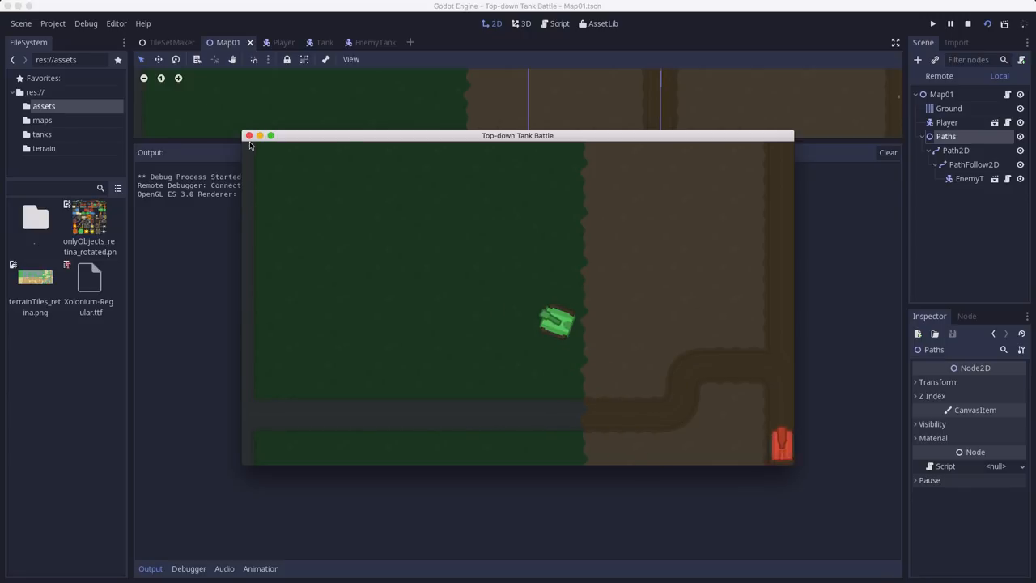
{"action": "left_click", "coordinate": [248, 135]}
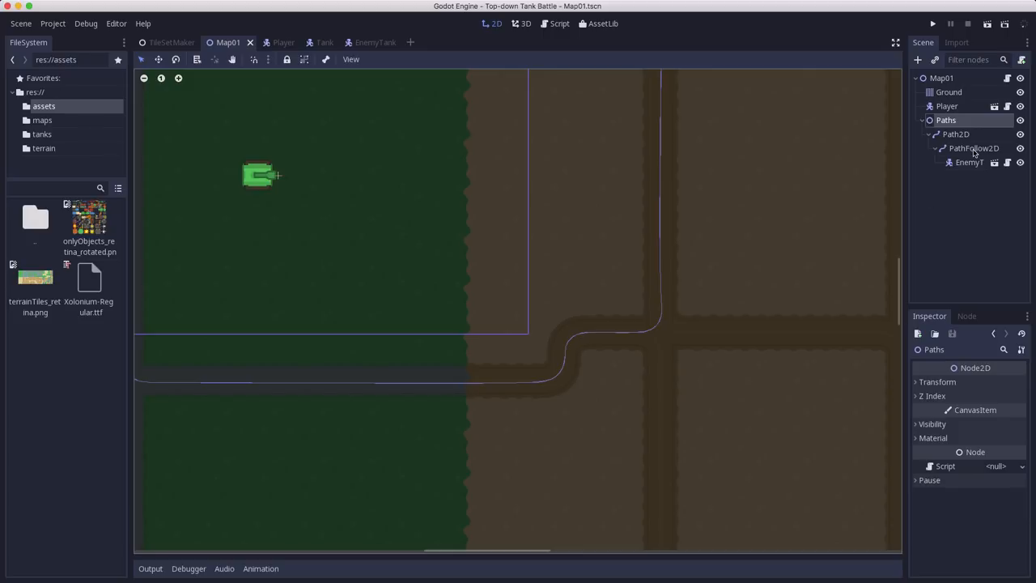
Add 'position = Vector2()' after the set_offset line in EnemyTank.gd and return to Map01.
{"action": "left_click", "coordinate": [973, 148]}
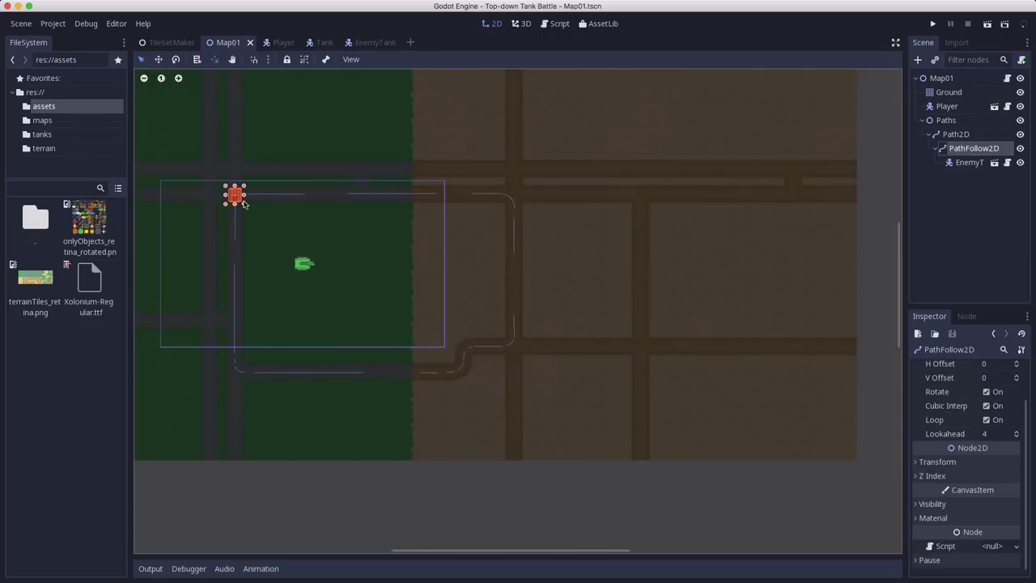
{"action": "mouse_move", "coordinate": [887, 212]}
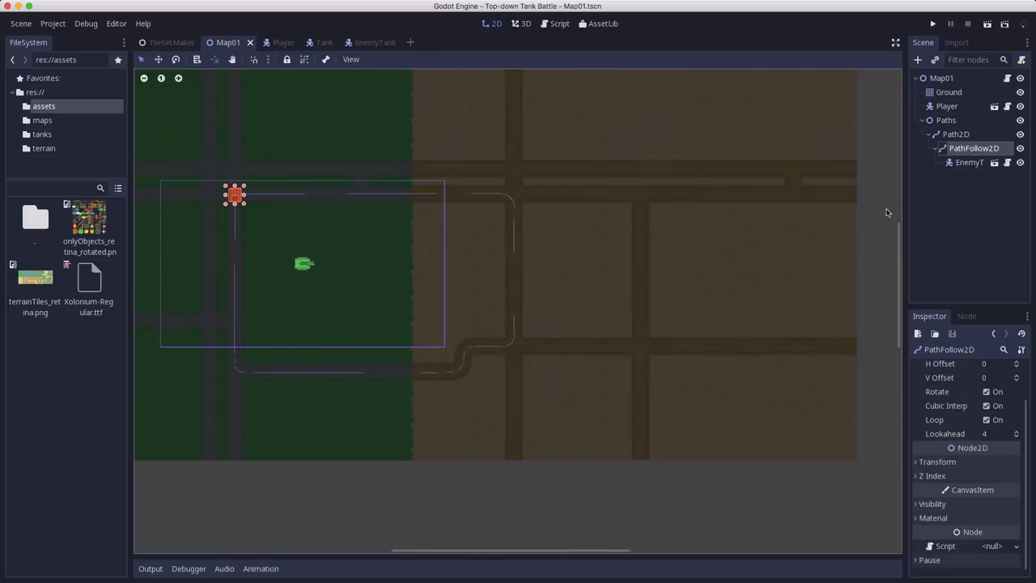
{"action": "mouse_move", "coordinate": [969, 162]}
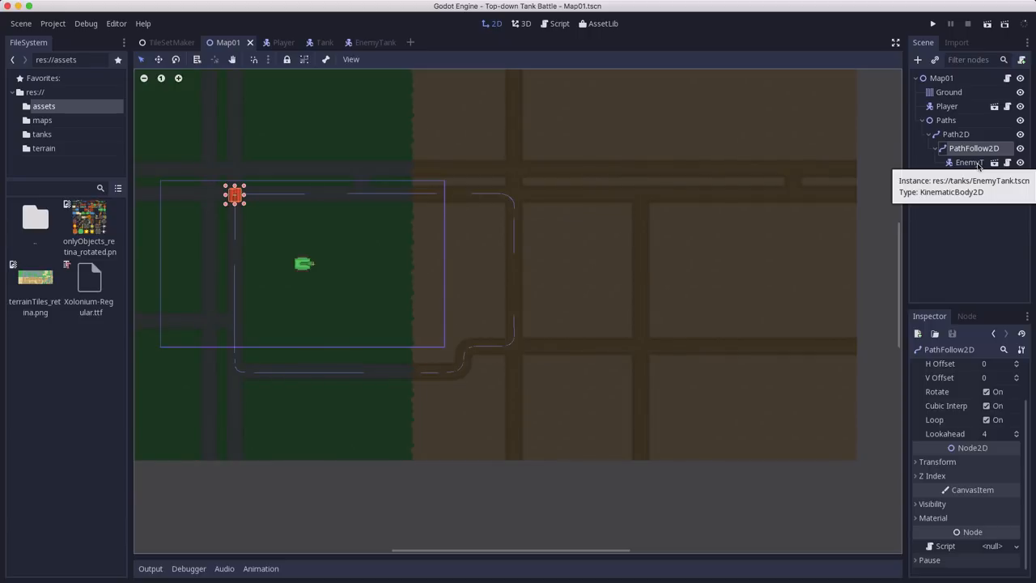
{"action": "left_click", "coordinate": [559, 22]}
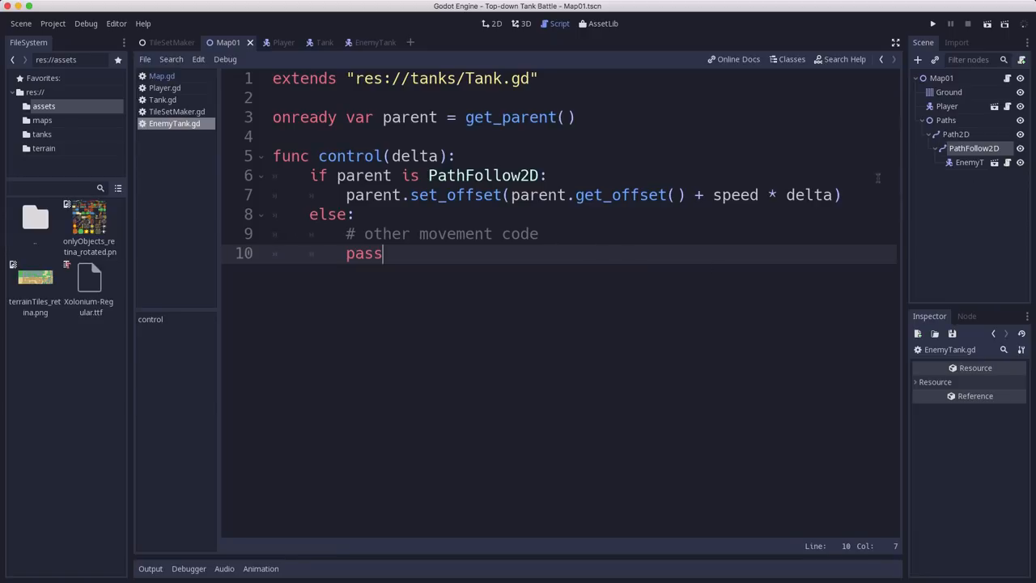
{"action": "left_click", "coordinate": [840, 194]}
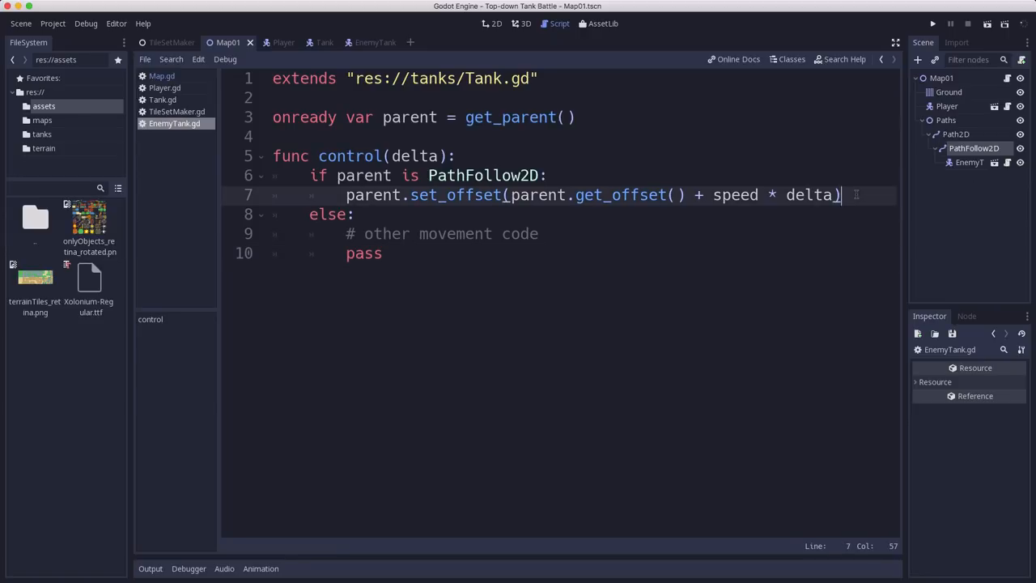
{"action": "type", "text": "pos"}
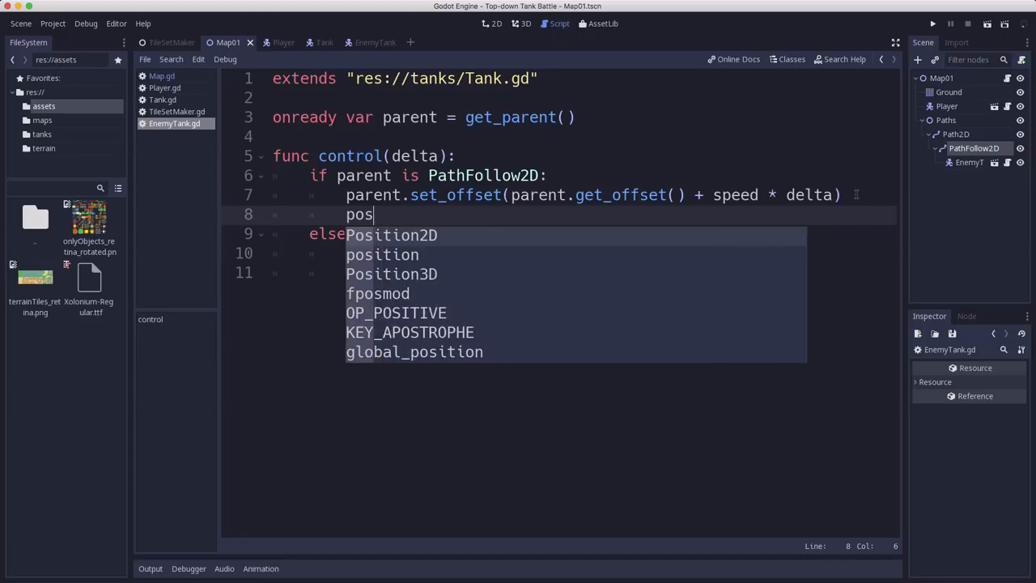
{"action": "type", "text": "ition = Vector2"}
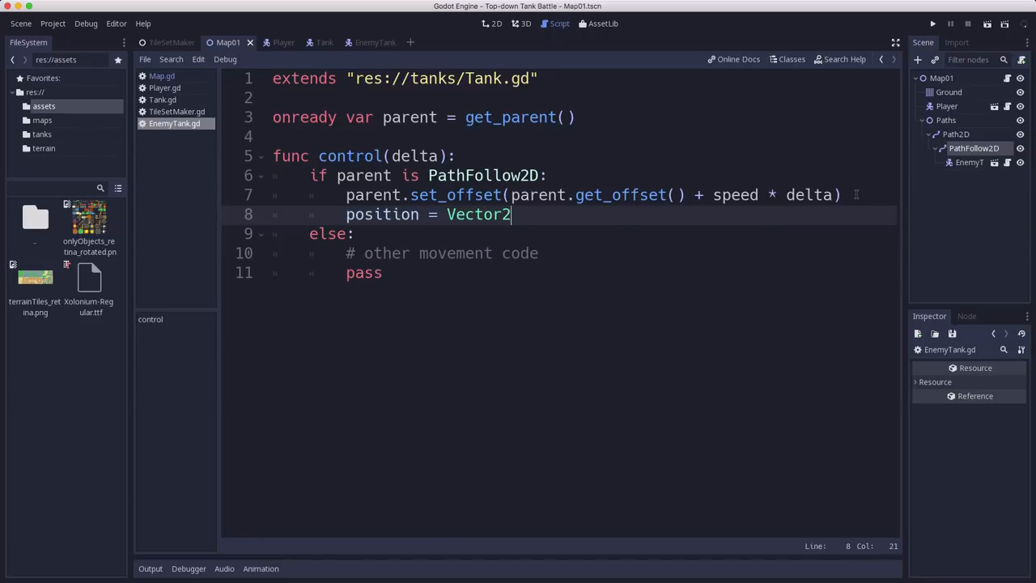
{"action": "type", "text": "()"}
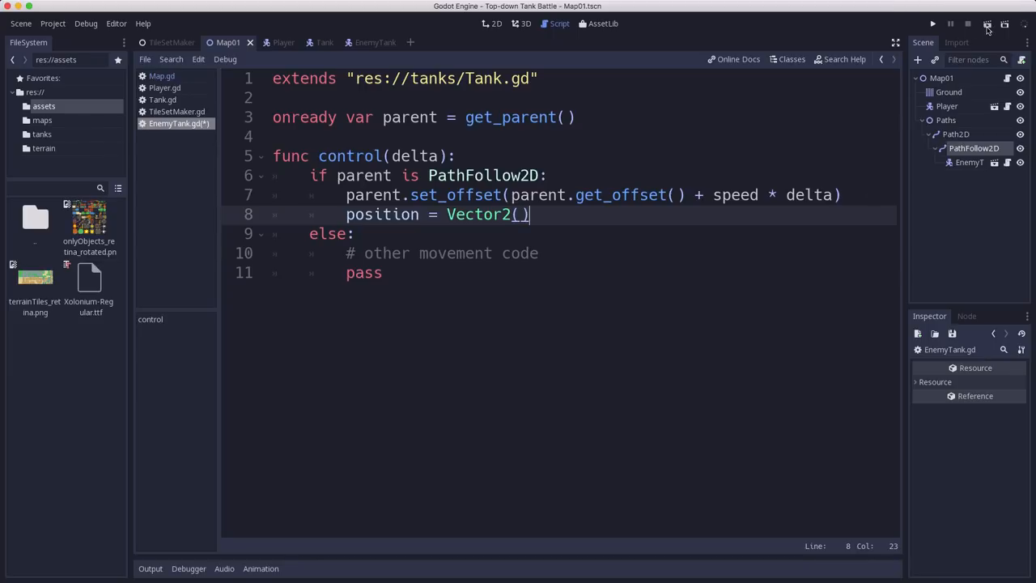
{"action": "left_click", "coordinate": [932, 23]}
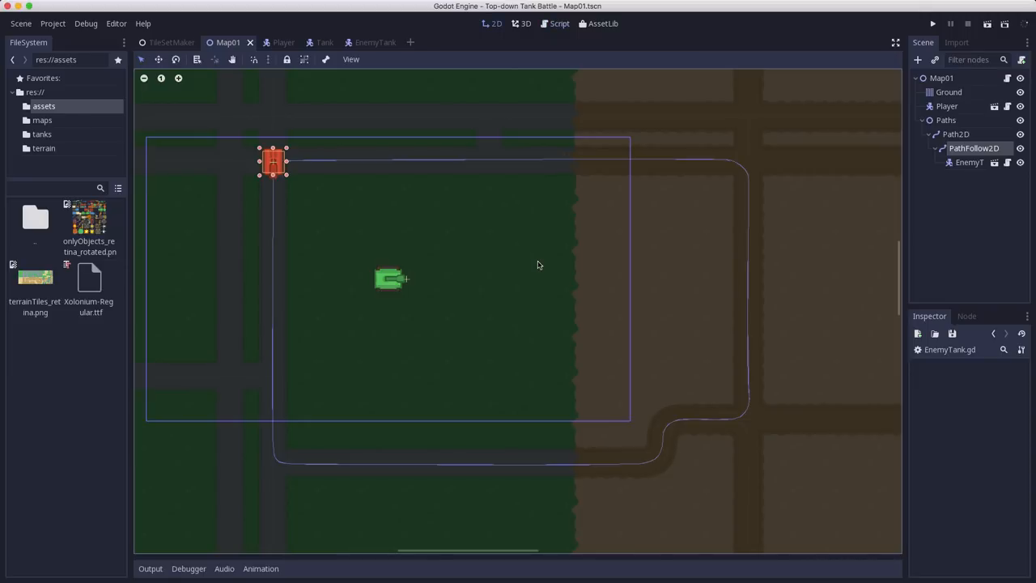
{"action": "mouse_move", "coordinate": [477, 255]}
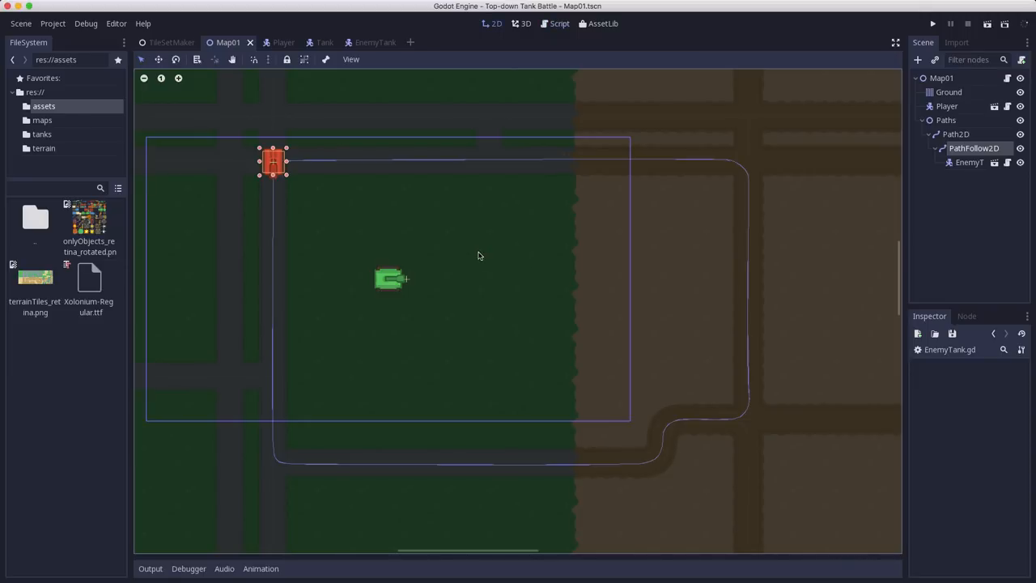
{"action": "mouse_move", "coordinate": [336, 171]}
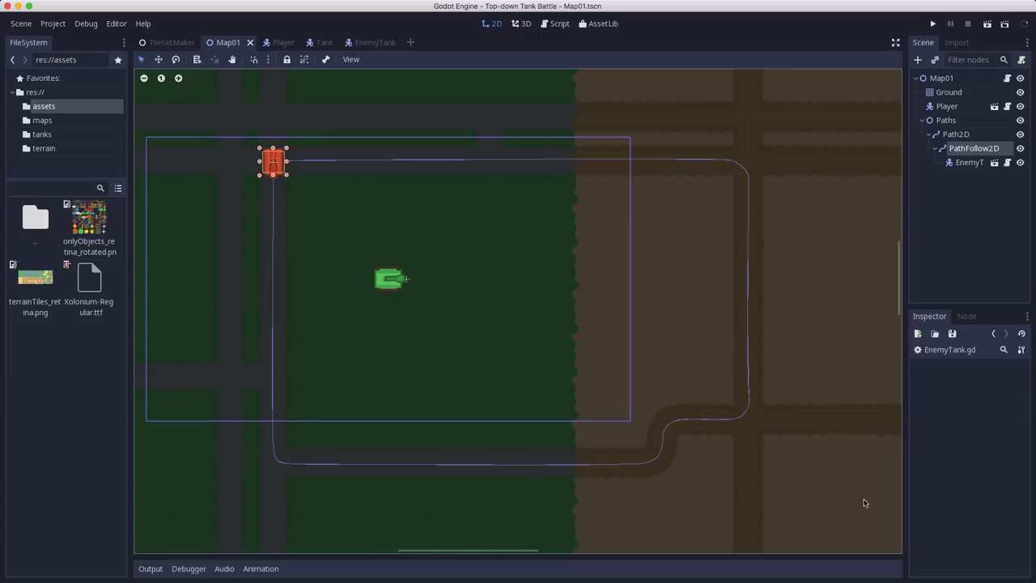
{"action": "mouse_move", "coordinate": [215, 113]}
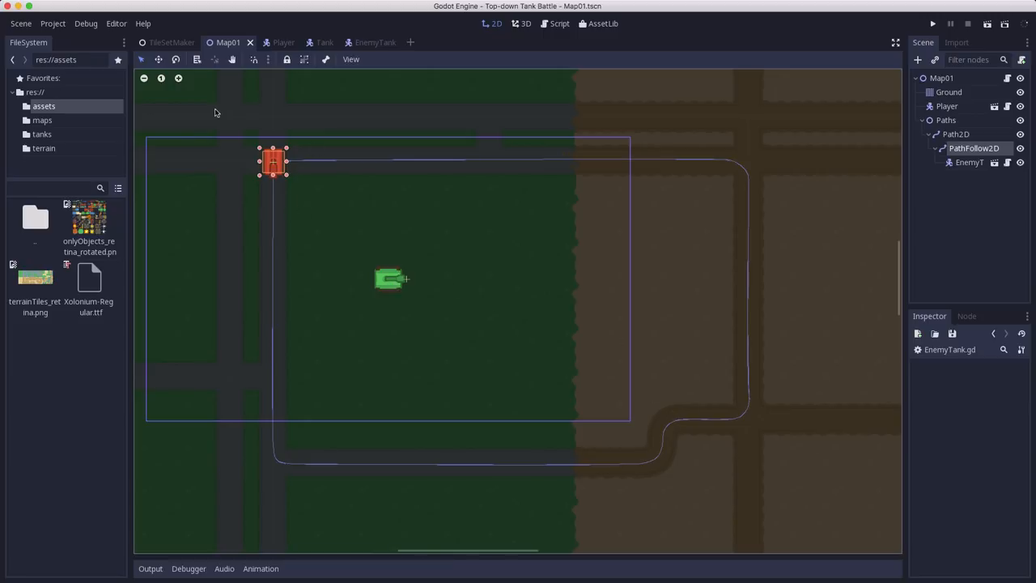
{"action": "mouse_move", "coordinate": [298, 298]}
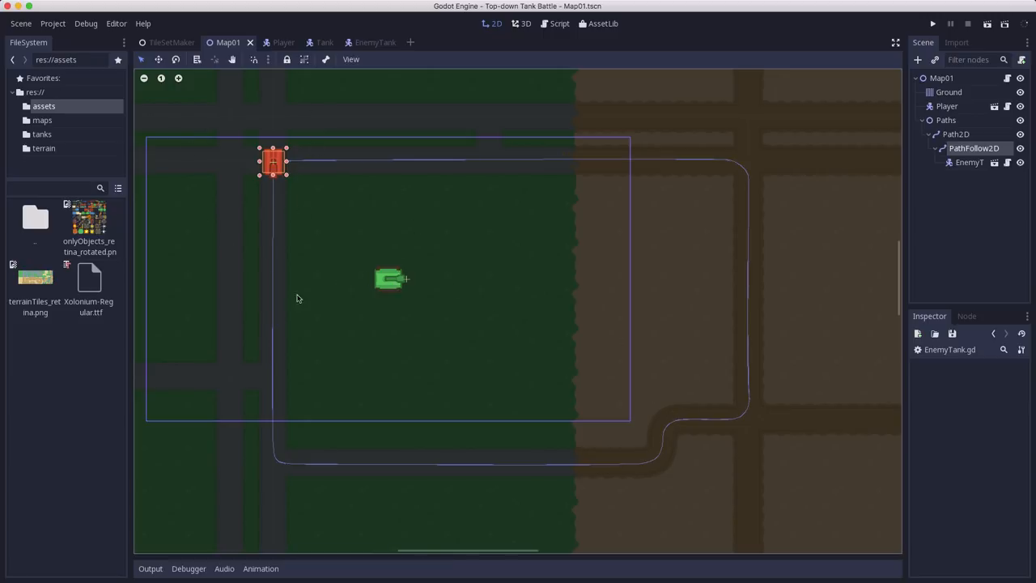
{"action": "mouse_move", "coordinate": [420, 154]}
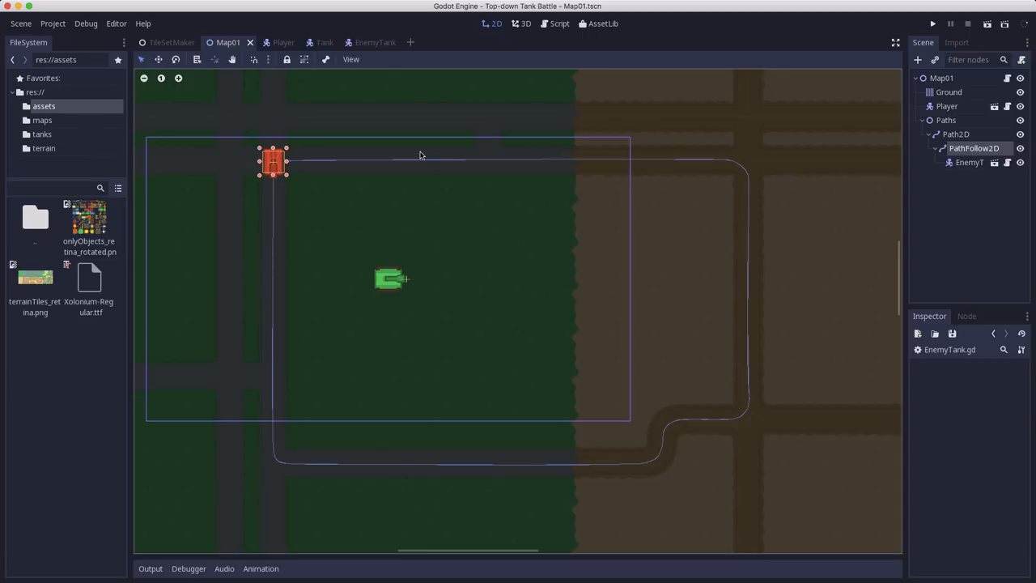
{"action": "mouse_move", "coordinate": [395, 248]}
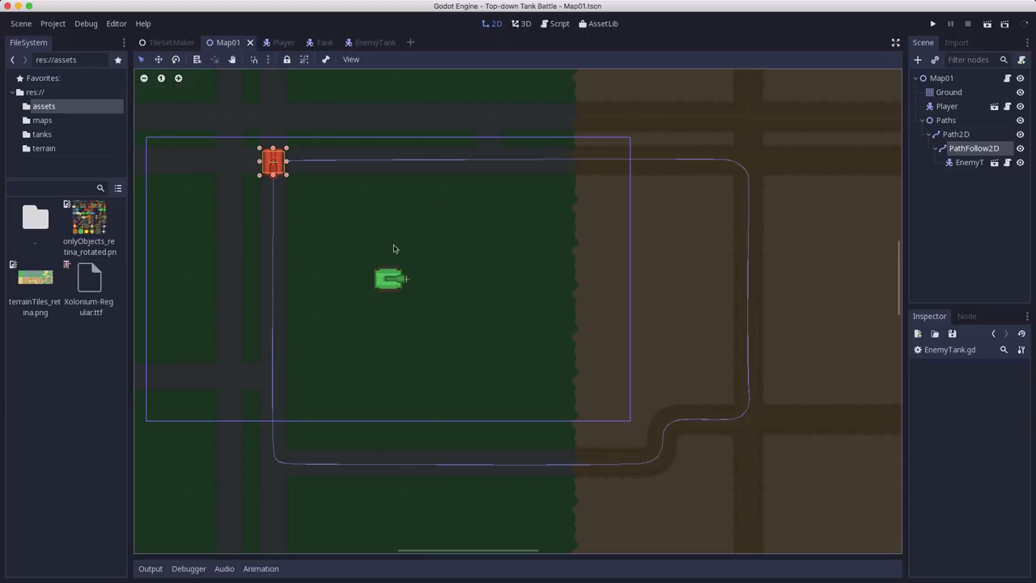
{"action": "mouse_move", "coordinate": [361, 198]}
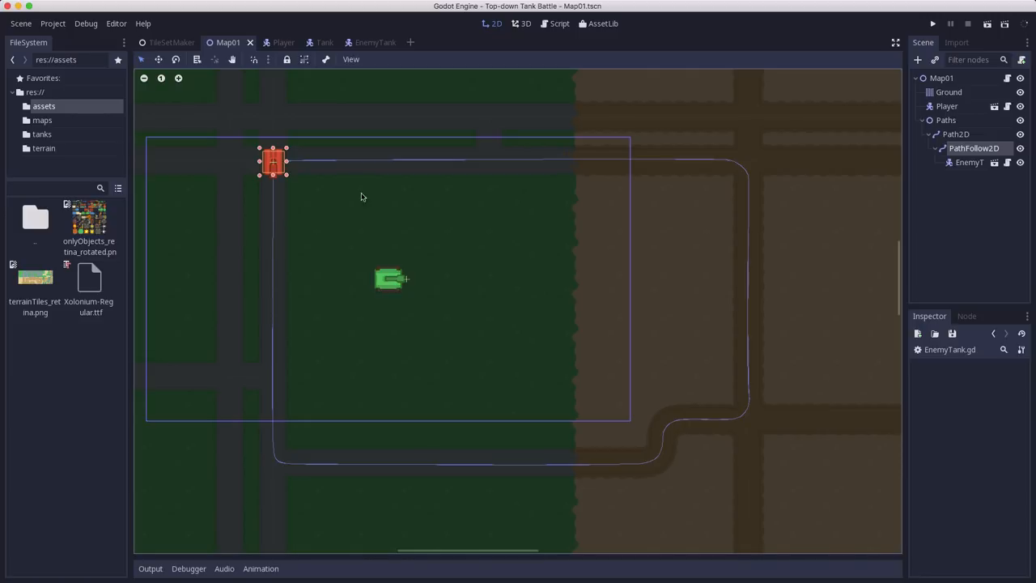
{"action": "mouse_move", "coordinate": [306, 288]}
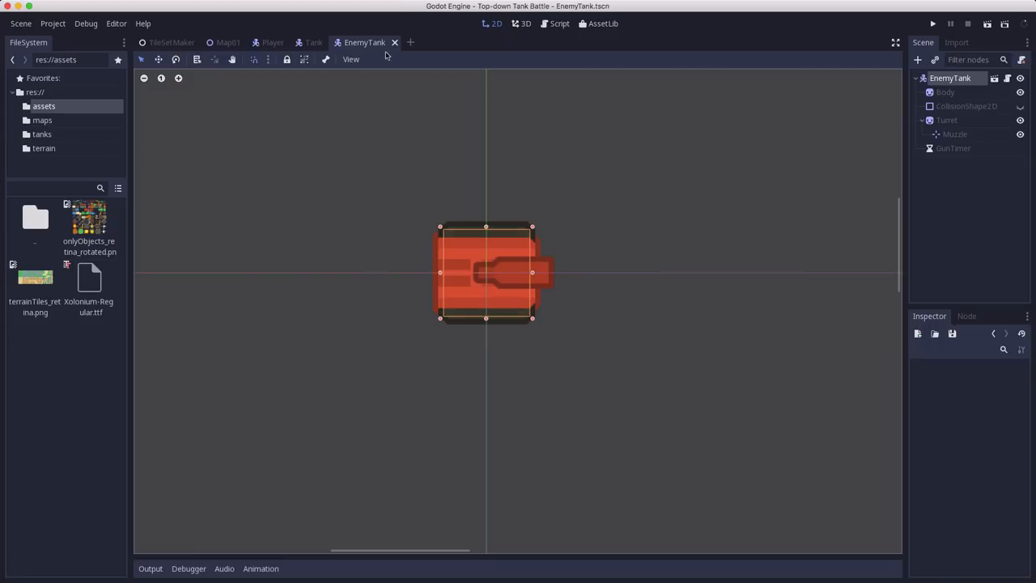
Add a DetectRadius Area2D with a CollisionShape2D child using an enlarged new CircleShape2D.
{"action": "left_click", "coordinate": [918, 60]}
{"action": "type", "text": "DetectRad"}
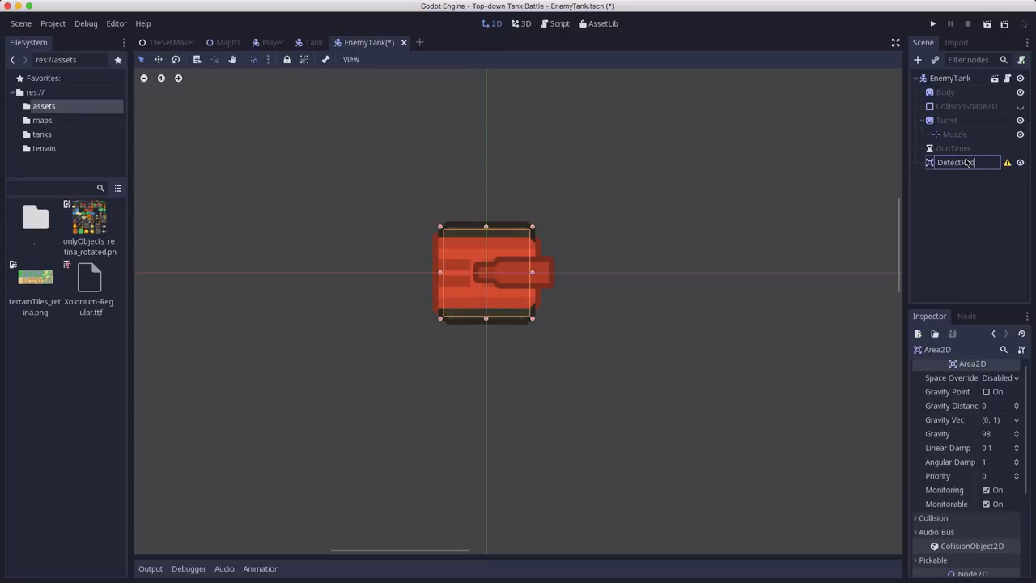
{"action": "key", "text": "Return"}
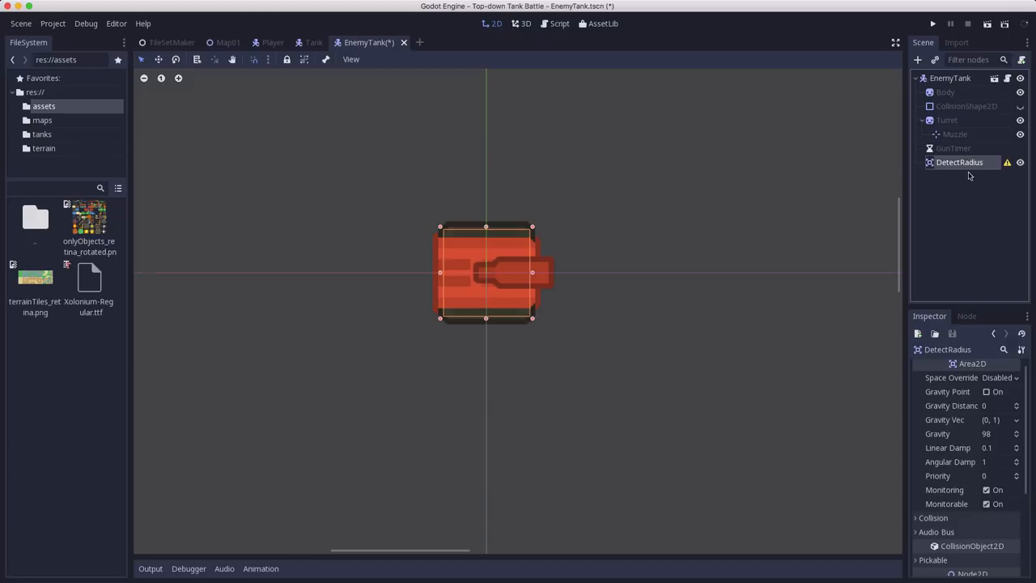
{"action": "left_click", "coordinate": [917, 60]}
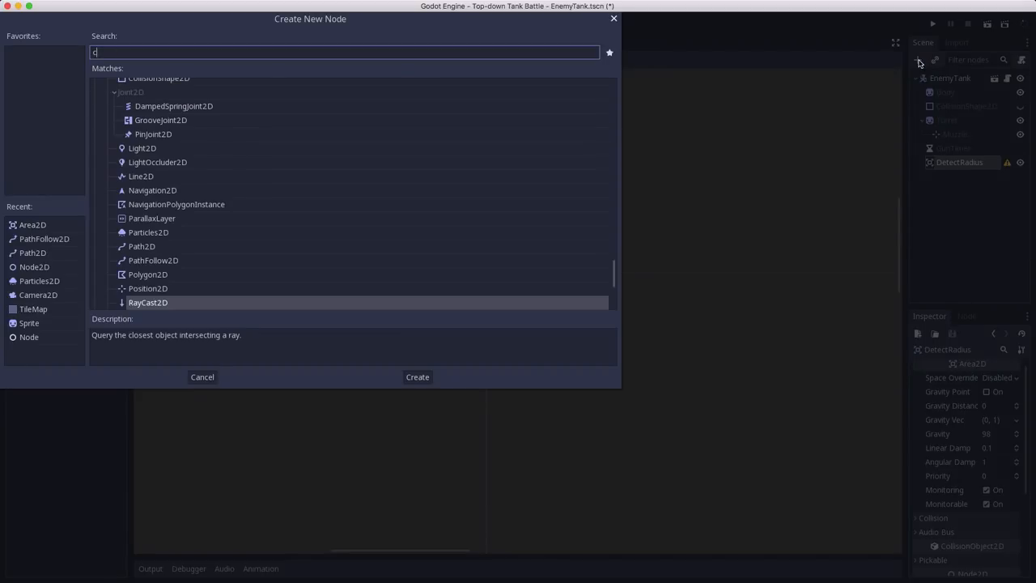
{"action": "left_click", "coordinate": [417, 376]}
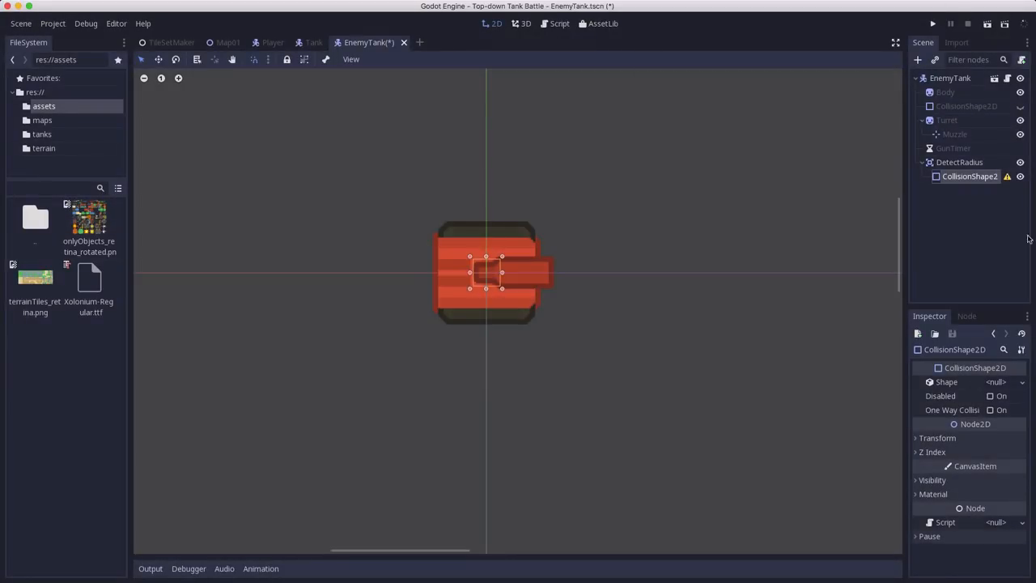
{"action": "left_click", "coordinate": [995, 381]}
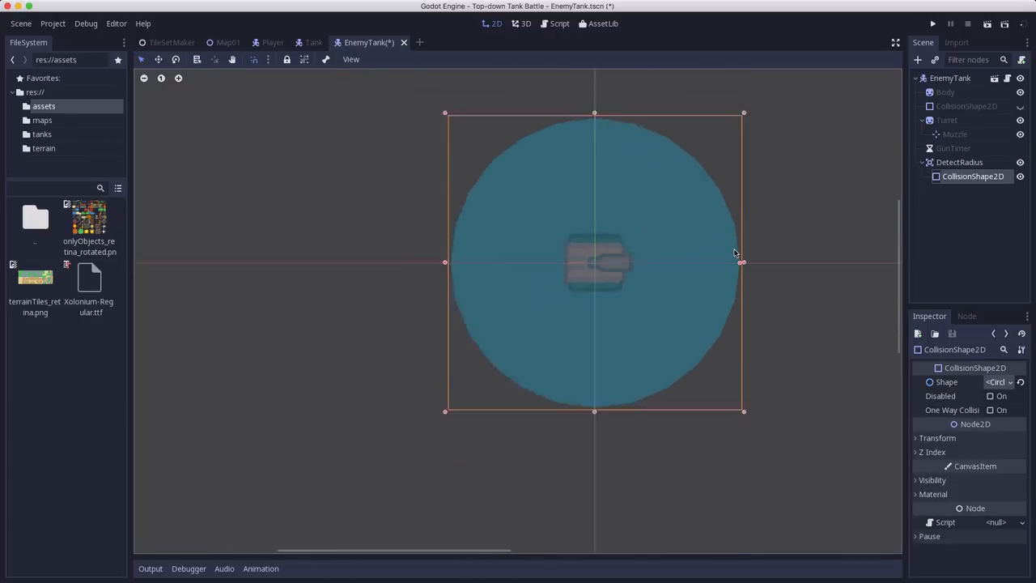
{"action": "scroll", "scroll_direction": "up", "scroll_amount": 3}
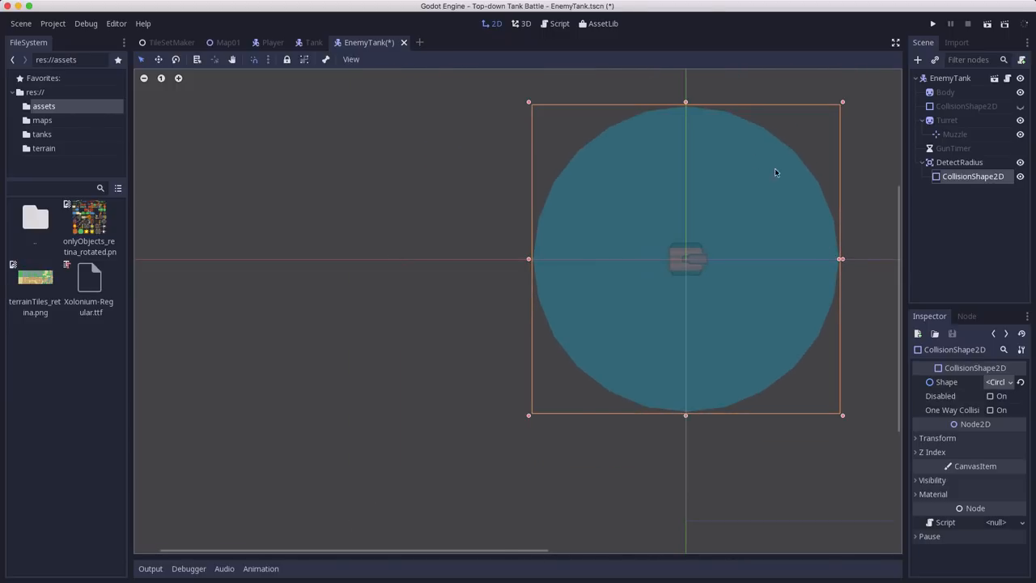
{"action": "mouse_move", "coordinate": [623, 238]}
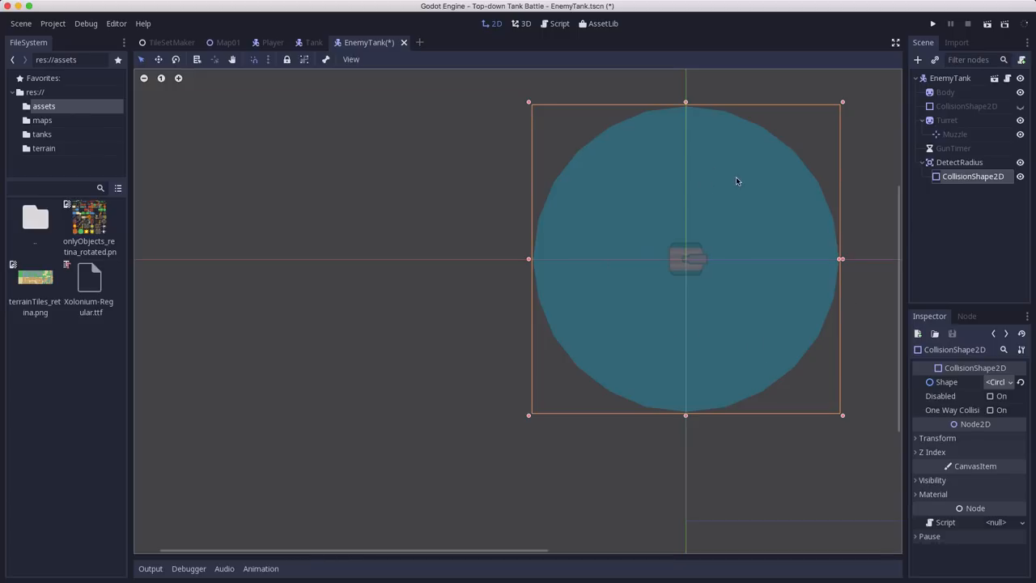
Add 'export (float) var turret_speed' to EnemyTank.gd.
{"action": "left_click", "coordinate": [559, 23]}
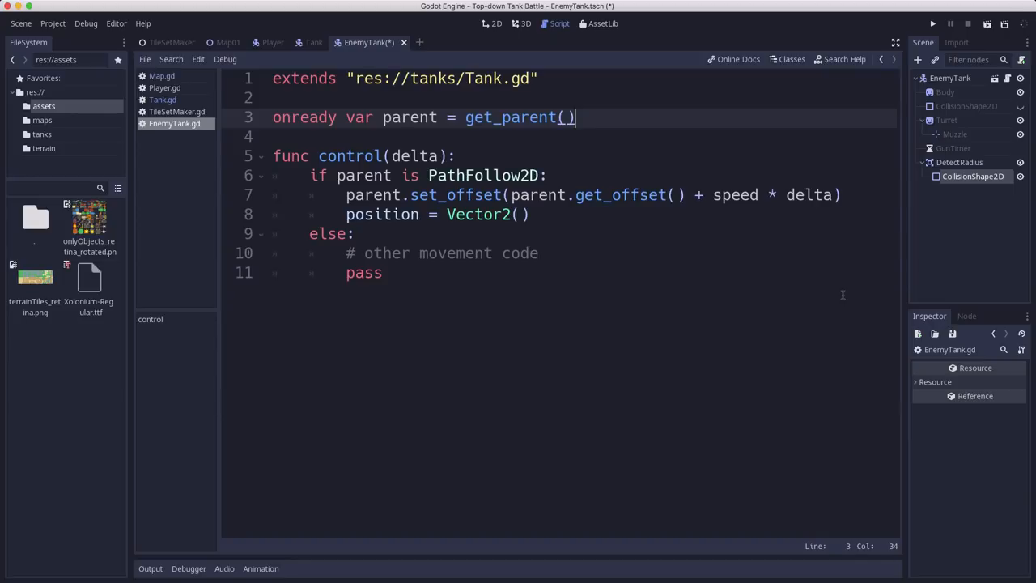
{"action": "type", "text": "e"}
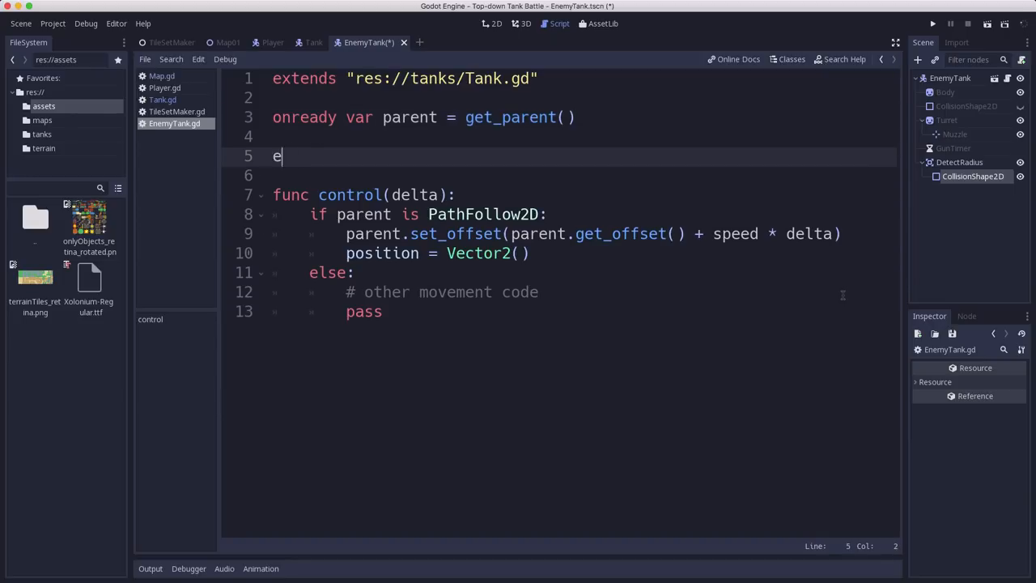
{"action": "type", "text": "xport ("}
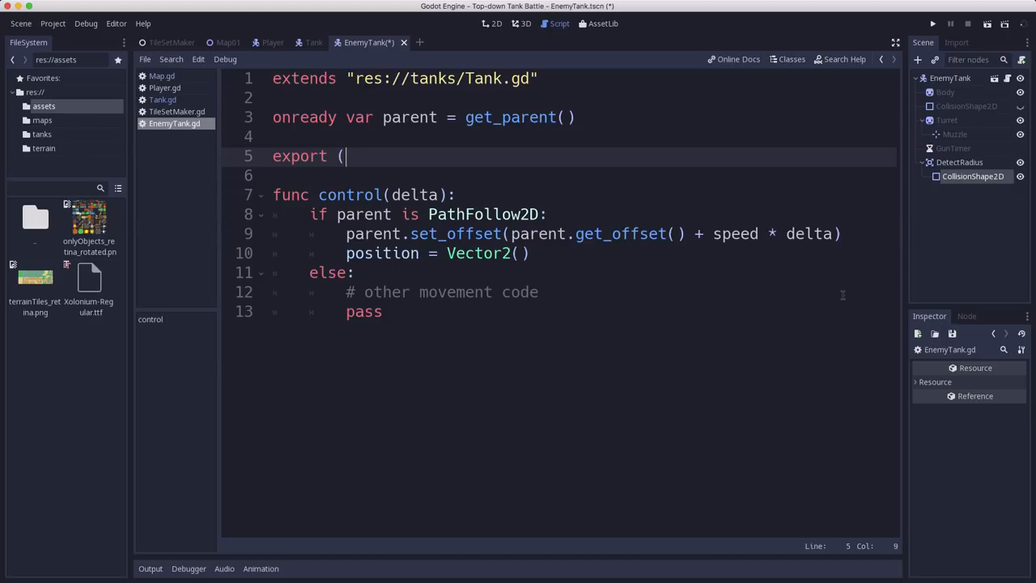
{"action": "type", "text": "float) var"}
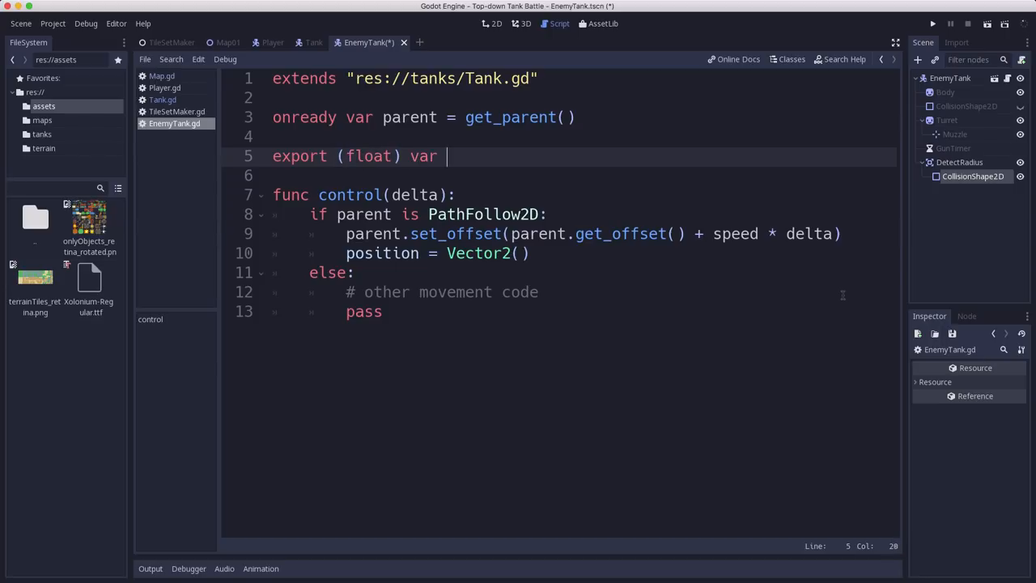
{"action": "type", "text": "turret_sp"}
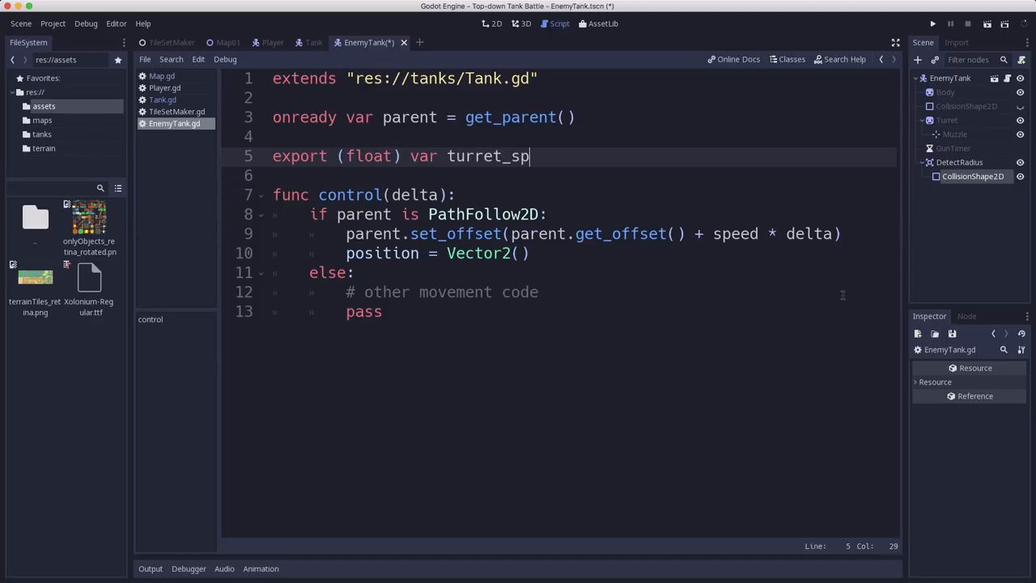
{"action": "type", "text": "eed"}
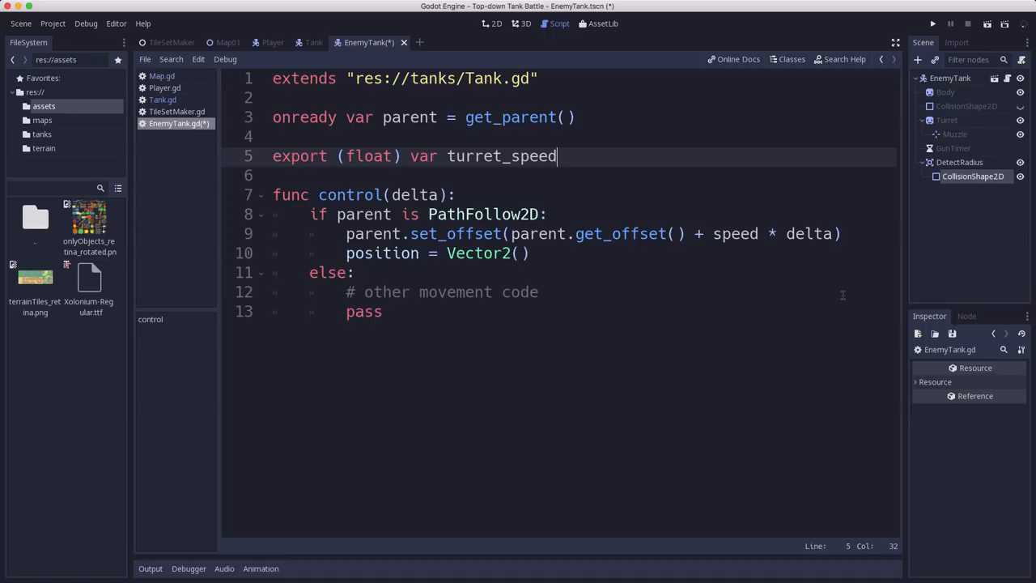
{"action": "key", "text": "Return"}
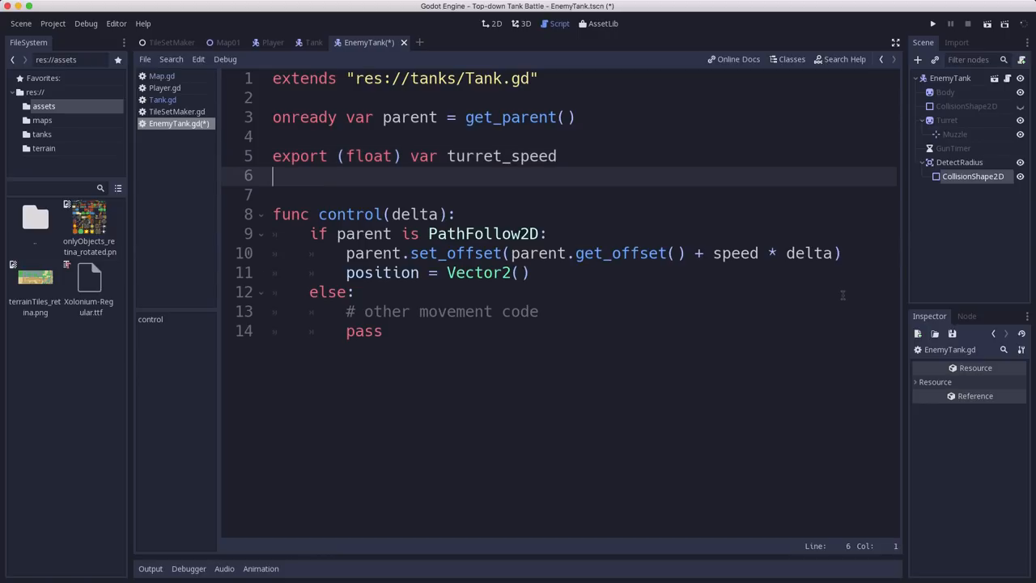
Add 'export (int) var detect_radius' below it and save the script.
{"action": "type", "text": "expor"}
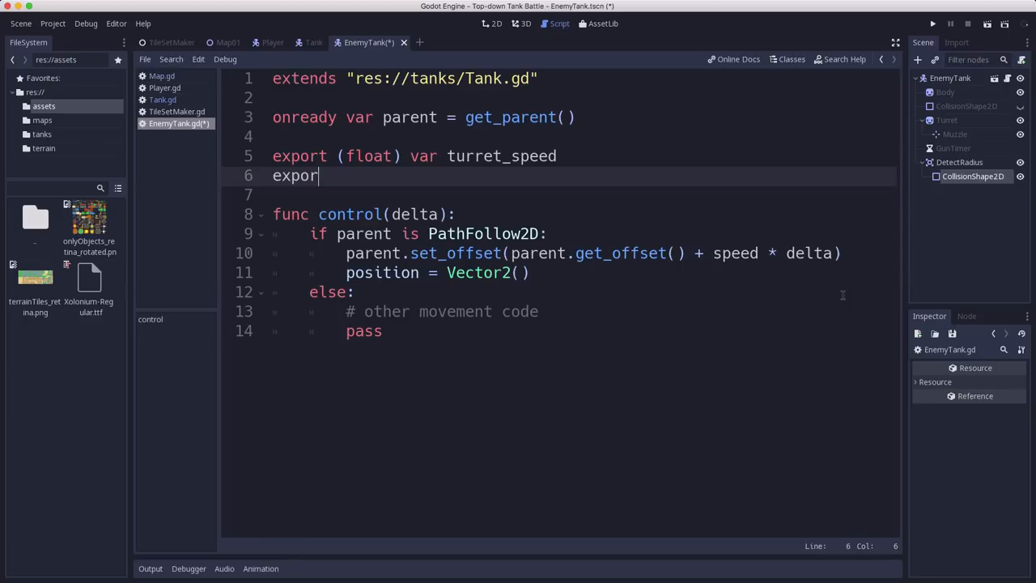
{"action": "type", "text": "t (int)"}
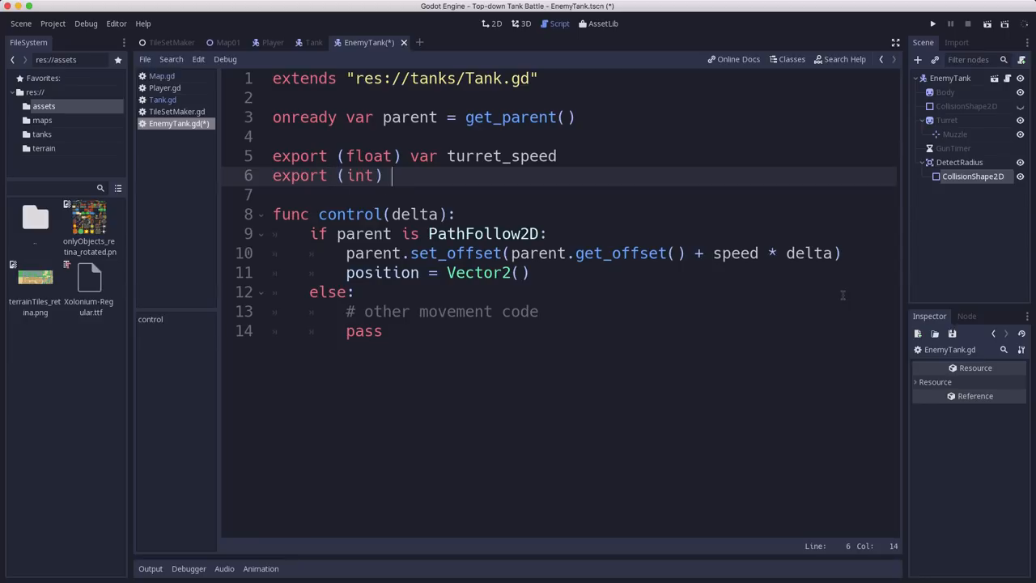
{"action": "type", "text": "var"}
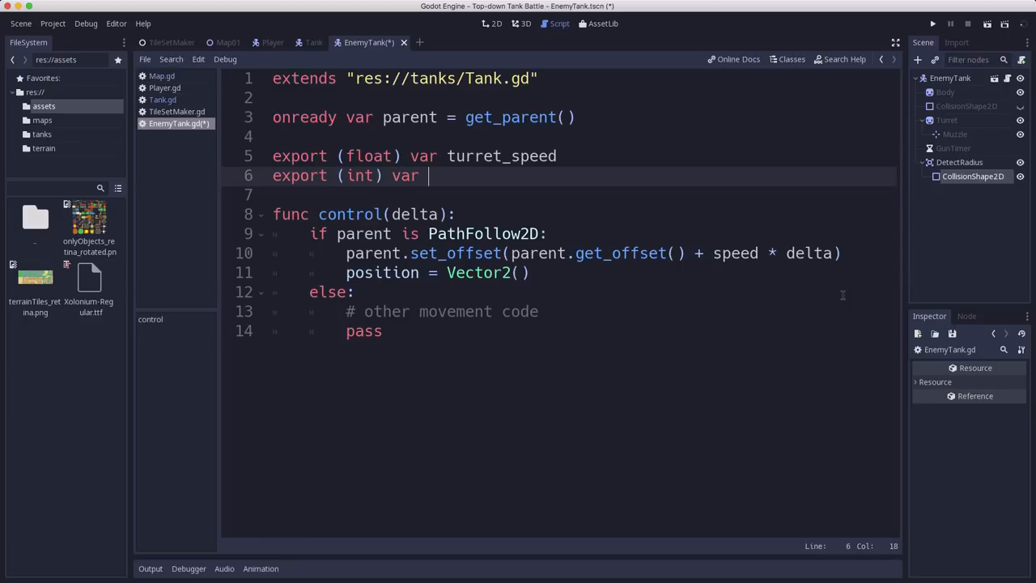
{"action": "type", "text": "det"}
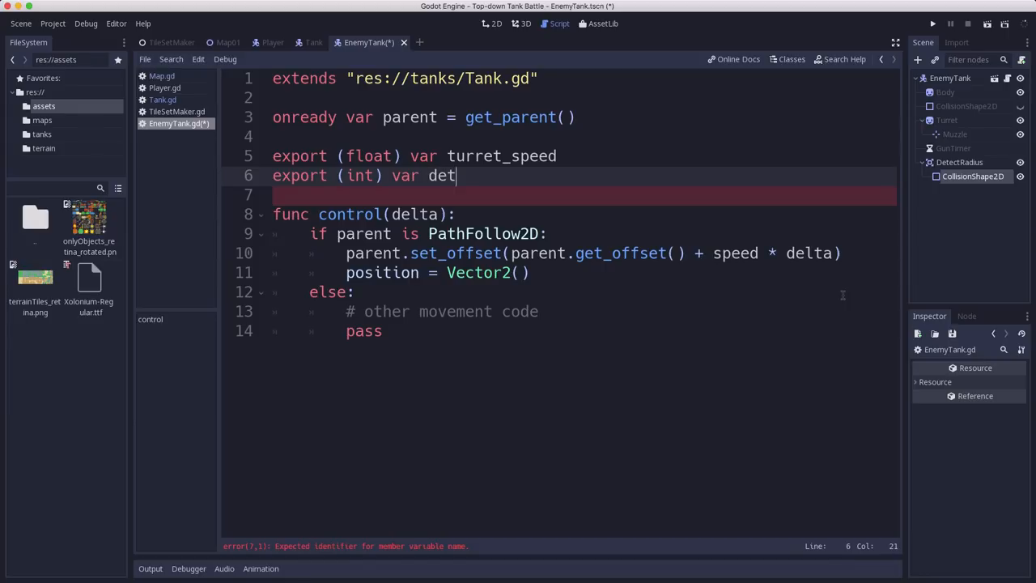
{"action": "type", "text": "ect_radis"}
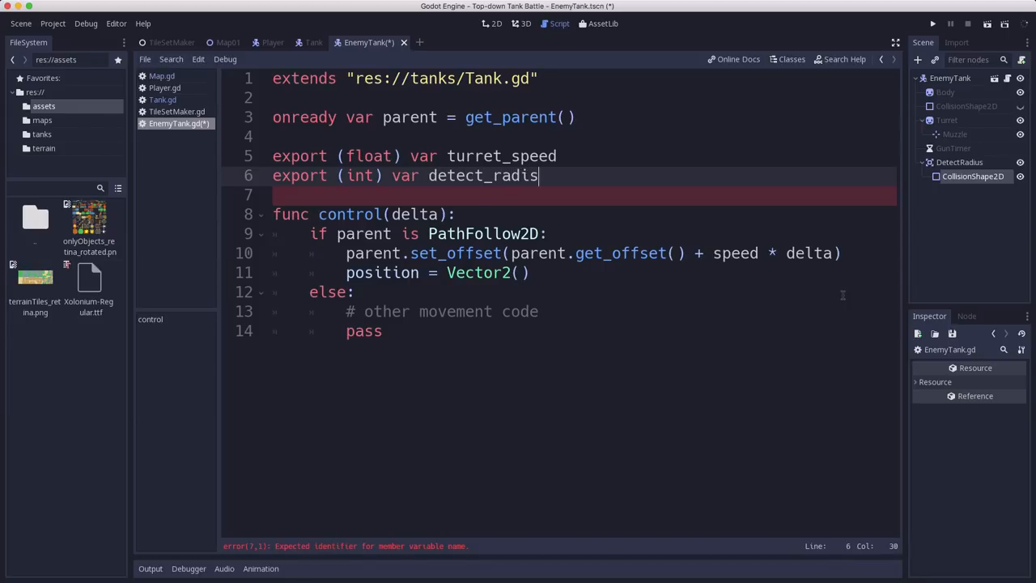
{"action": "type", "text": "u"}
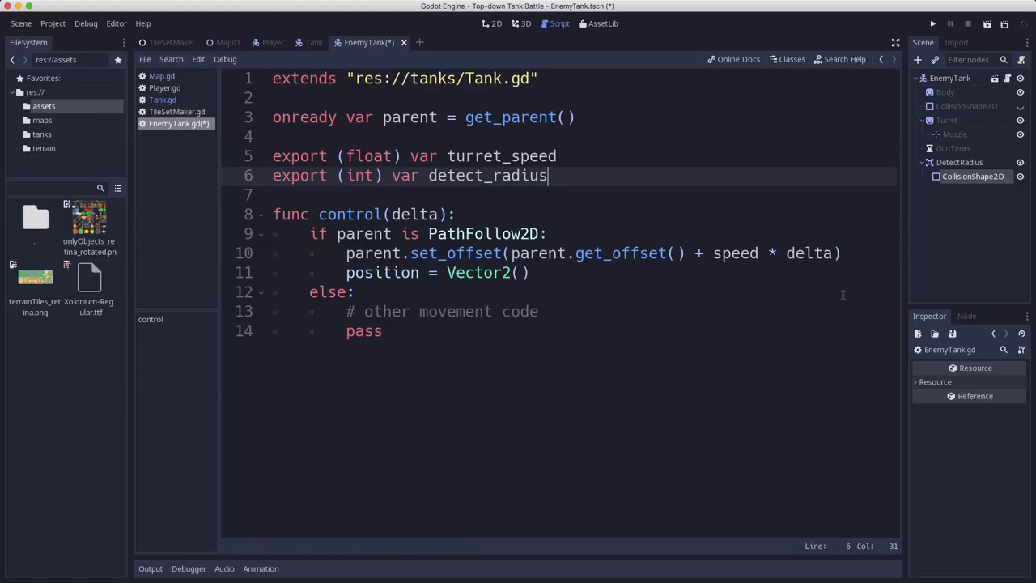
{"action": "key", "text": "ctrl+s"}
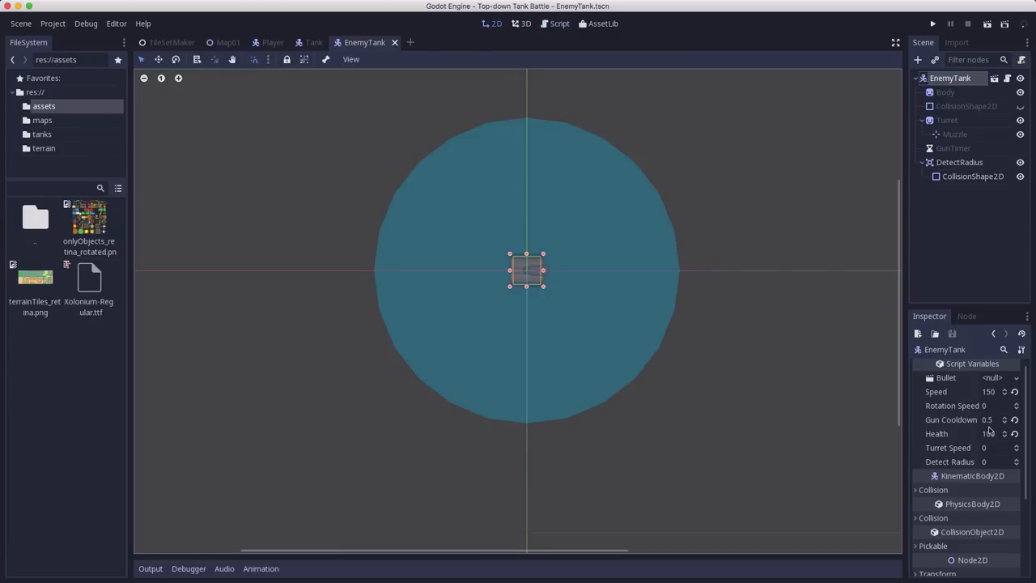
Set the enemy tank's Turret Speed to 1 and Detect Radius to 200.
{"action": "left_click", "coordinate": [999, 461]}
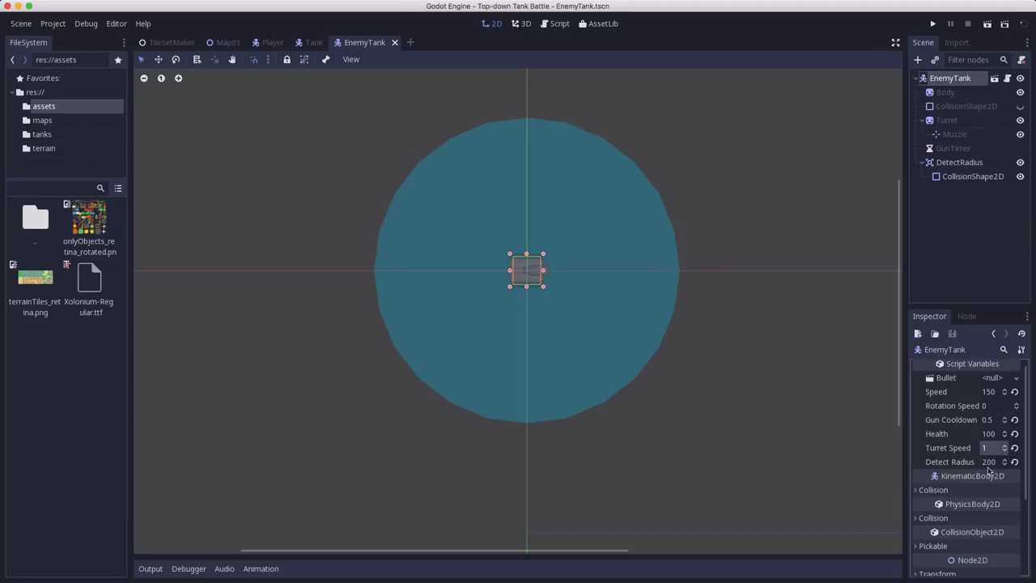
{"action": "left_click", "coordinate": [1007, 78]}
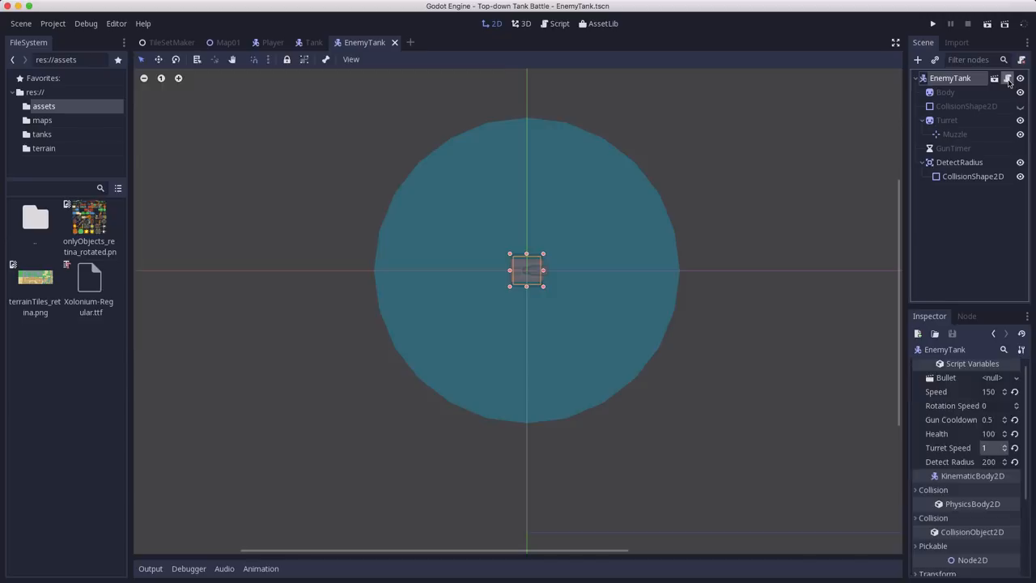
{"action": "left_click", "coordinate": [1008, 78]}
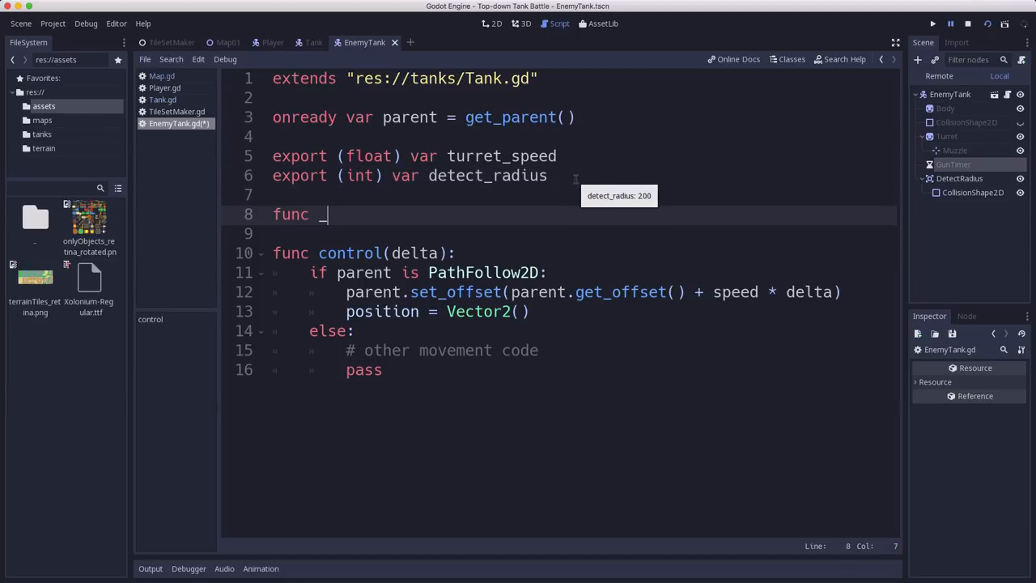
Write _ready() setting $DetectRadius/CollisionShape2D.shape.radius to detect_radius, then show Map01.
{"action": "type", "text": "_ready():"}
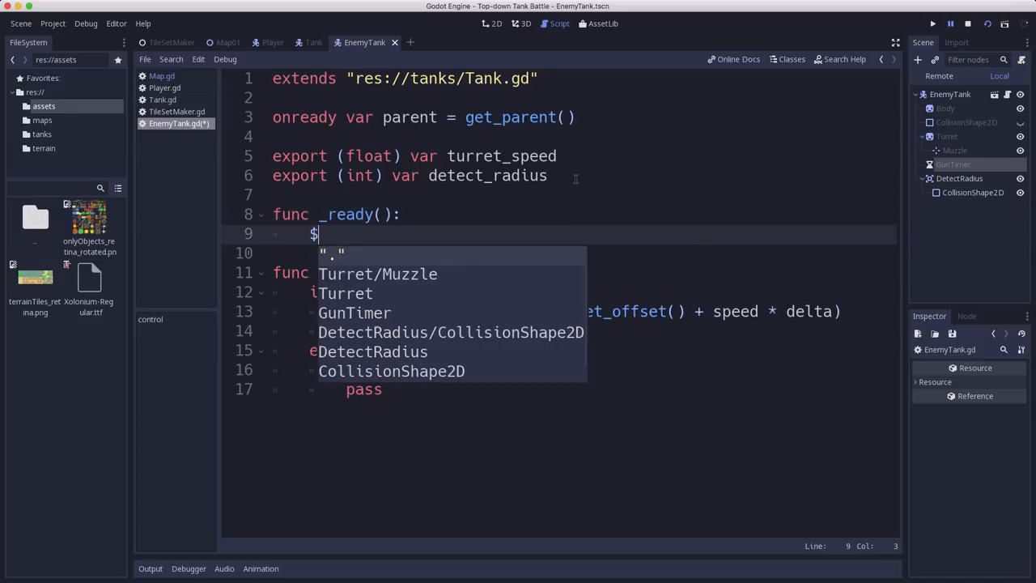
{"action": "type", "text": "ctRadius/CollisionShape2D."}
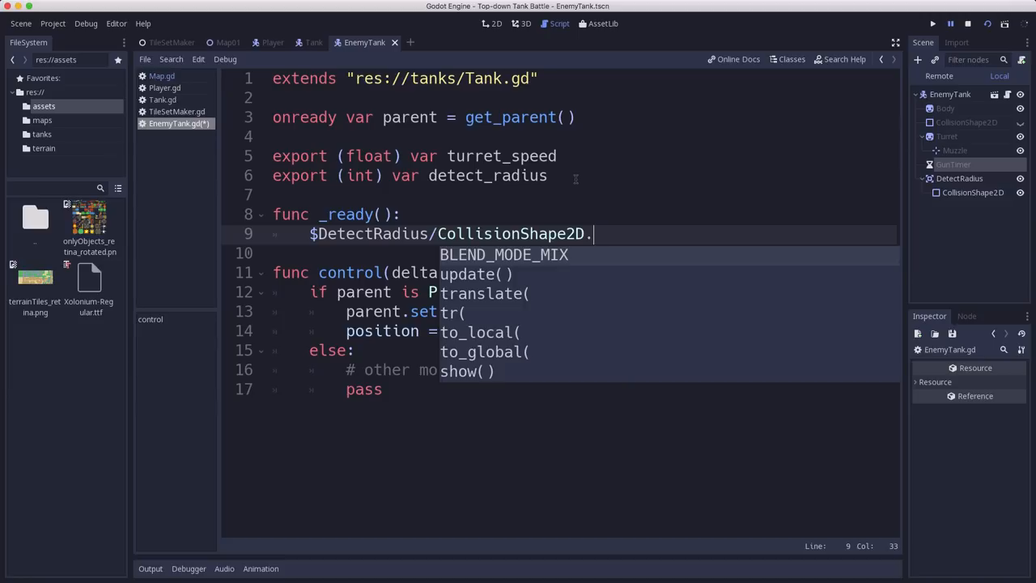
{"action": "type", "text": "shape.rad"}
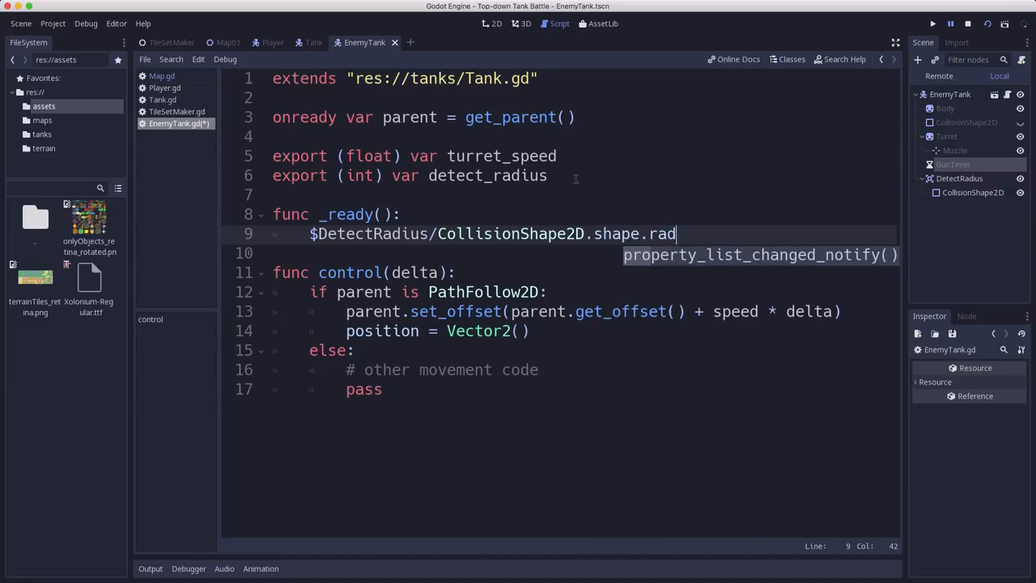
{"action": "type", "text": "ius = detect_radius"}
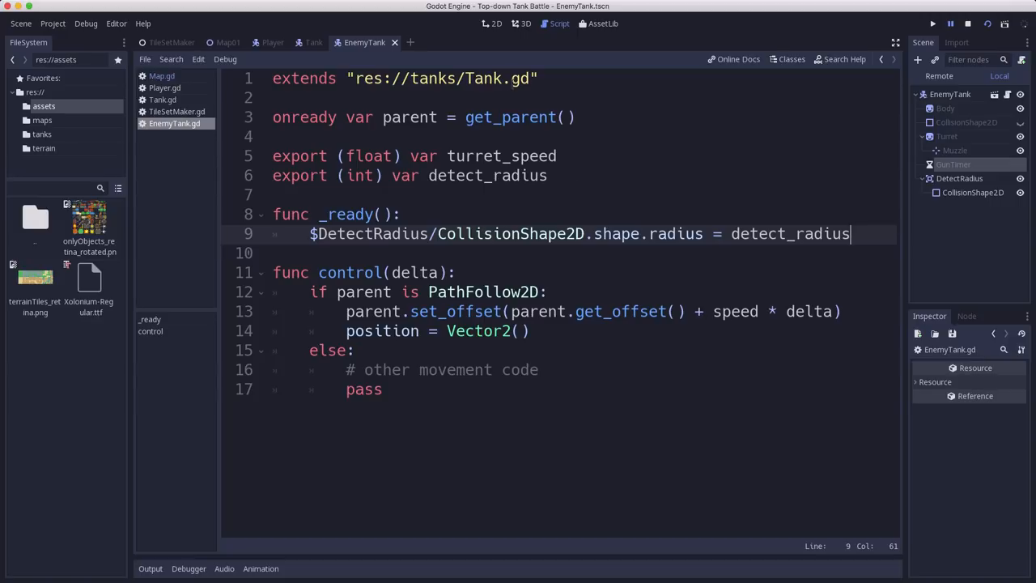
{"action": "left_click", "coordinate": [86, 23]}
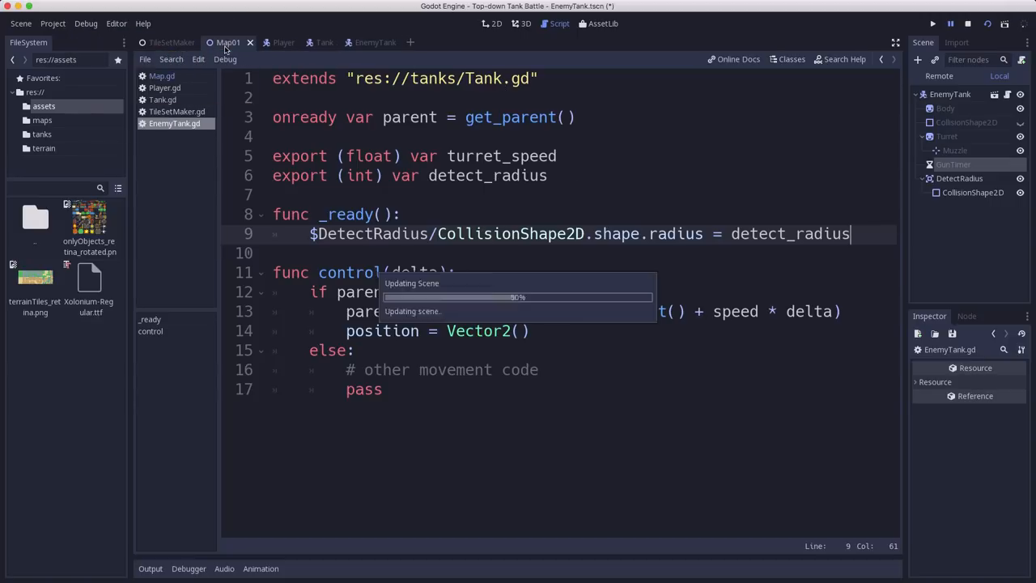
Set the map's EnemyTank Detect Radius to 400 and play-test Map01.
{"action": "left_click", "coordinate": [932, 23]}
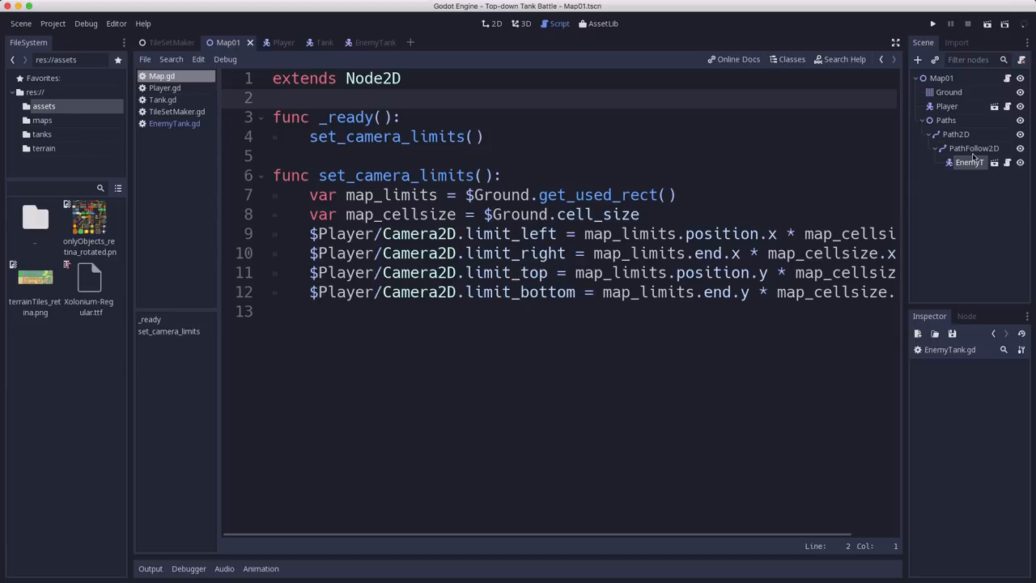
{"action": "left_click", "coordinate": [496, 23]}
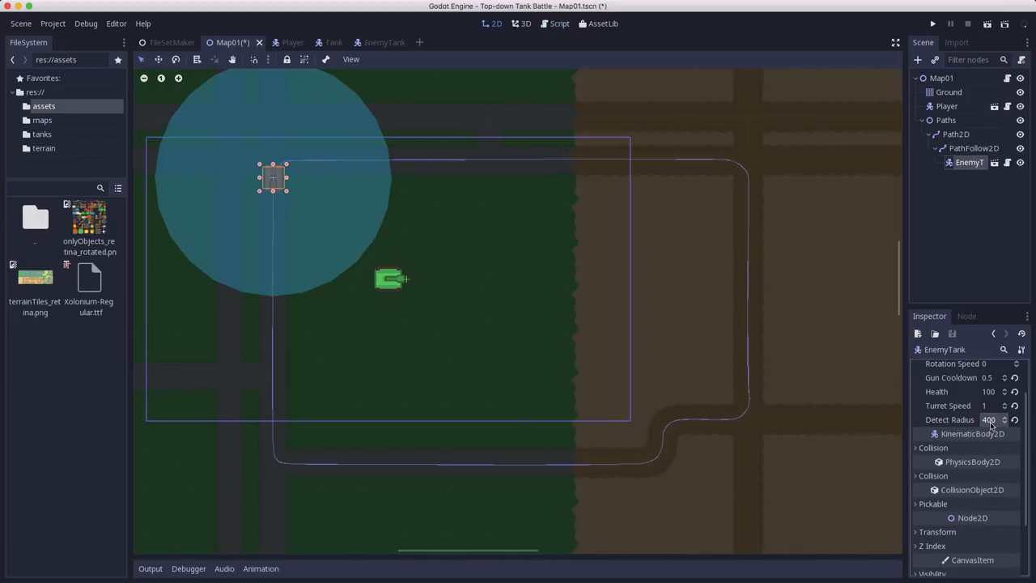
{"action": "left_click", "coordinate": [932, 24]}
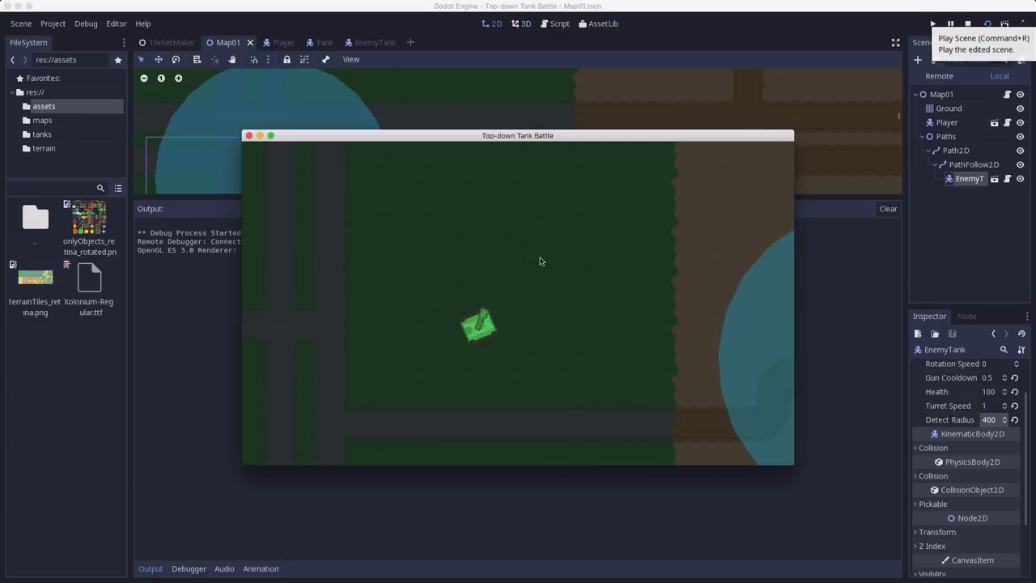
{"action": "mouse_move", "coordinate": [462, 397]}
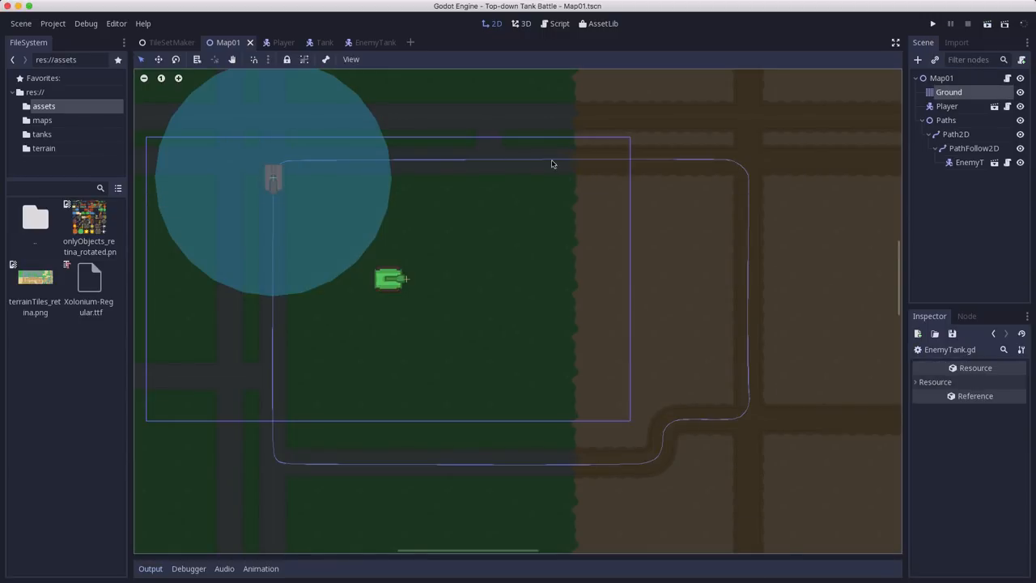
Connect DetectRadius's body_entered and body_exited signals to new _on_DetectRadius functions in EnemyTank.
{"action": "left_click", "coordinate": [364, 42]}
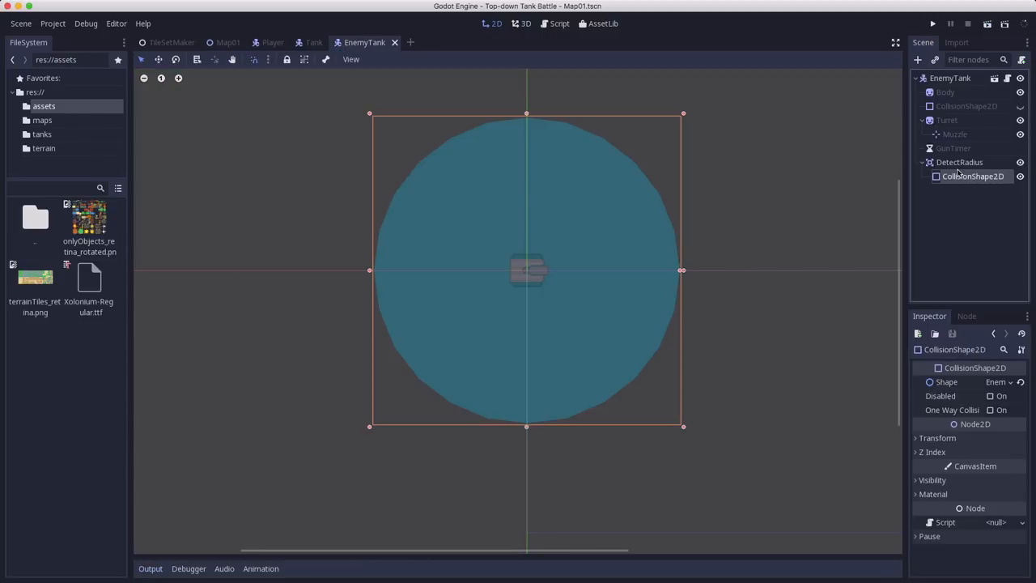
{"action": "left_click", "coordinate": [958, 162]}
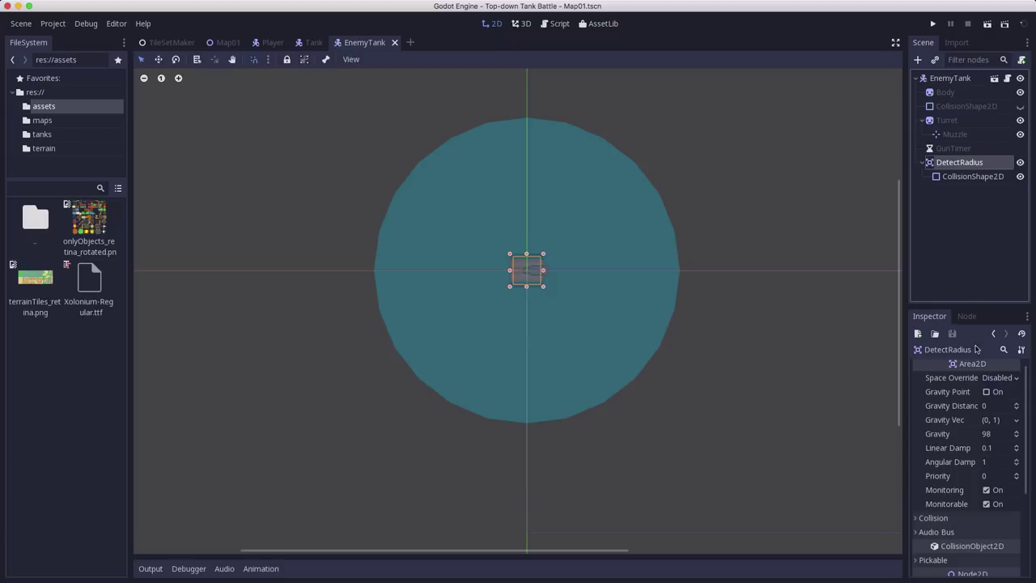
{"action": "left_click", "coordinate": [966, 316]}
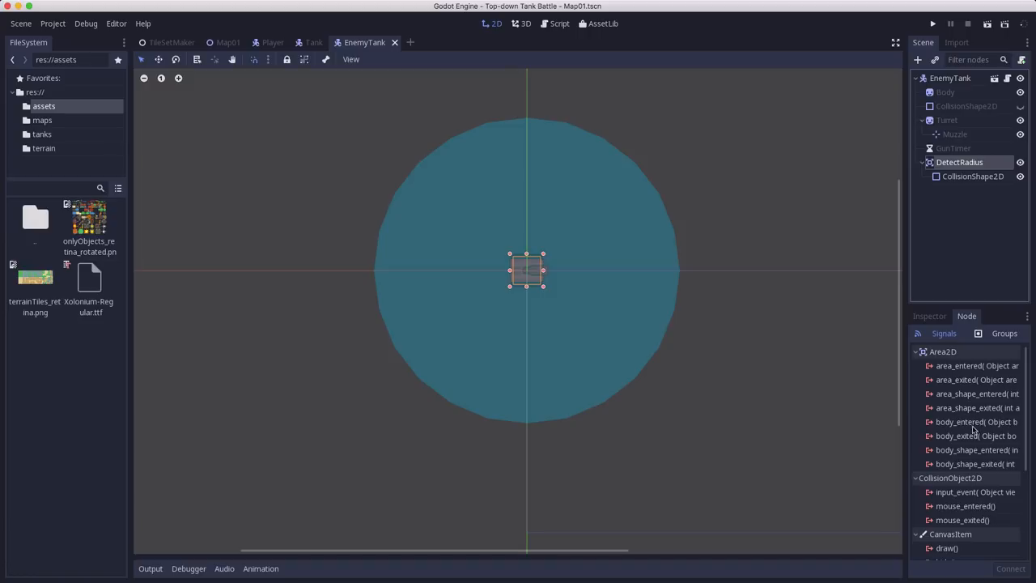
{"action": "left_click", "coordinate": [975, 422]}
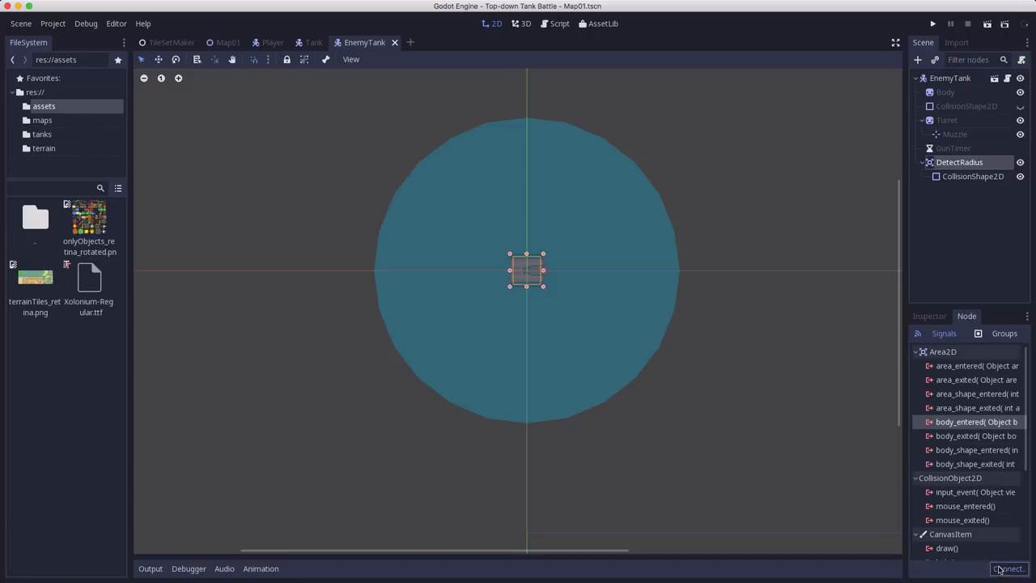
{"action": "left_click", "coordinate": [1008, 568]}
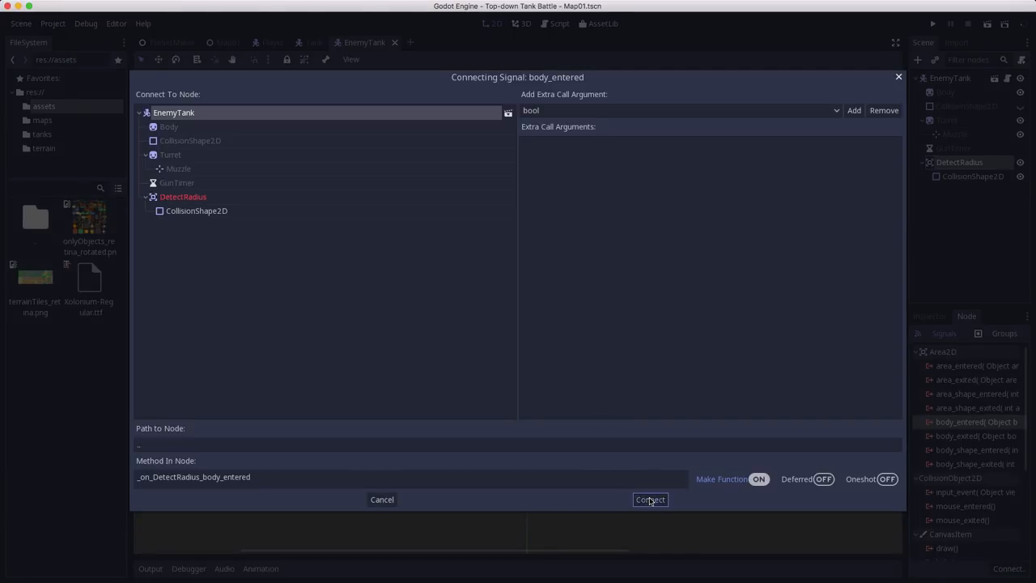
{"action": "left_click", "coordinate": [650, 499]}
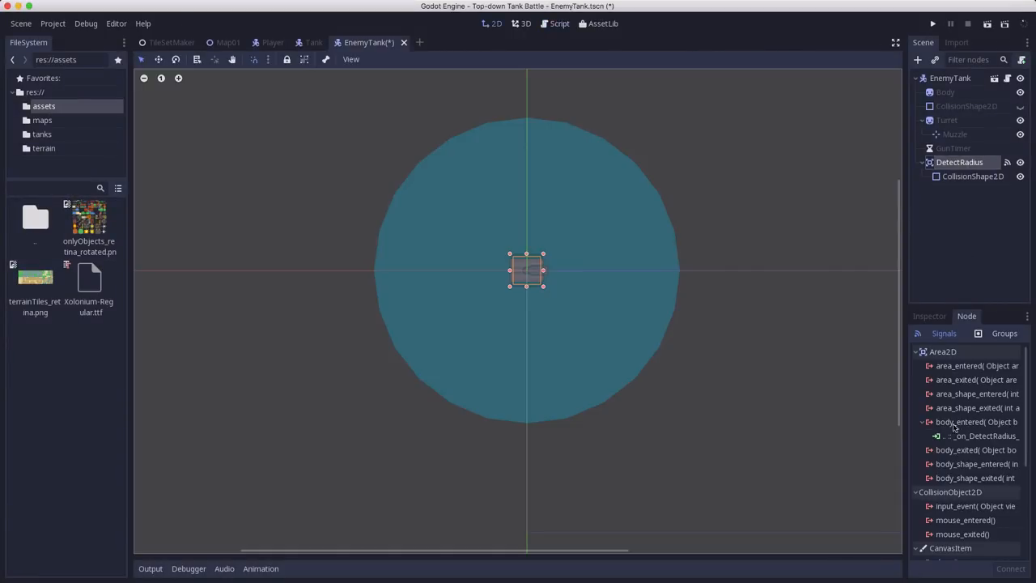
{"action": "double_click", "coordinate": [975, 449]}
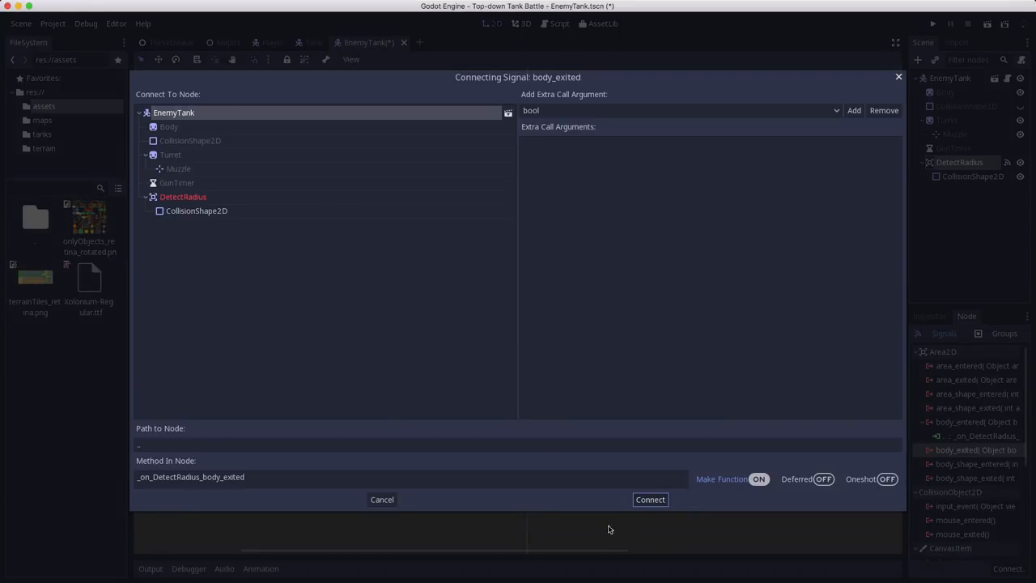
{"action": "left_click", "coordinate": [650, 498]}
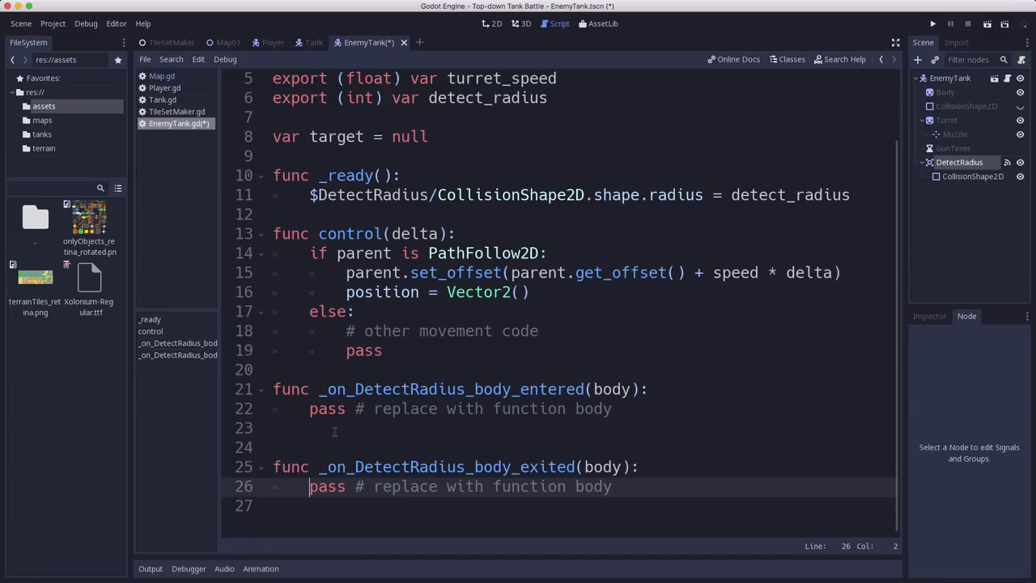
In body_entered, set target = body when body.name == "Player".
{"action": "left_click", "coordinate": [327, 408]}
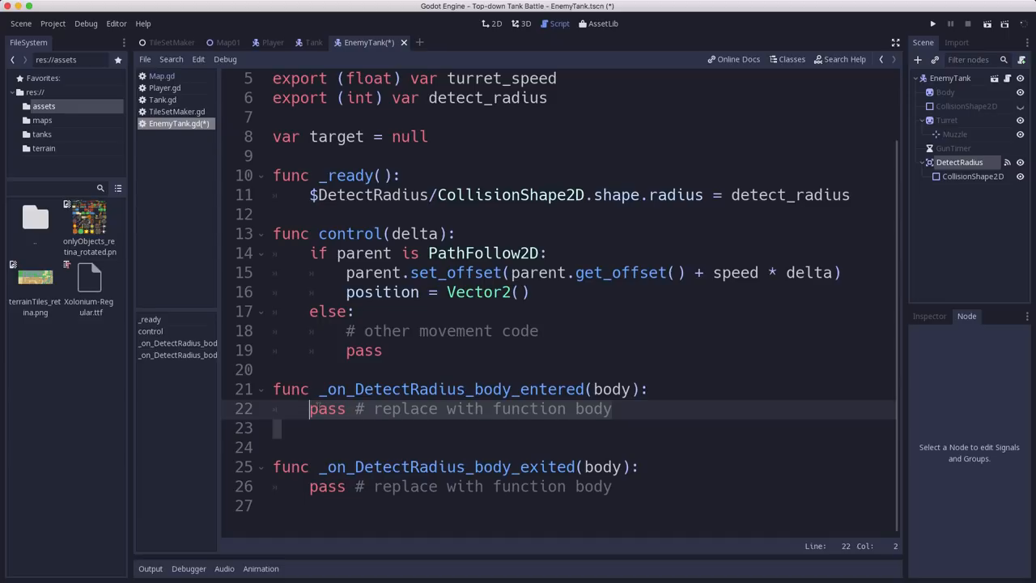
{"action": "type", "text": "if bod"}
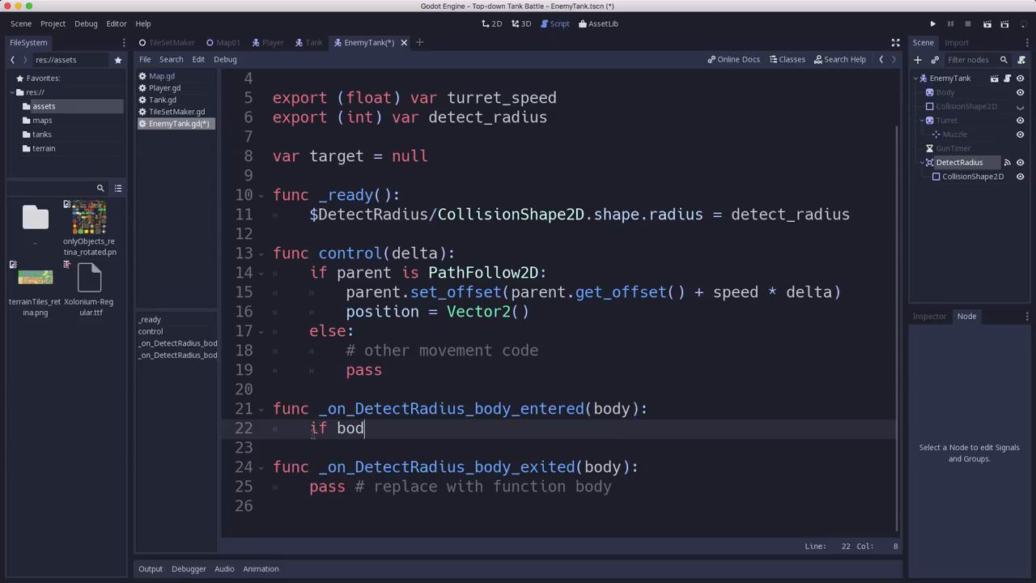
{"action": "type", "text": "y.name == \"P"}
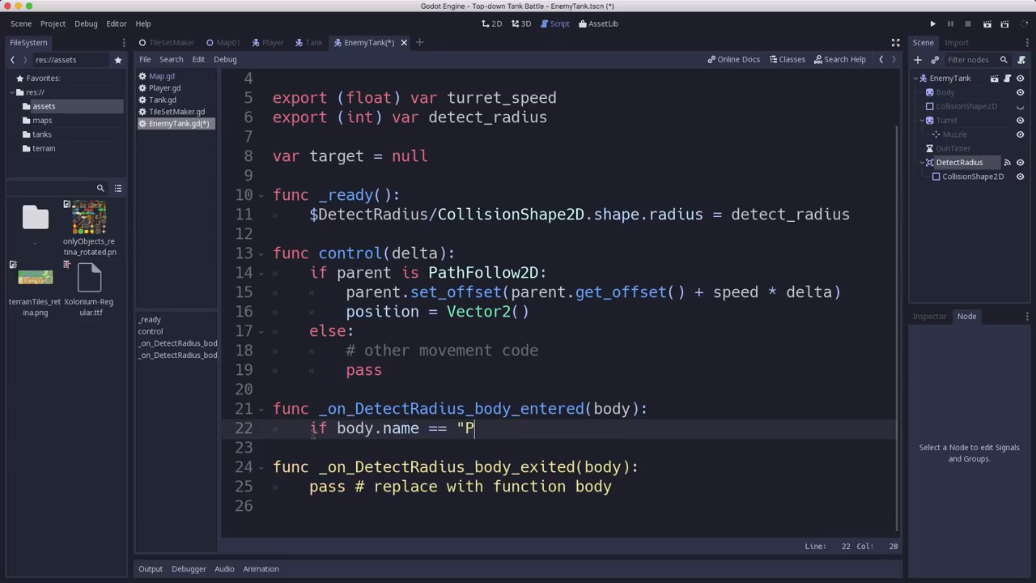
{"action": "type", "text": "layer\":"}
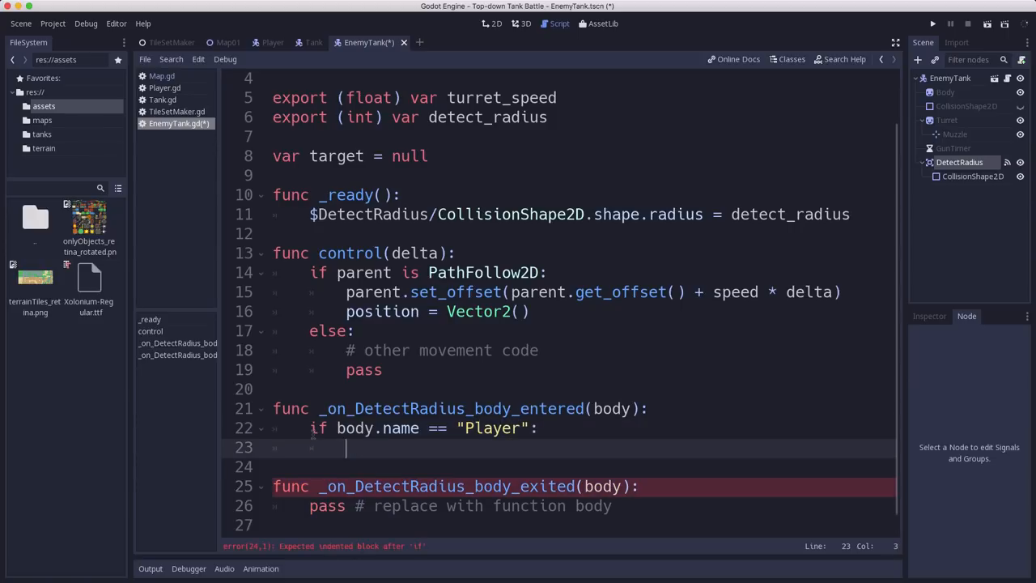
{"action": "type", "text": "target"}
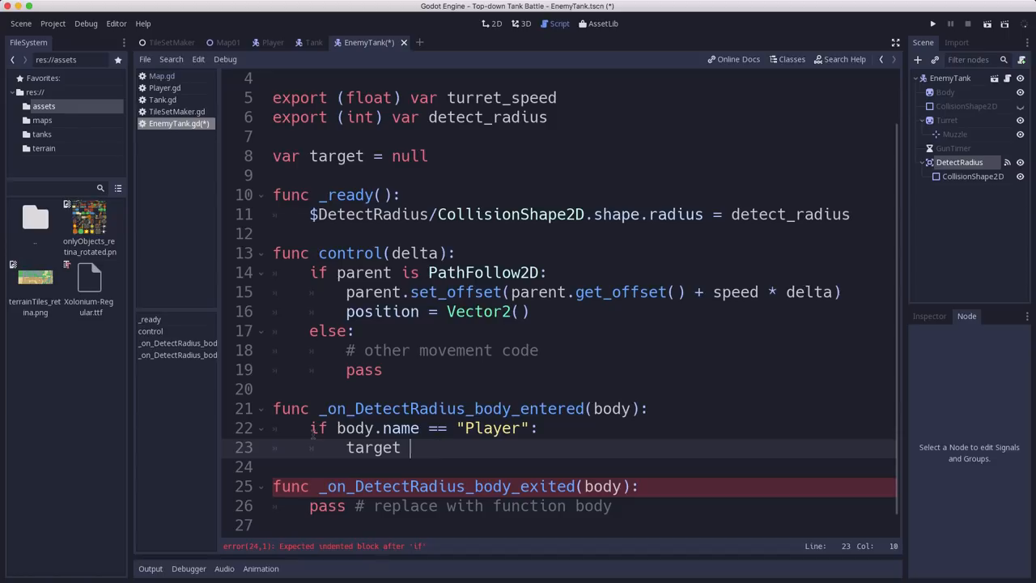
{"action": "type", "text": "= body"}
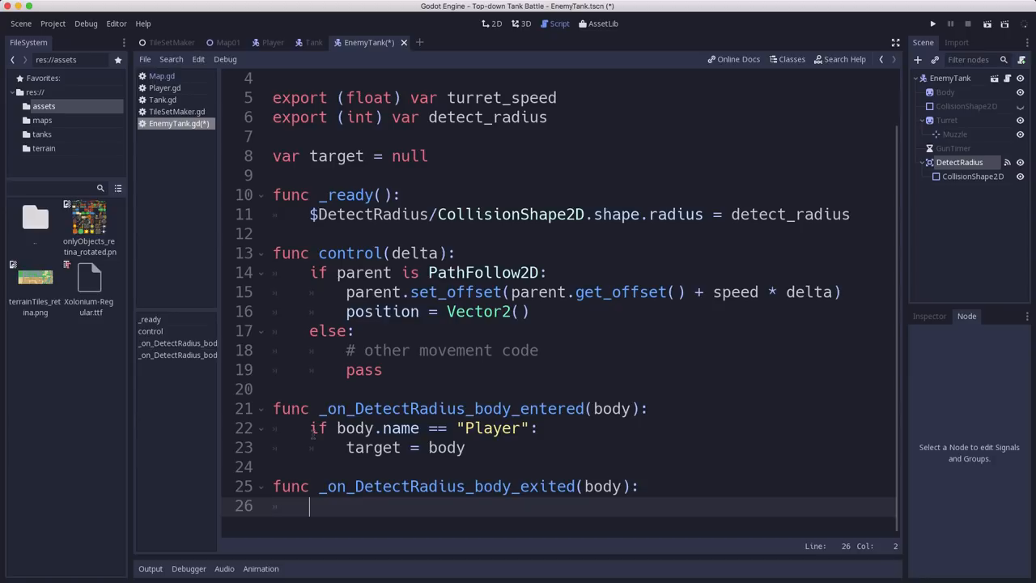
In body_exited, set target = null when body == target.
{"action": "type", "text": "if bo"}
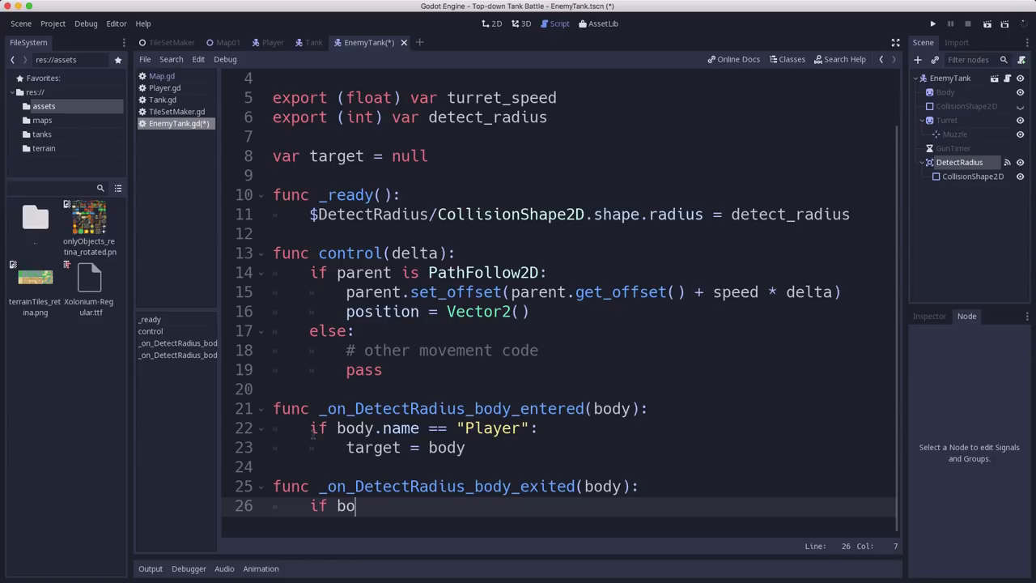
{"action": "type", "text": "dy == target:"}
{"action": "type", "text": "target ="}
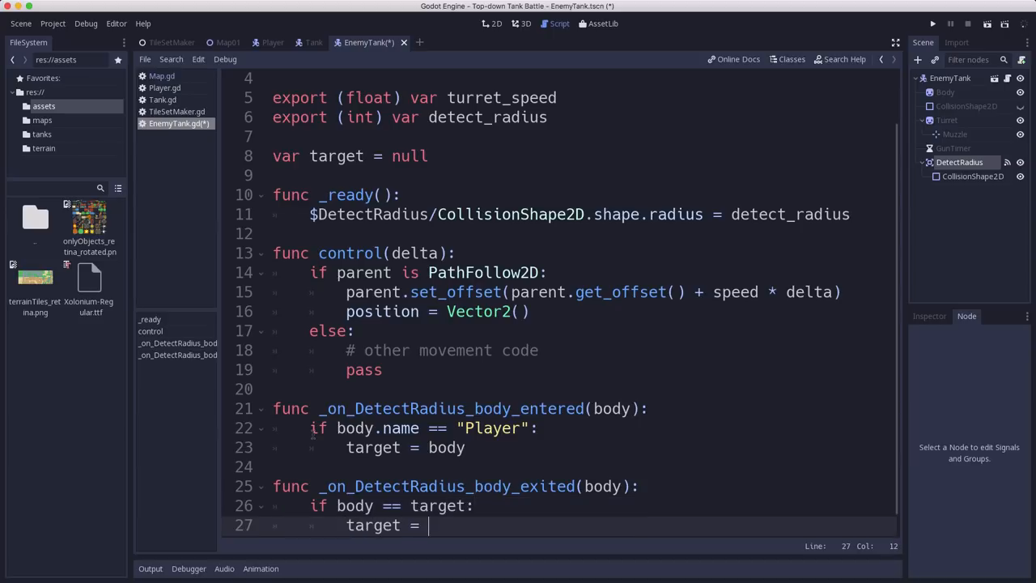
{"action": "type", "text": "null"}
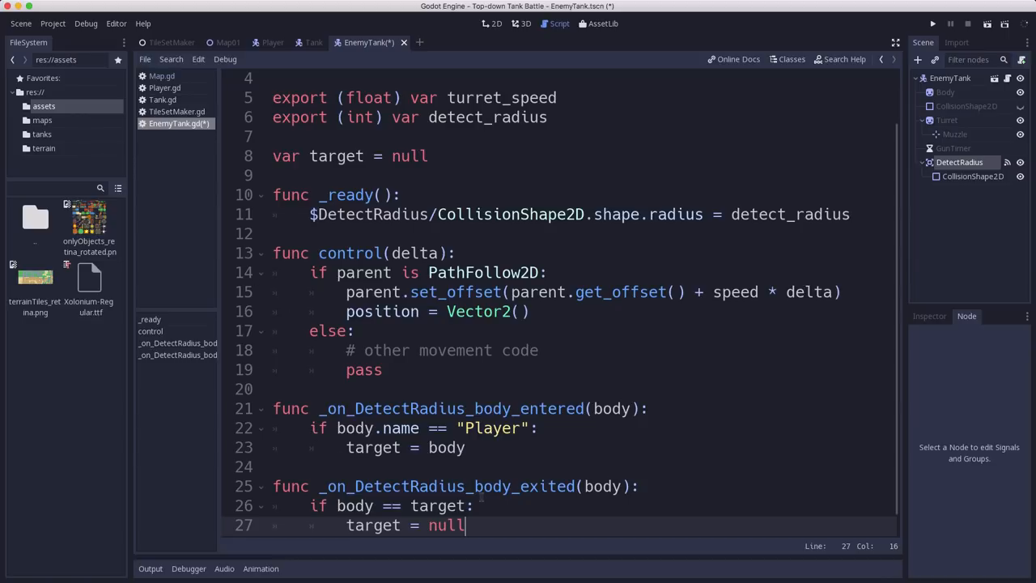
{"action": "scroll", "scroll_direction": "up", "scroll_amount": 3}
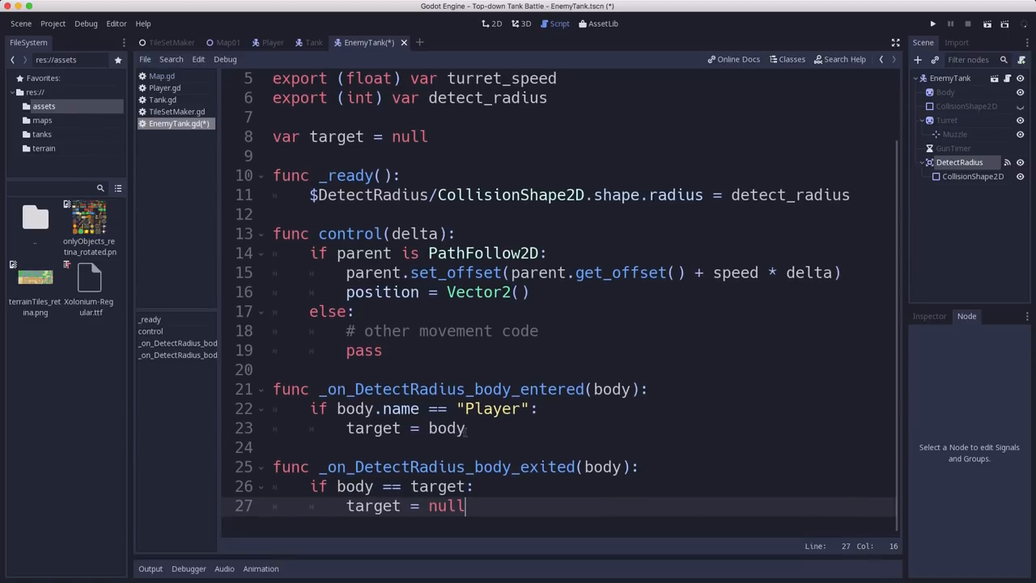
{"action": "scroll", "scroll_direction": "up", "scroll_amount": 3}
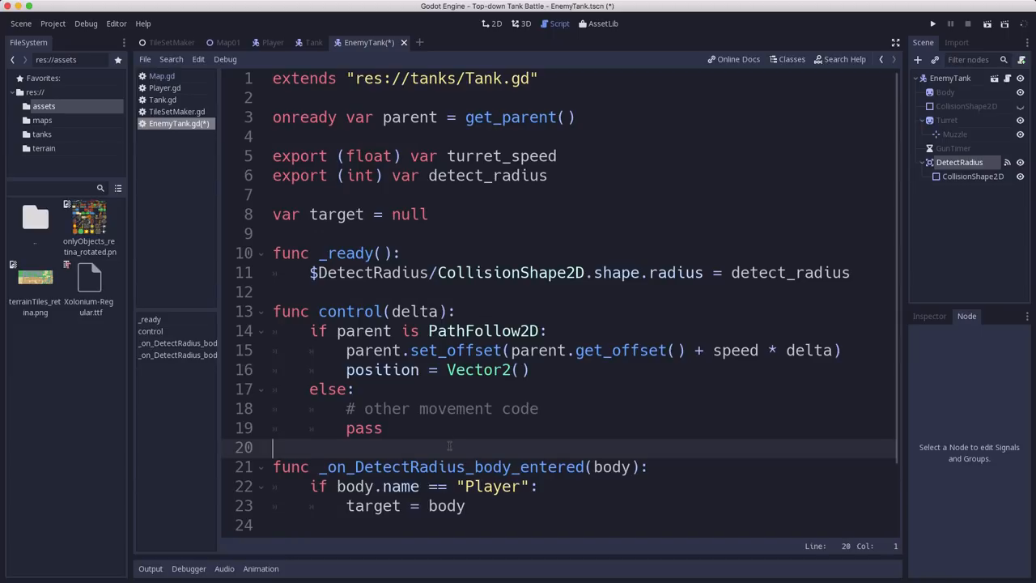
Add _process(delta) computing target_dir = (target.global_position - global_position).normalized() when target exists.
{"action": "type", "text": "func p"}
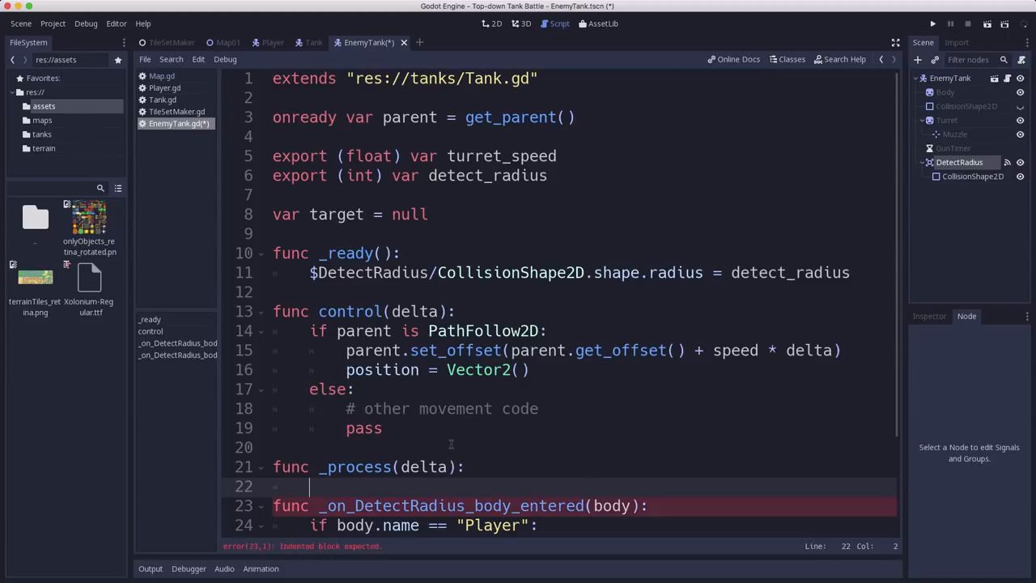
{"action": "type", "text": "if target:"}
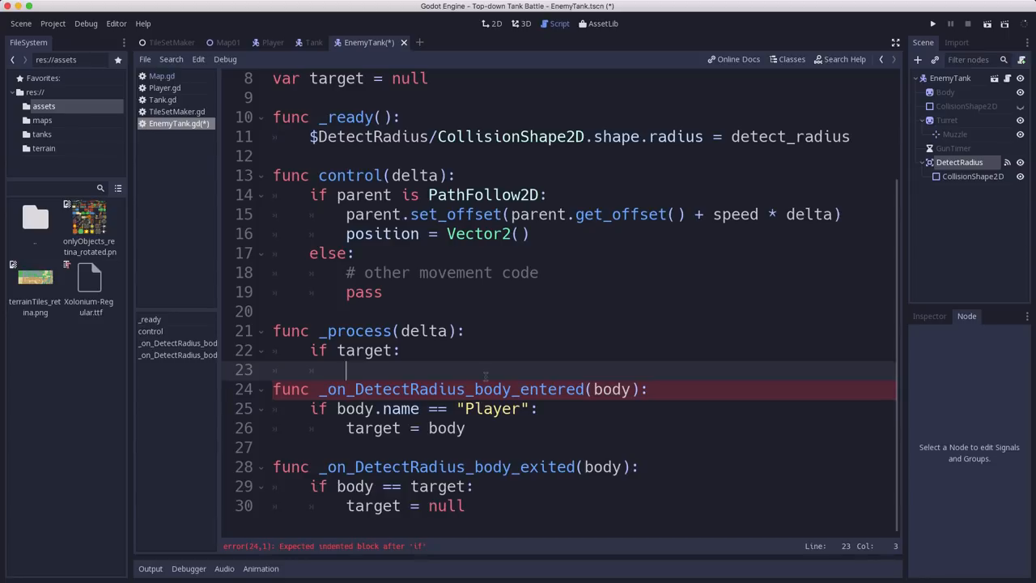
{"action": "type", "text": "var tar"}
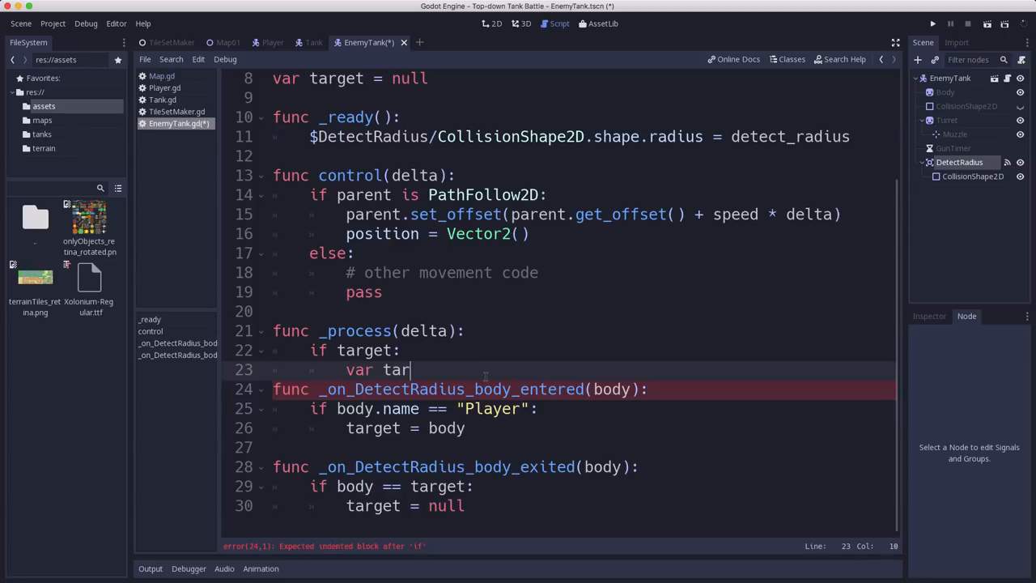
{"action": "type", "text": "get_dir ="}
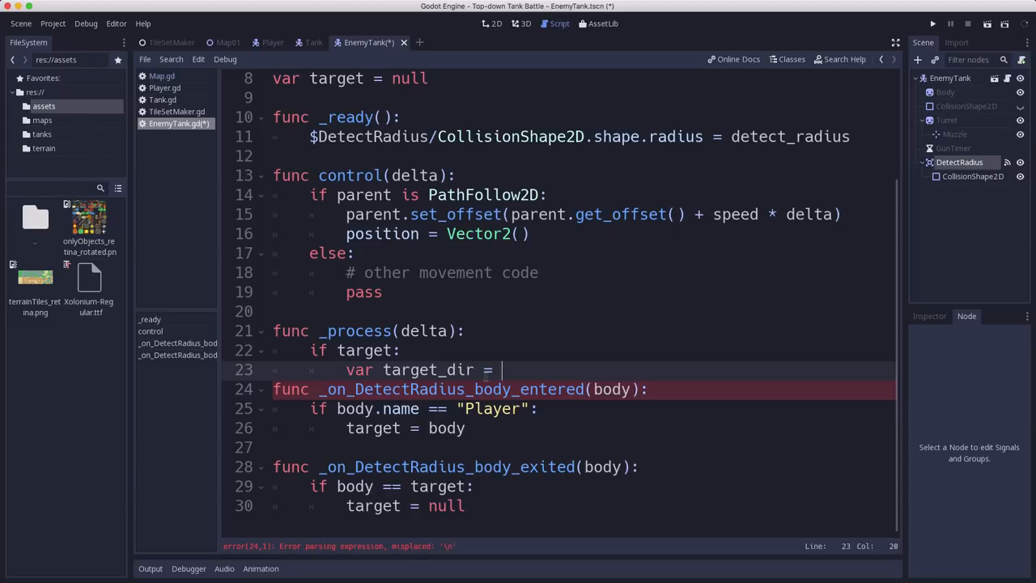
{"action": "type", "text": "(target.glo"}
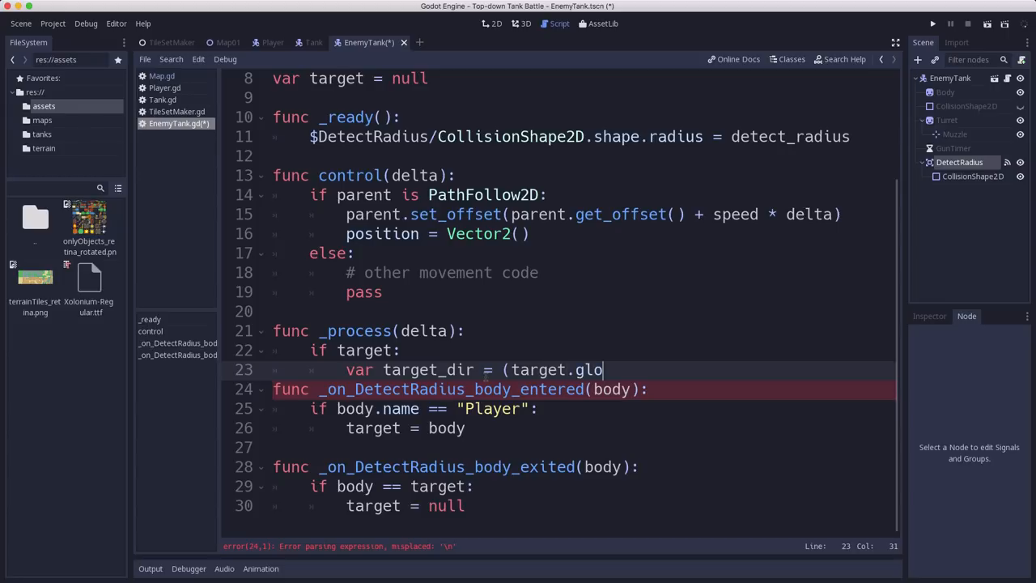
{"action": "type", "text": "bal_position - global_position"}
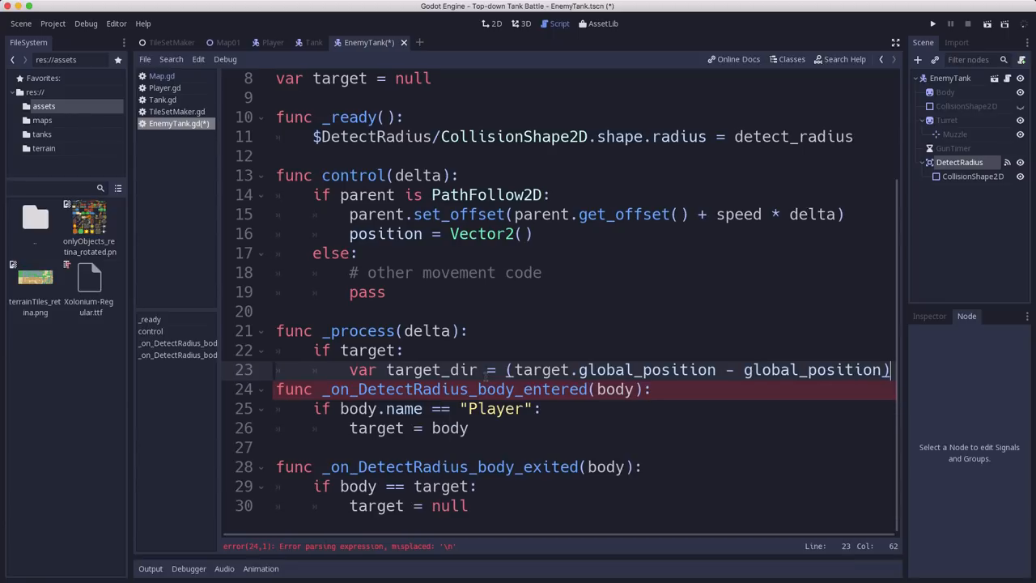
{"action": "type", "text": ".normalized()"}
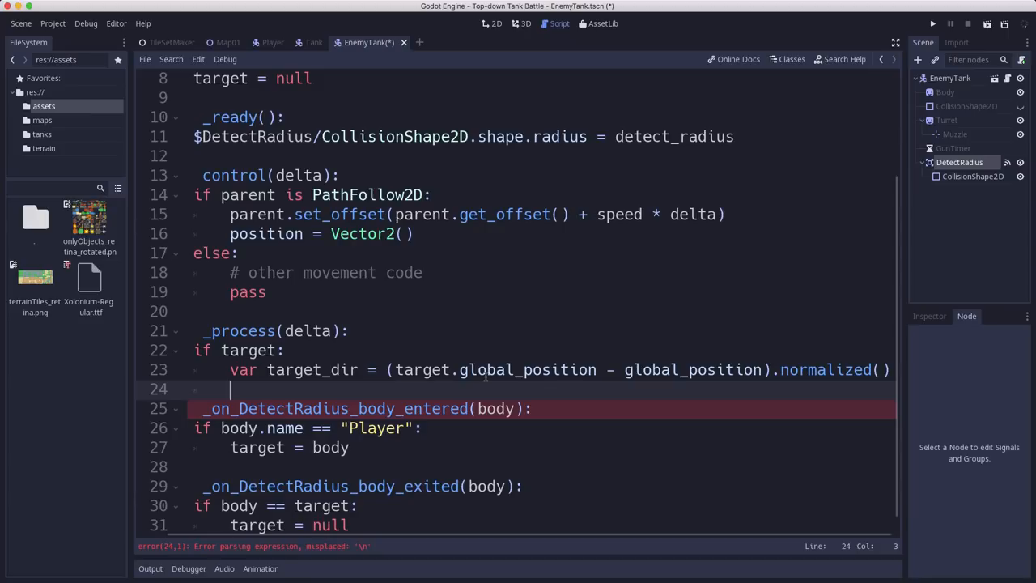
Add var current_dir = Vector2(1, 0).rotated($Turret.global_rotation), then switch to the Map01 tab.
{"action": "type", "text": "var c"}
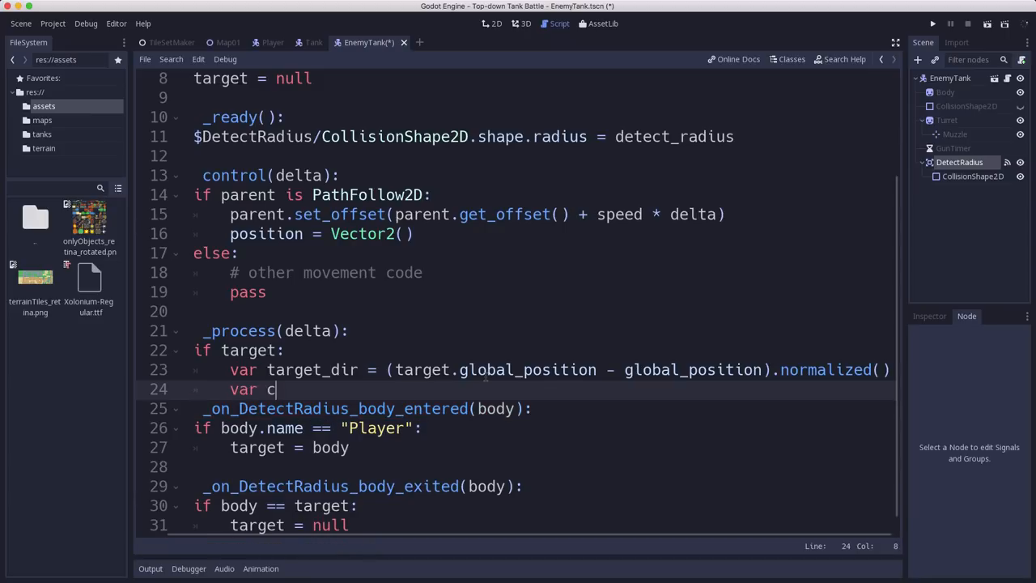
{"action": "type", "text": "ur"}
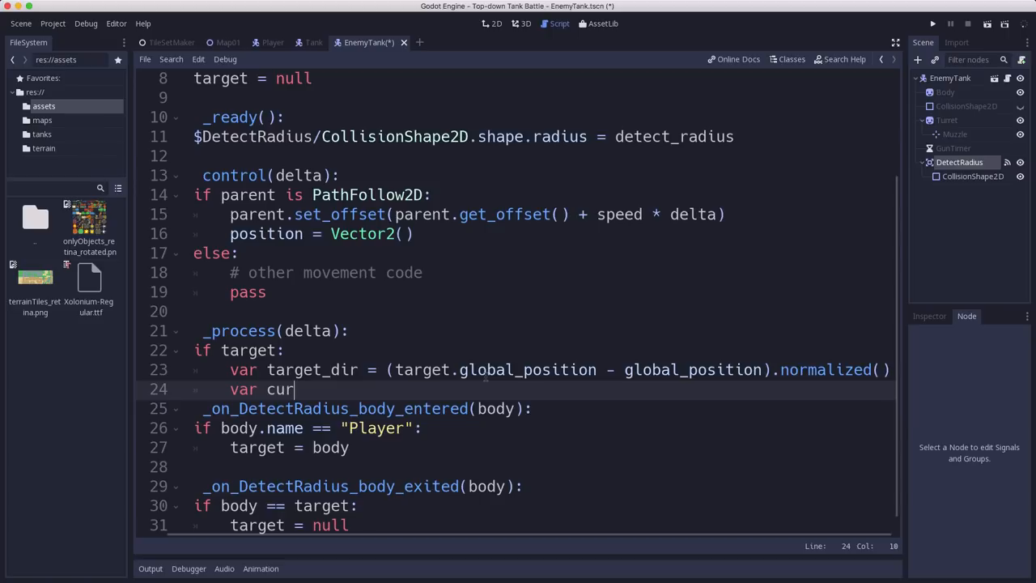
{"action": "type", "text": "r"}
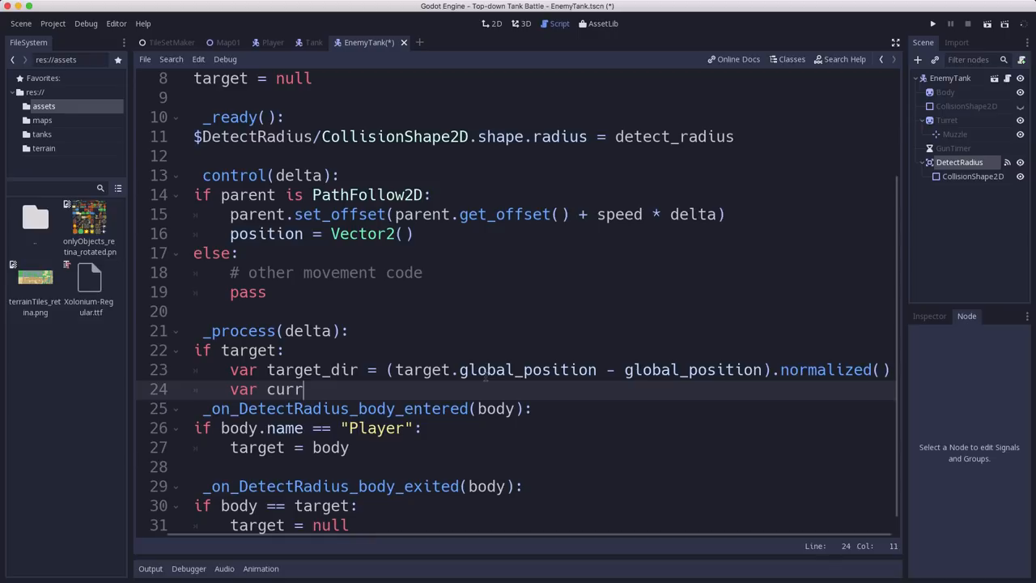
{"action": "type", "text": "ent_dir ="}
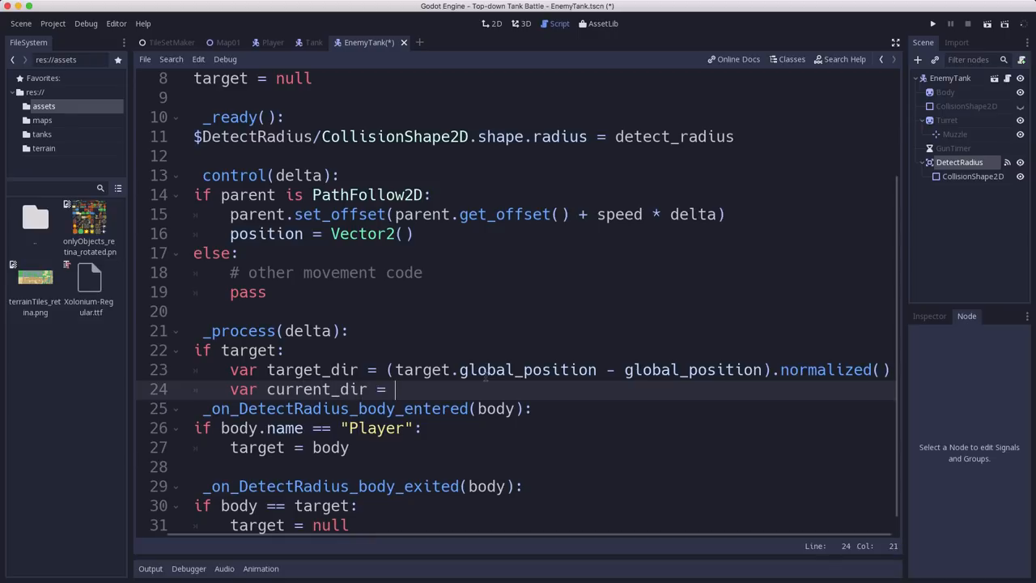
{"action": "type", "text": "Vector2"}
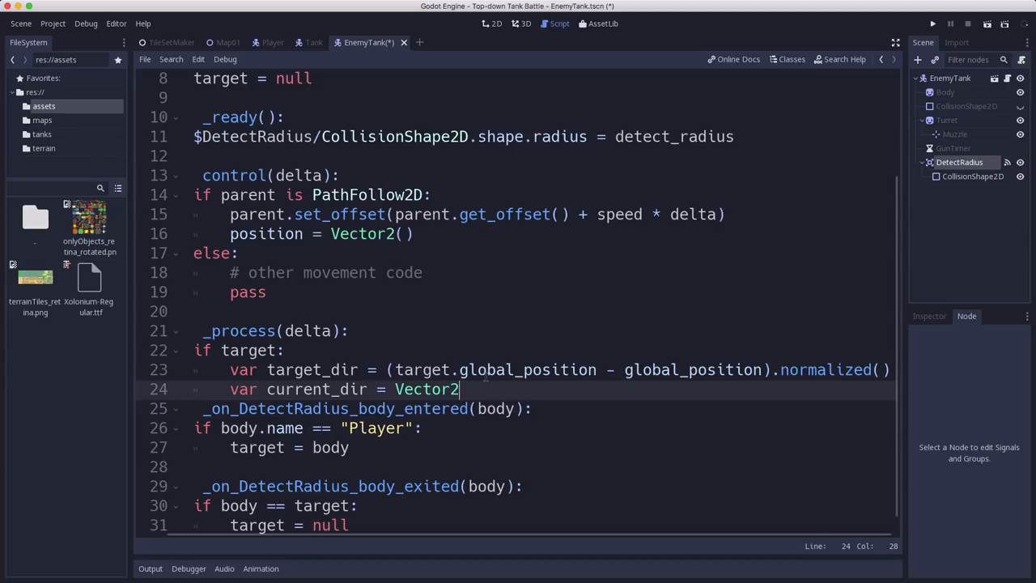
{"action": "type", "text": "(1, )"}
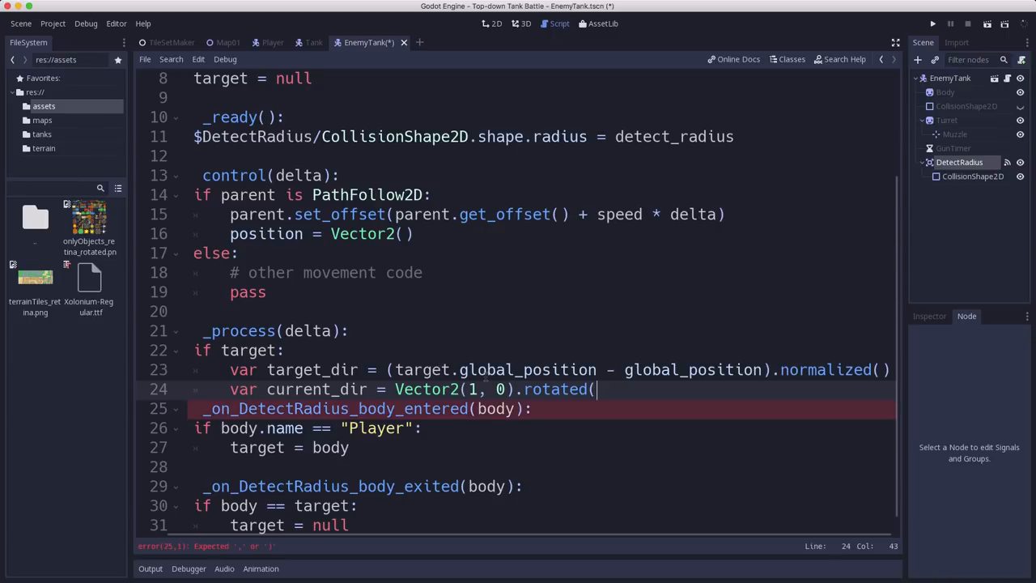
{"action": "type", "text": "$Turret."}
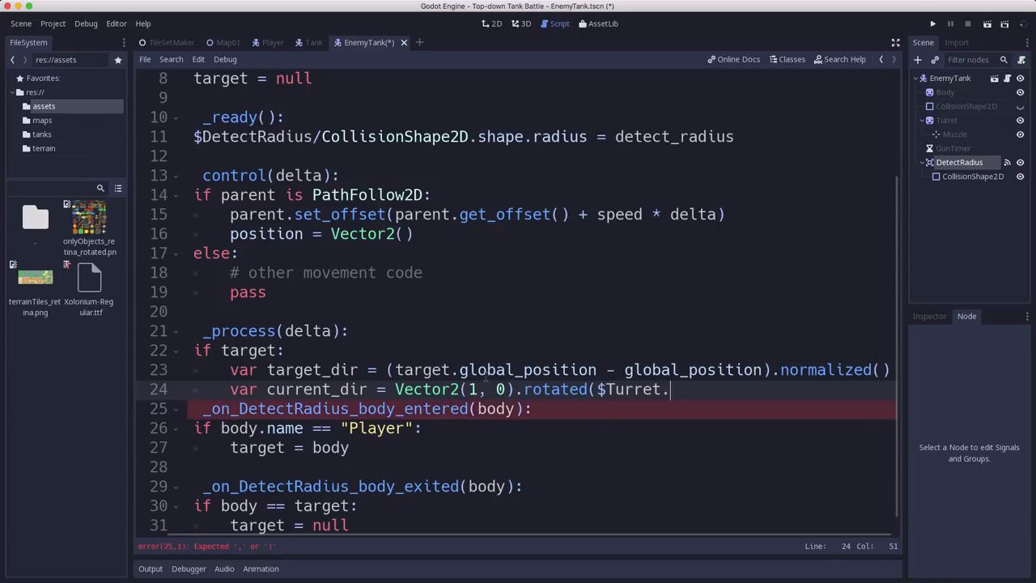
{"action": "type", "text": "global_rotation"}
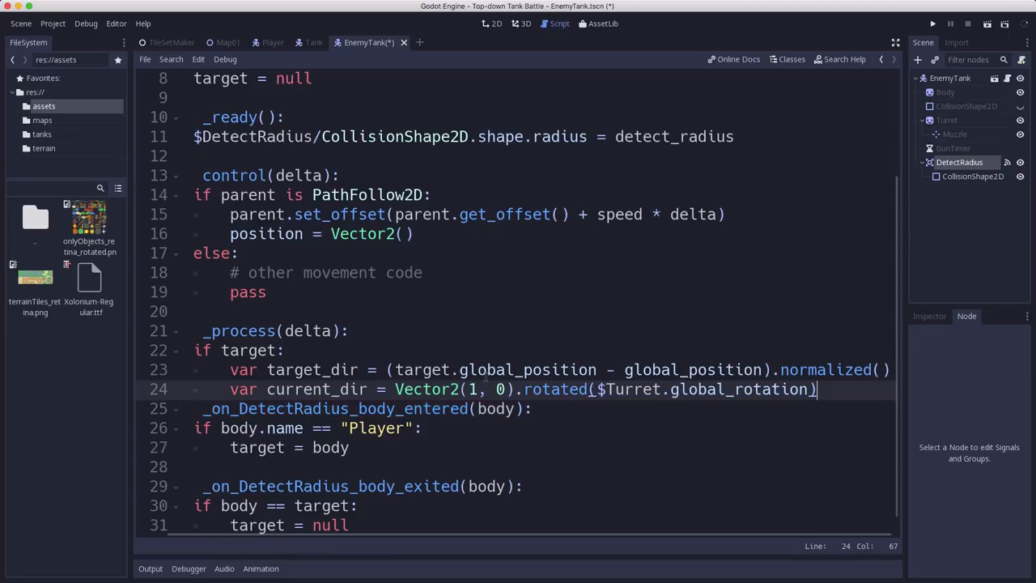
{"action": "left_click", "coordinate": [227, 42]}
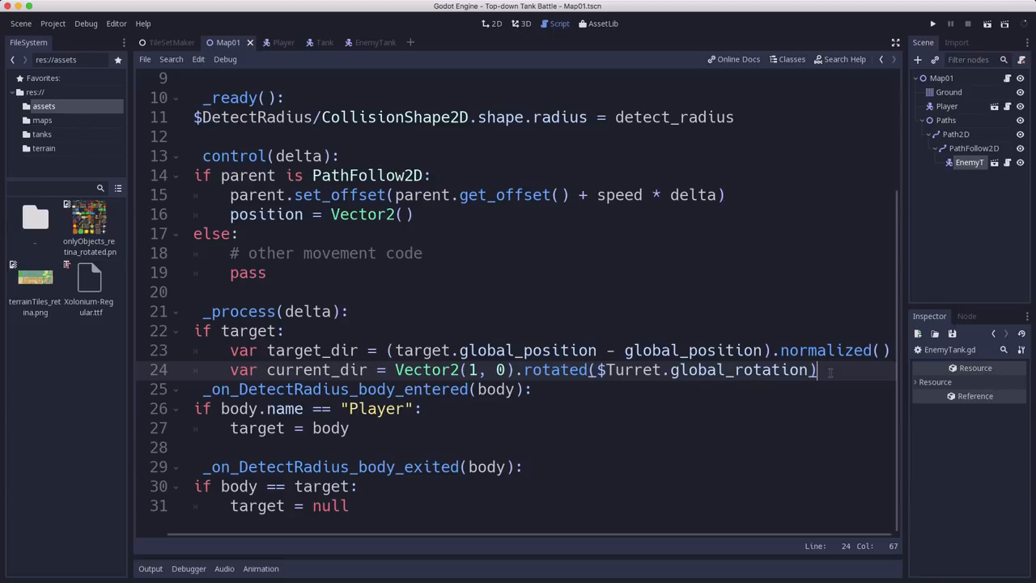
Set $Turret.global_rotation to current_dir.linear_interpolate(target_dir, turret_speed * delta).angle() and save.
{"action": "key", "text": "Return"}
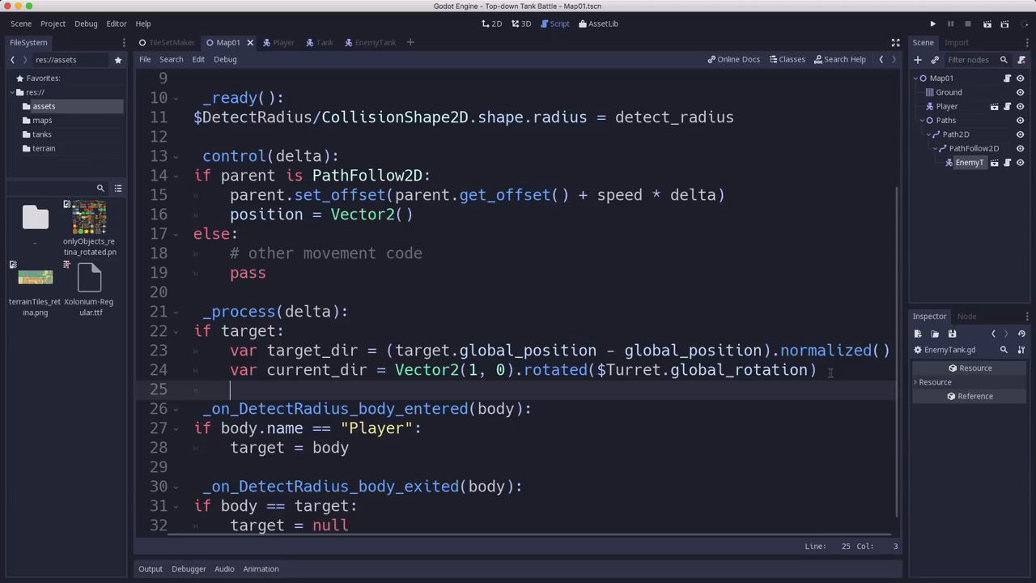
{"action": "type", "text": "$Turret"}
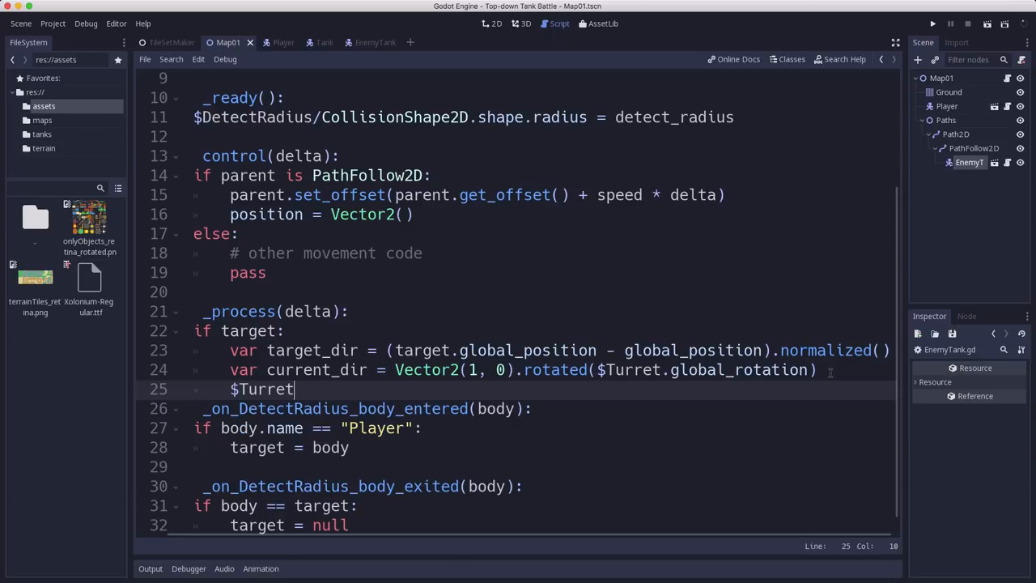
{"action": "type", "text": ".glo"}
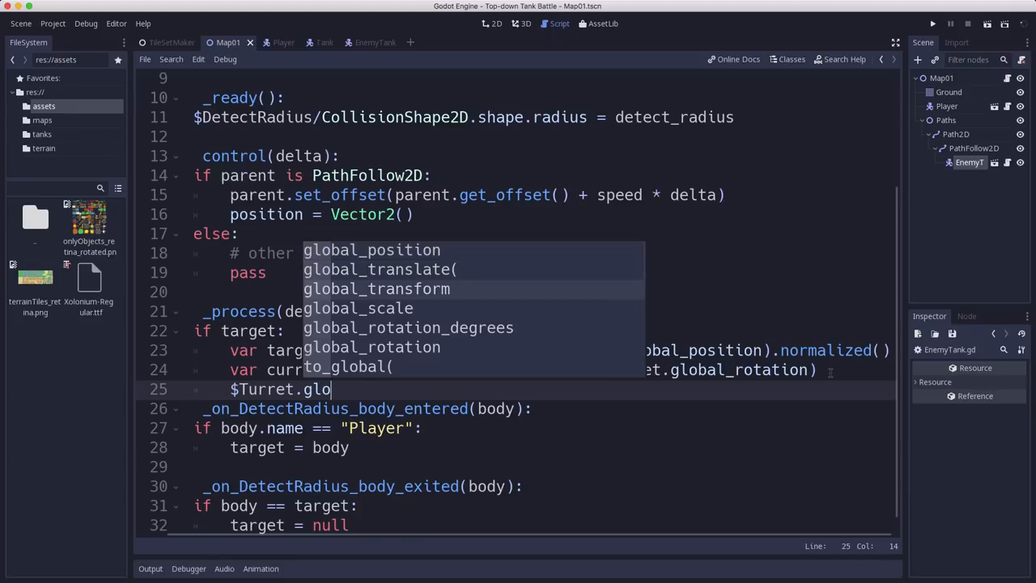
{"action": "type", "text": "rotation ="}
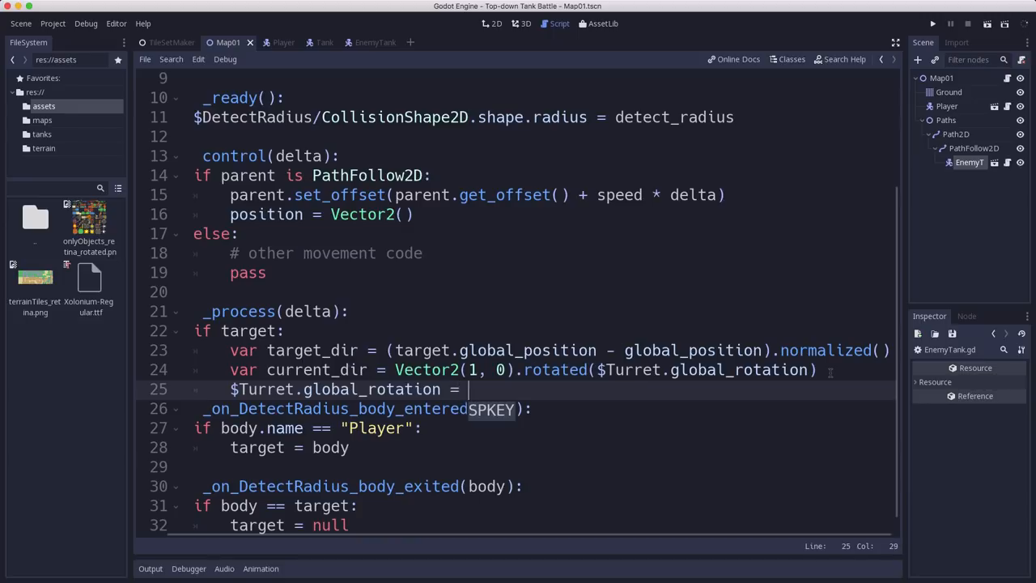
{"action": "type", "text": "current_dir.linear_"}
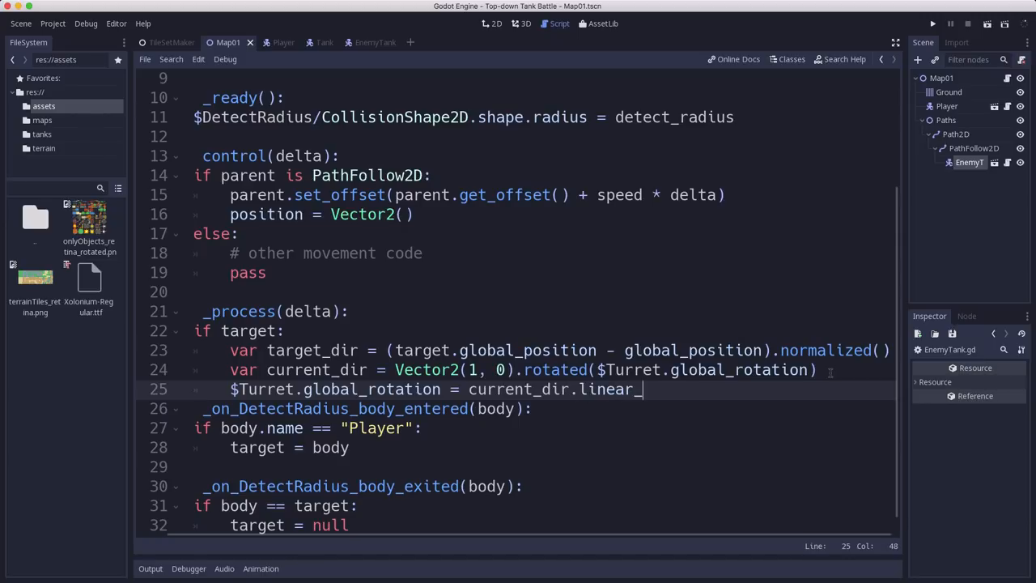
{"action": "type", "text": "interpolate"}
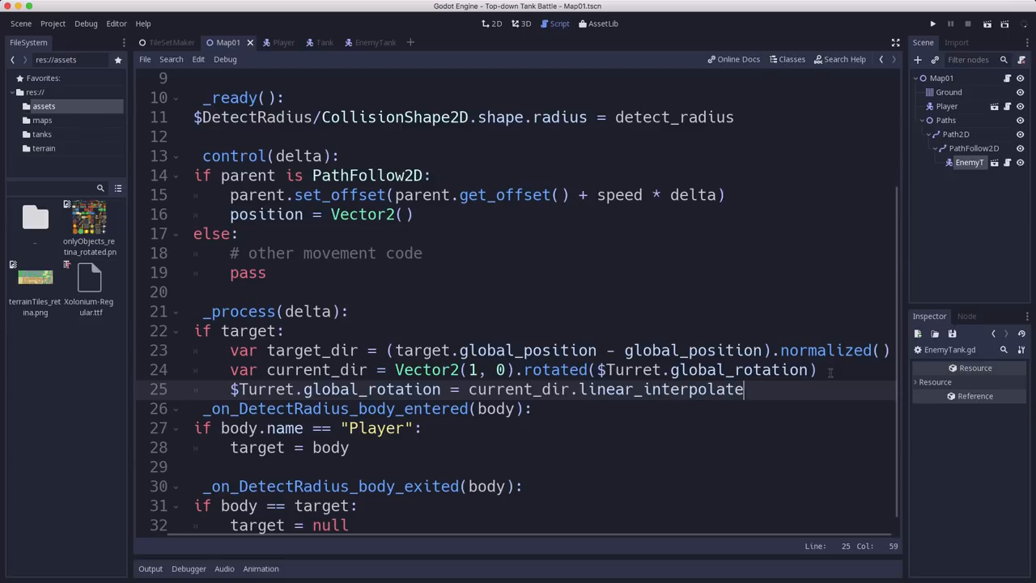
{"action": "type", "text": "("}
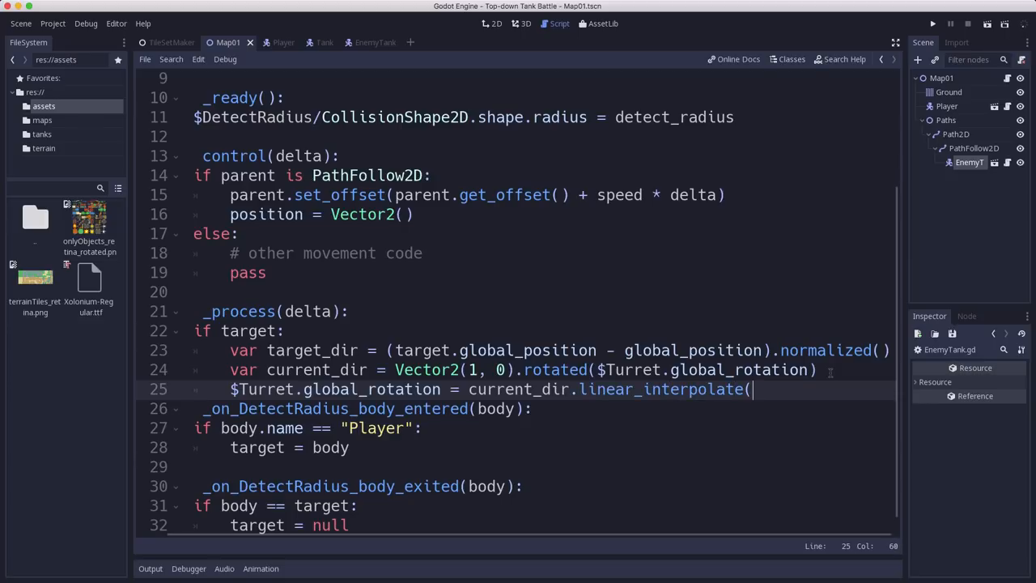
{"action": "type", "text": "target_dir"}
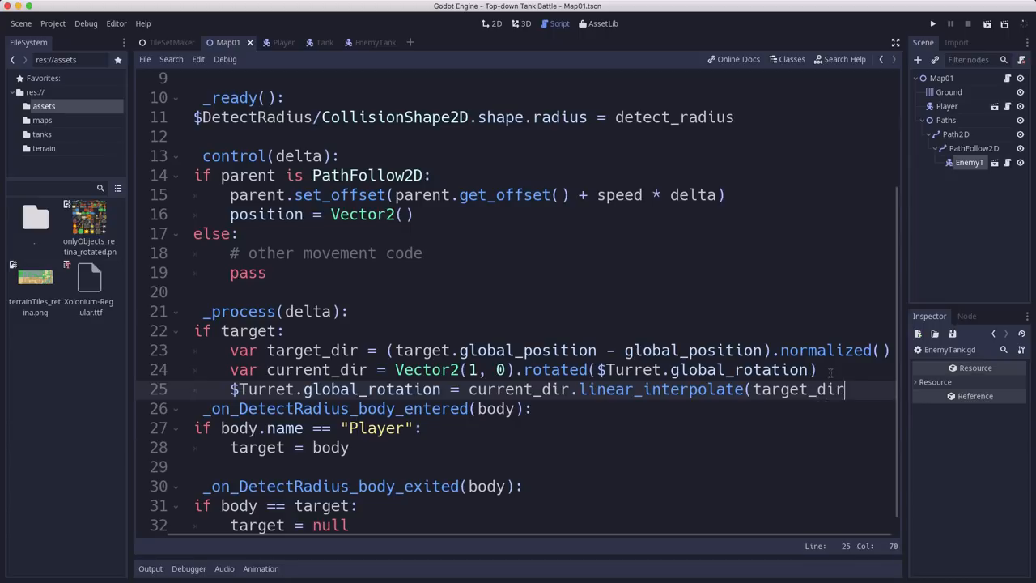
{"action": "type", "text": ", t"}
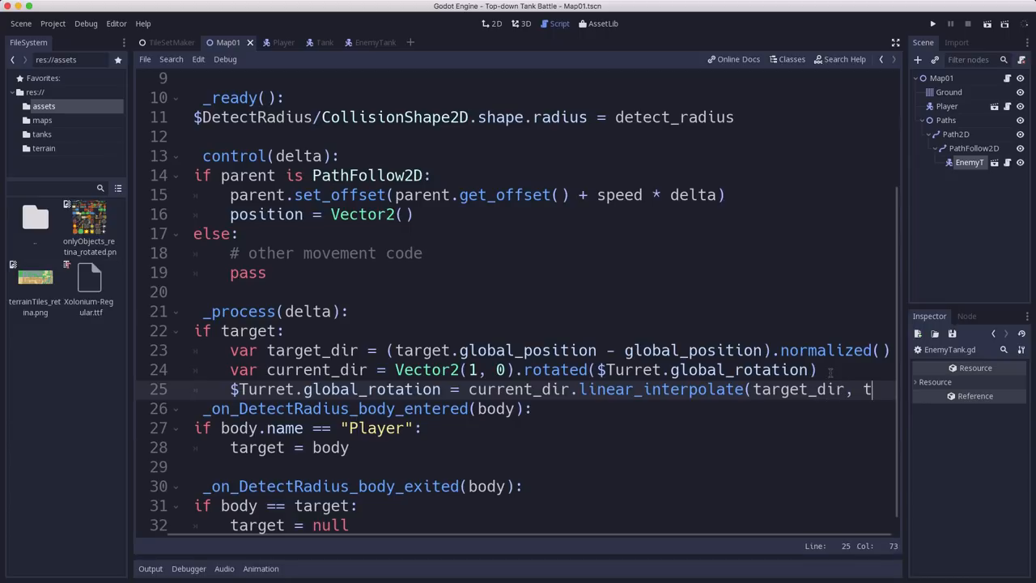
{"action": "type", "text": "urret_speed"}
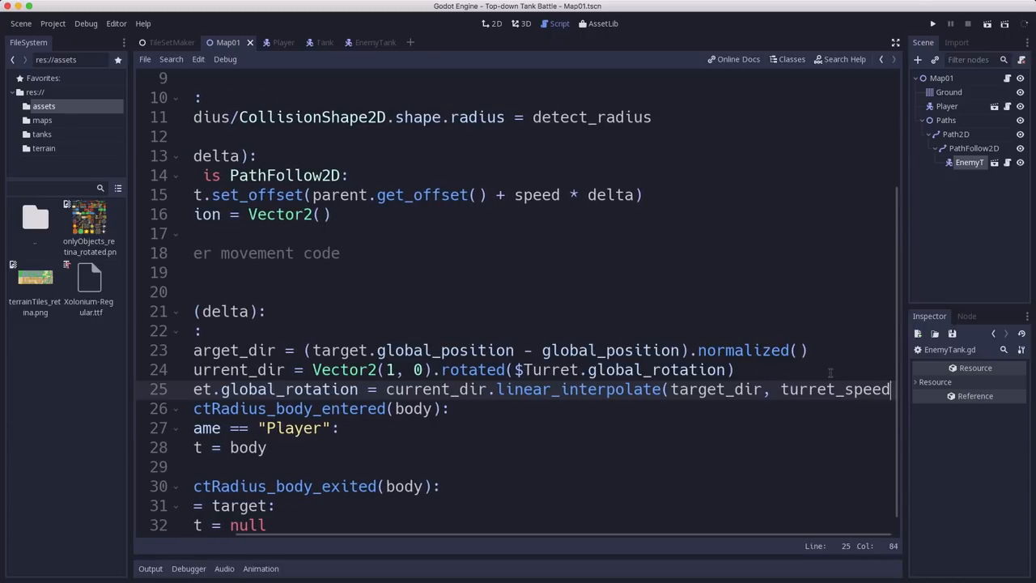
{"action": "type", "text": "* delta"}
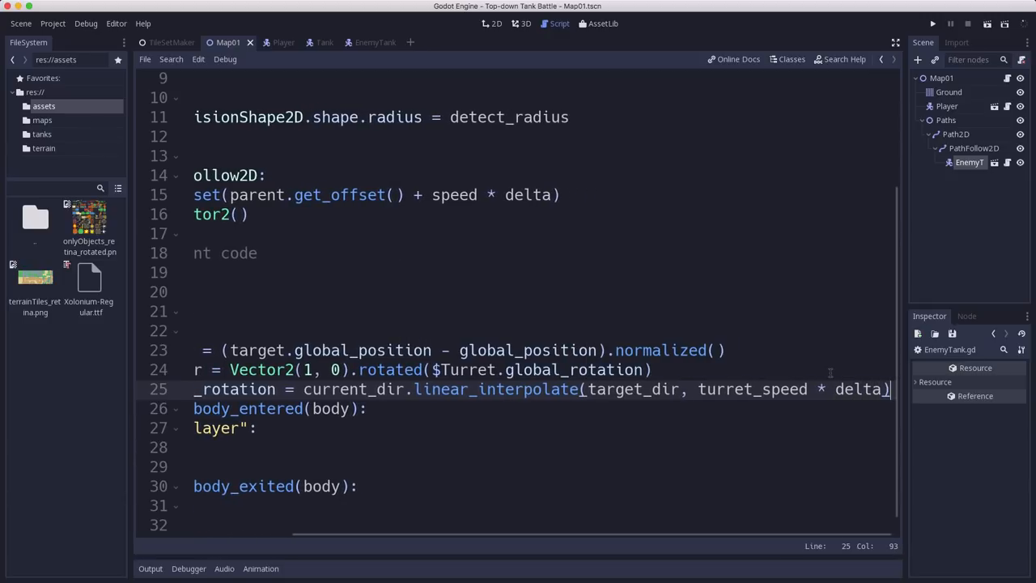
{"action": "type", "text": ".angle()"}
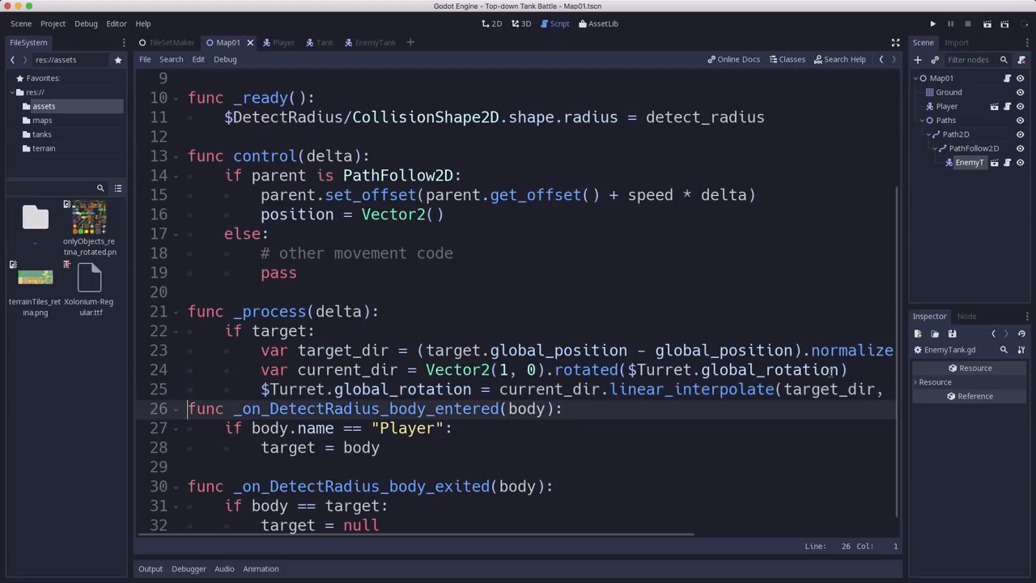
{"action": "key", "text": "ctrl+s"}
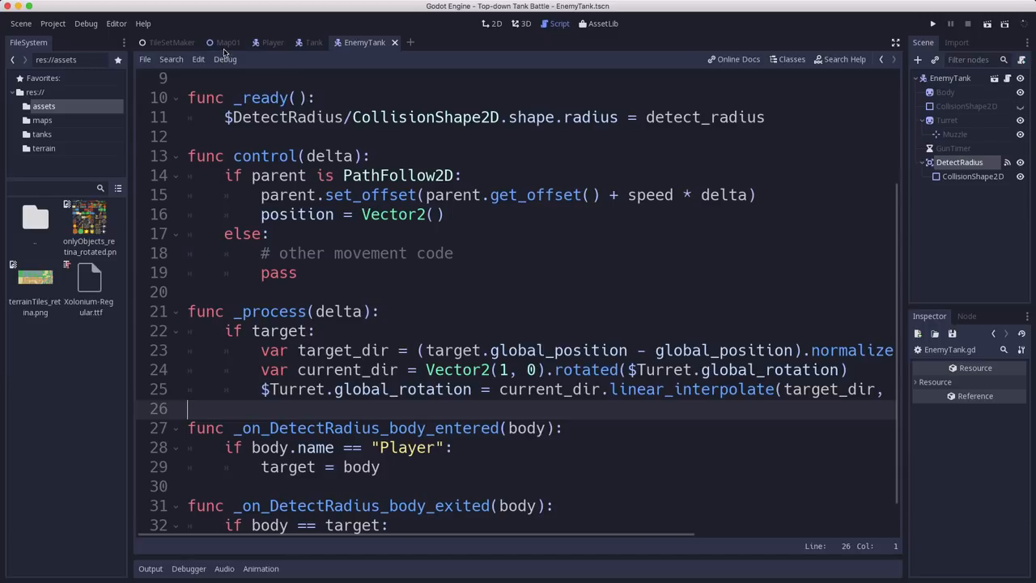
{"action": "left_click", "coordinate": [227, 42]}
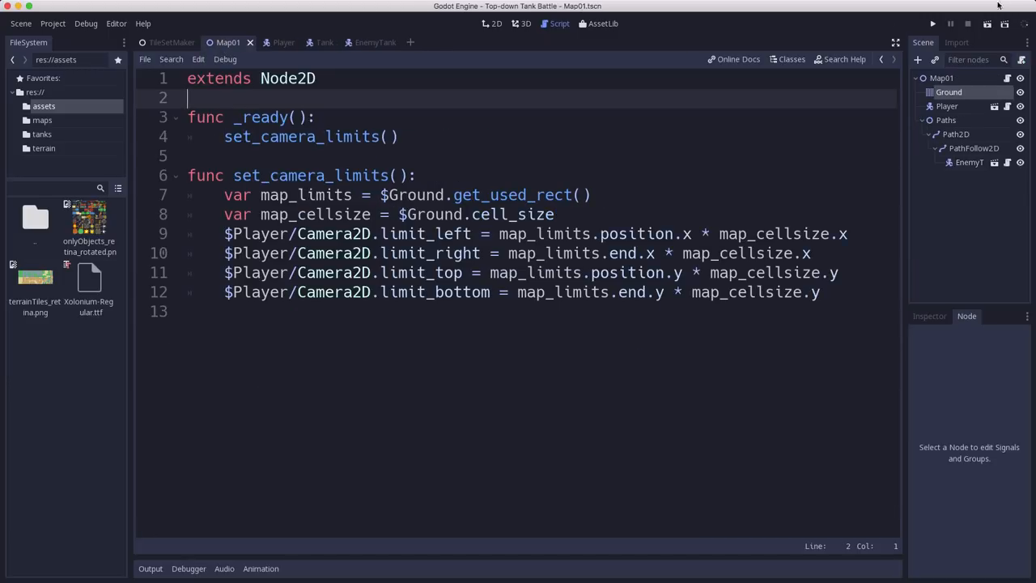
{"action": "left_click", "coordinate": [932, 23]}
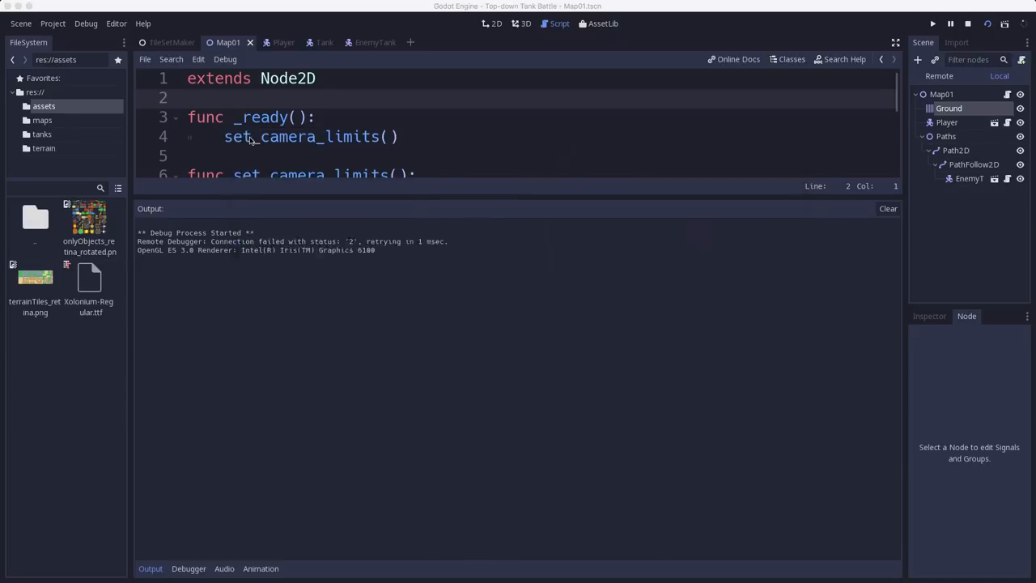
{"action": "left_click", "coordinate": [86, 22]}
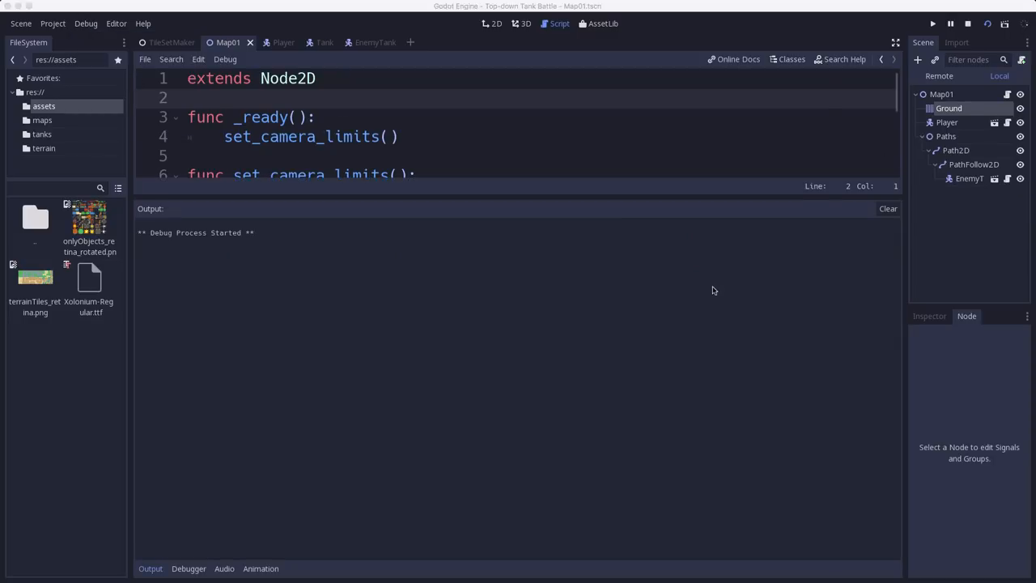
{"action": "left_click", "coordinate": [932, 23]}
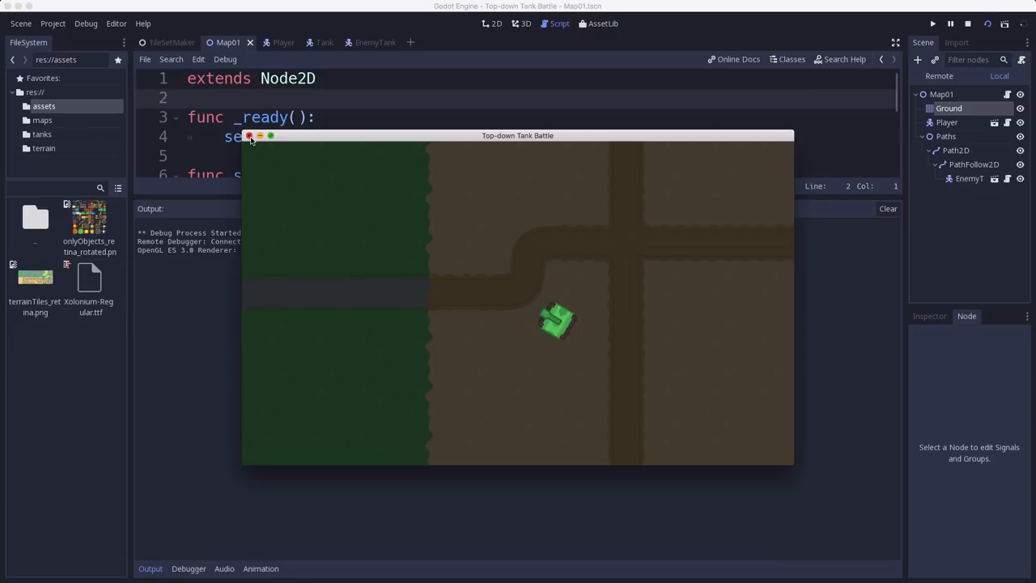
{"action": "left_click", "coordinate": [249, 135]}
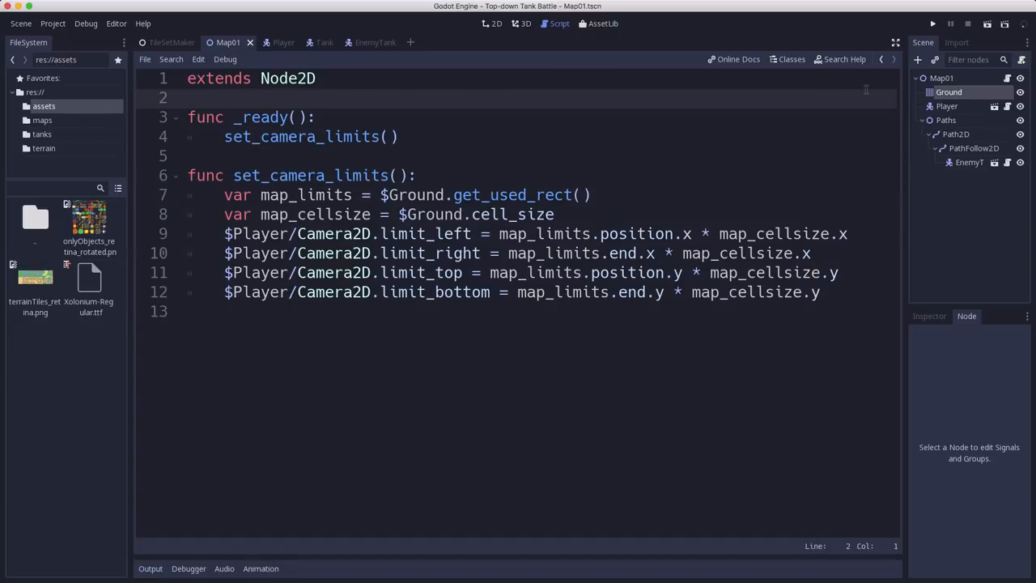
{"action": "mouse_move", "coordinate": [870, 22]}
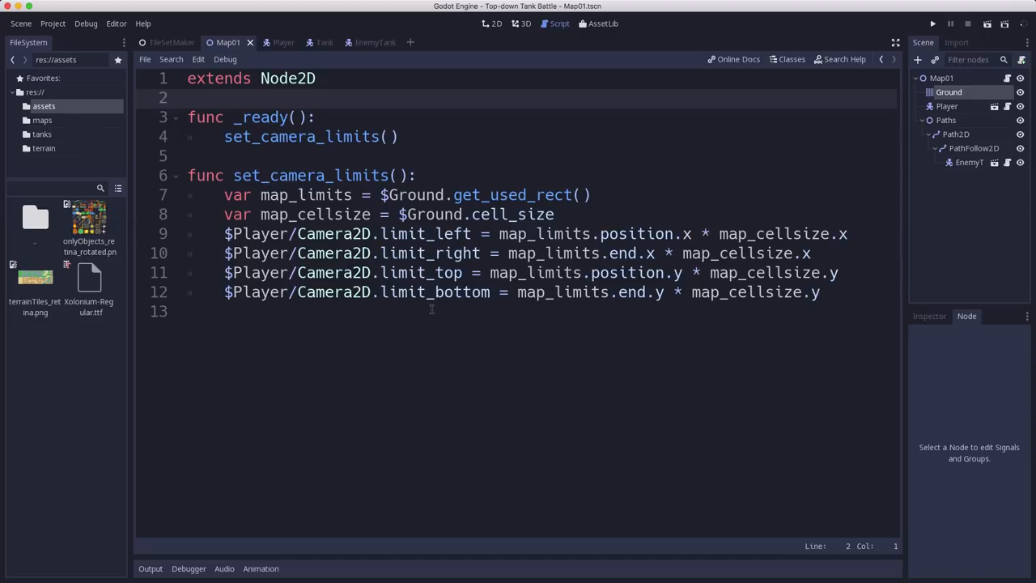
{"action": "mouse_move", "coordinate": [393, 345]}
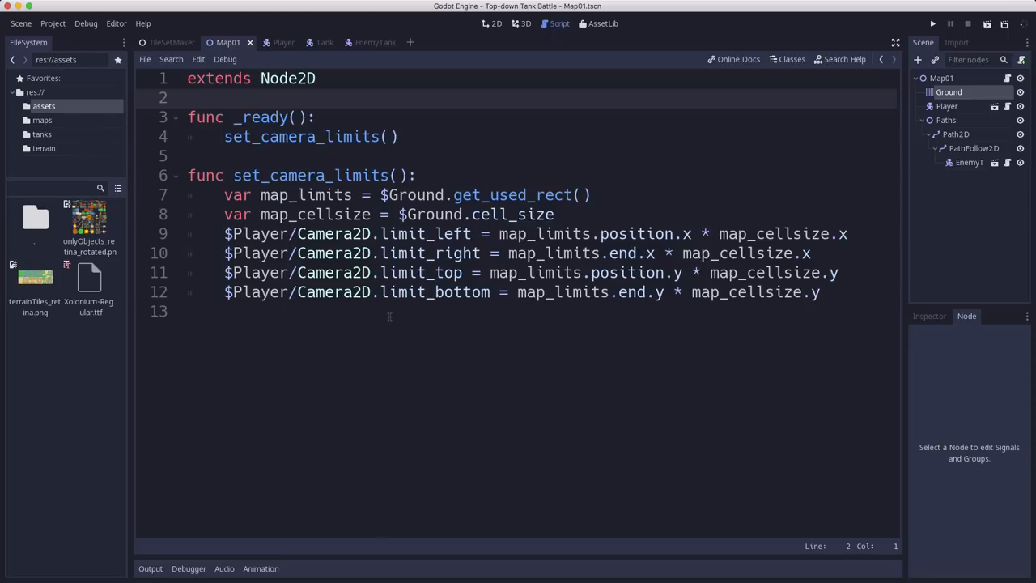
{"action": "mouse_move", "coordinate": [329, 370]}
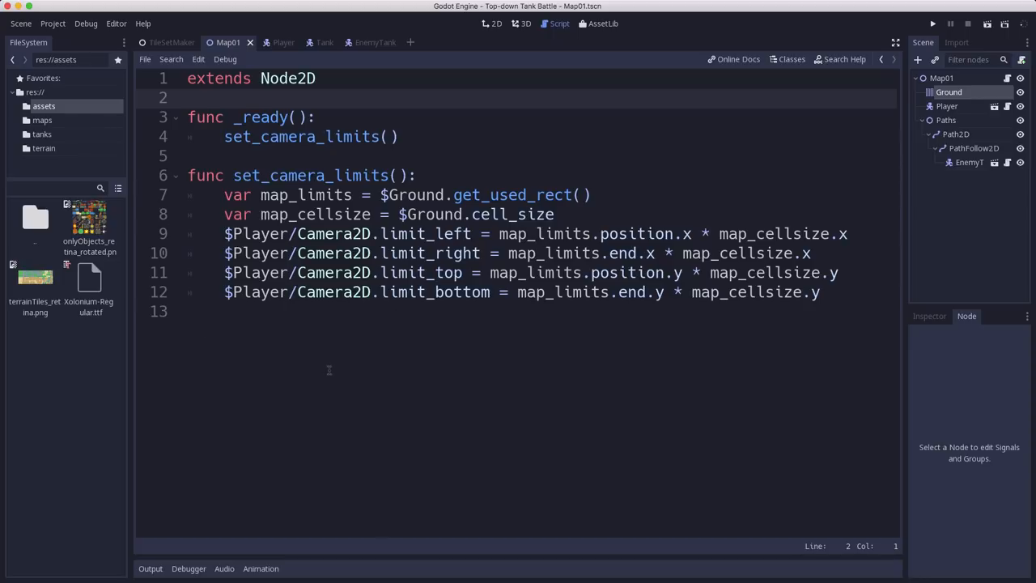